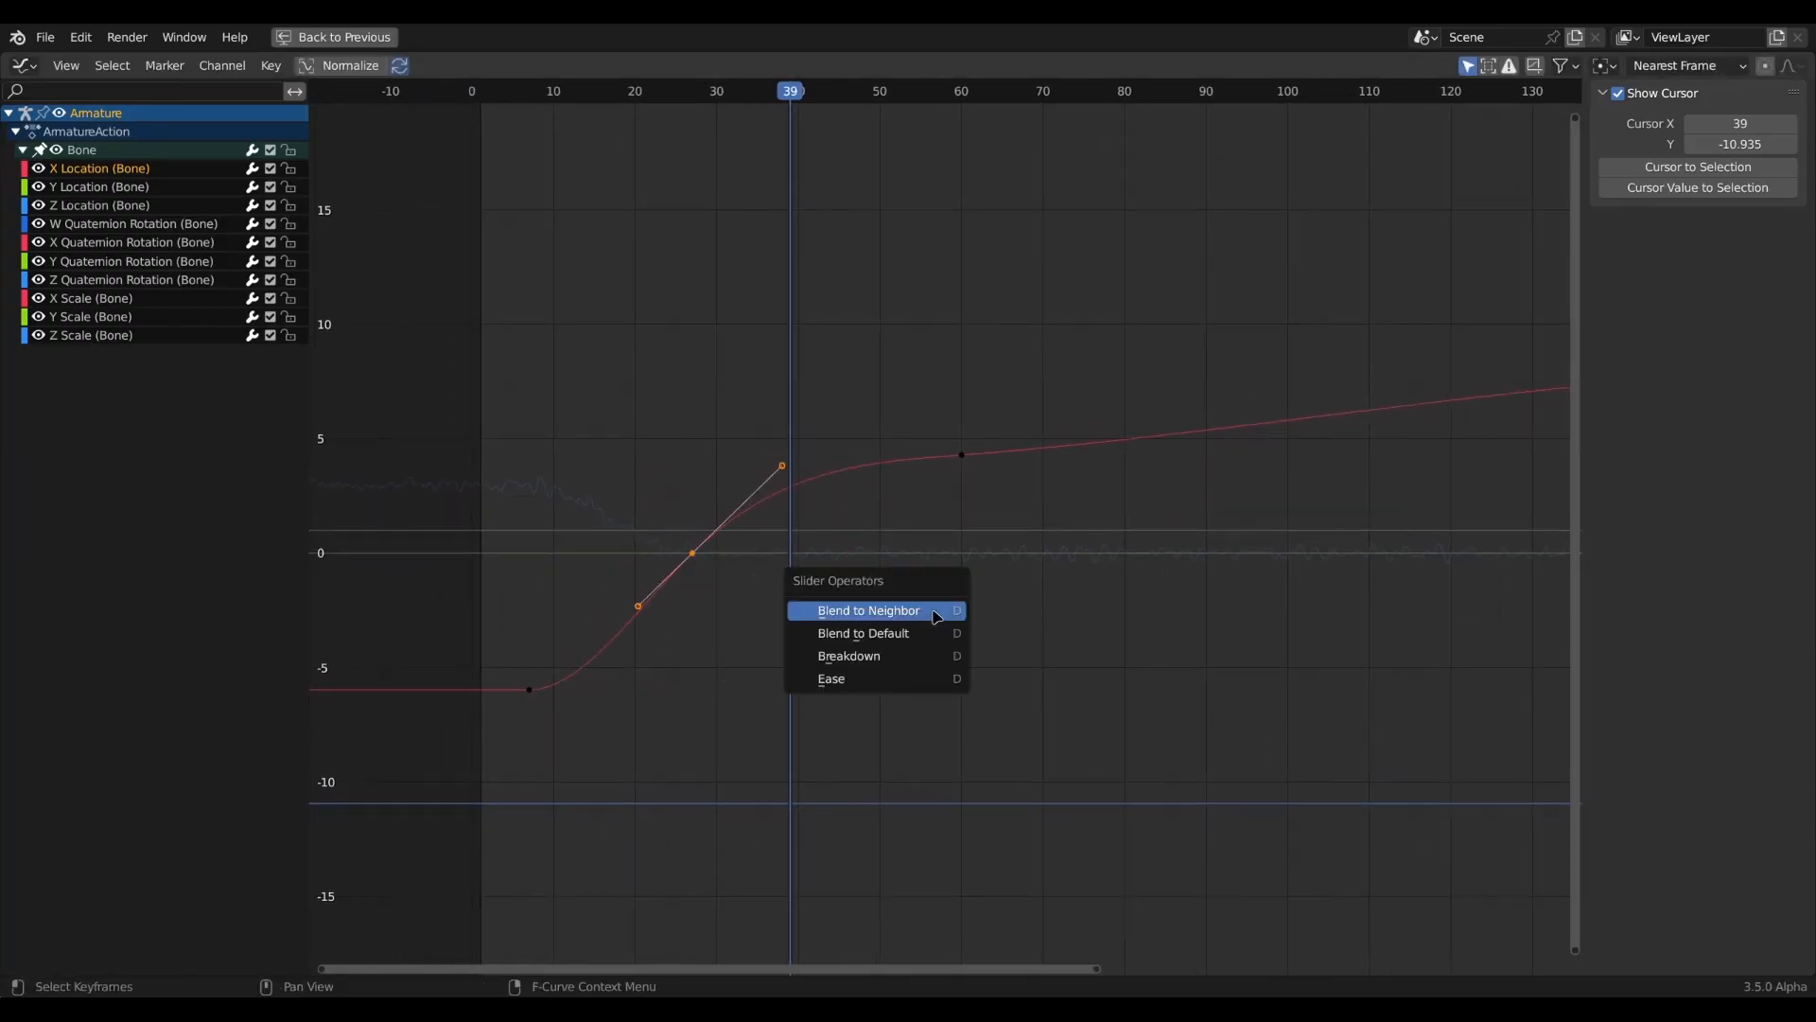
# Apply Blend to Neighbor and Breakdown to the selected X Location keyframes.
pyautogui.click(848, 655)
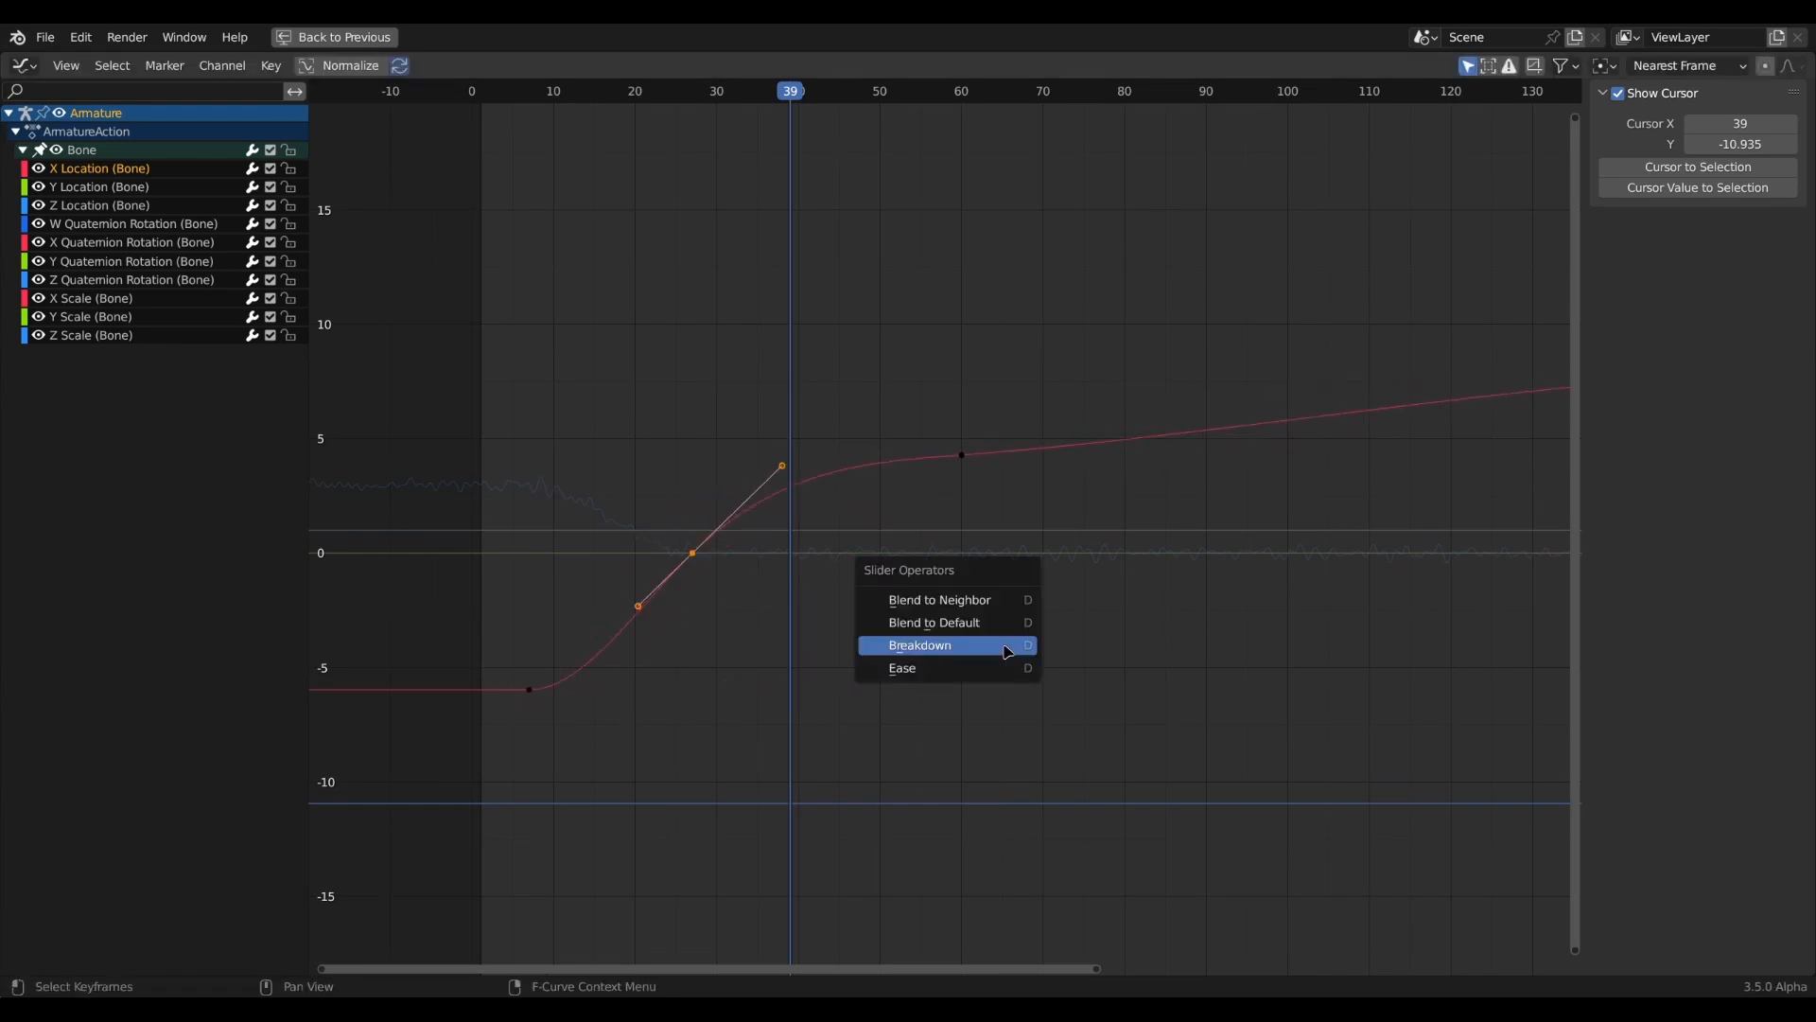
pyautogui.click(919, 645)
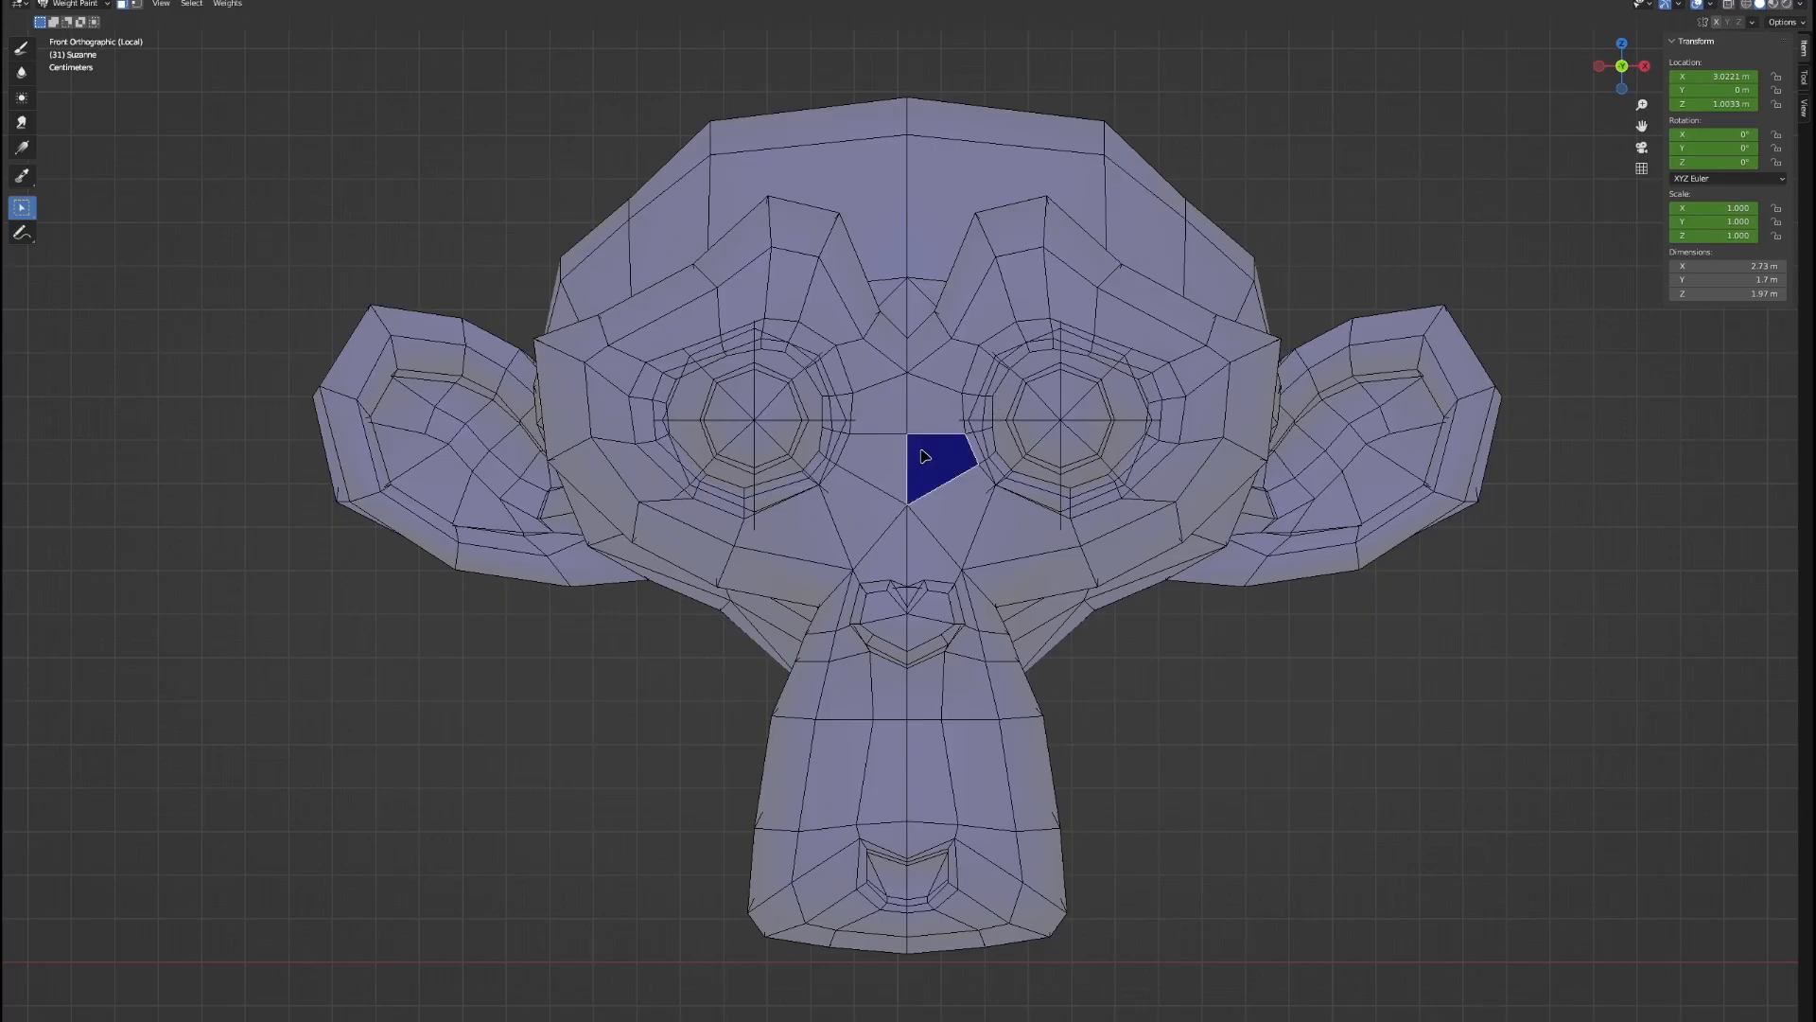
# Select the face loops around both eyes, then expand to every monkey head face.
pyautogui.click(920, 455)
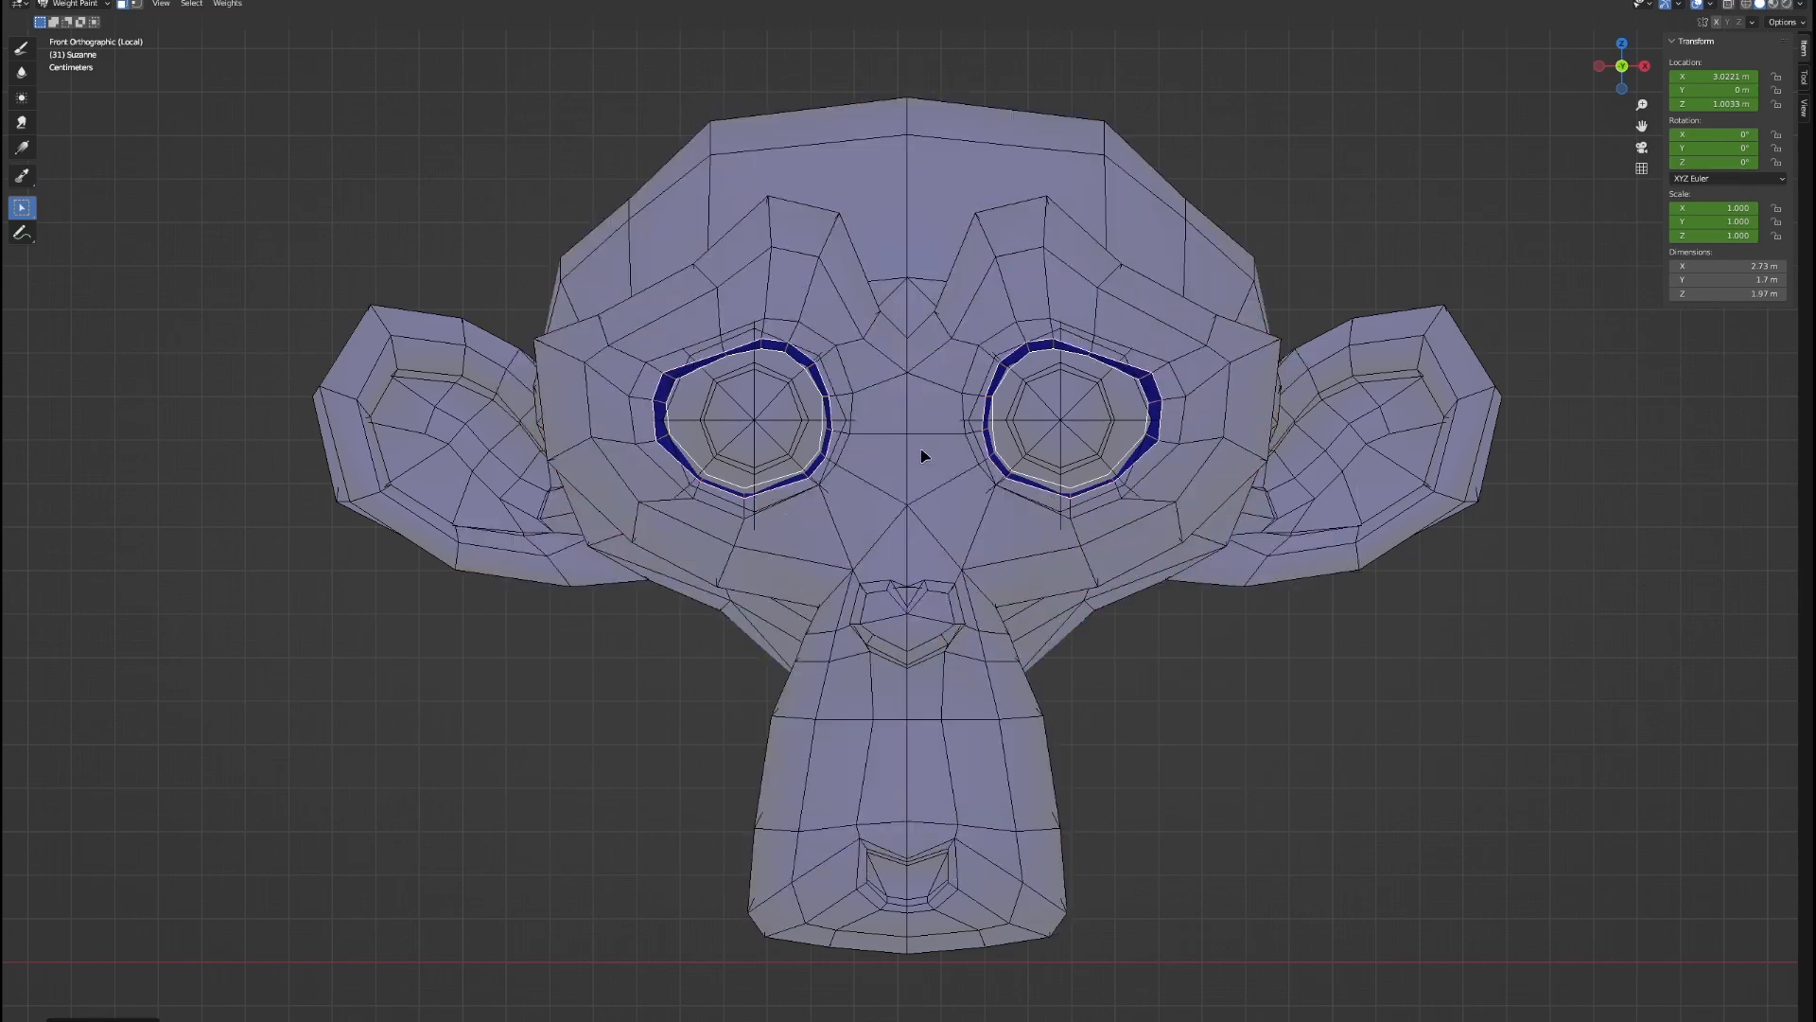
pyautogui.click(932, 457)
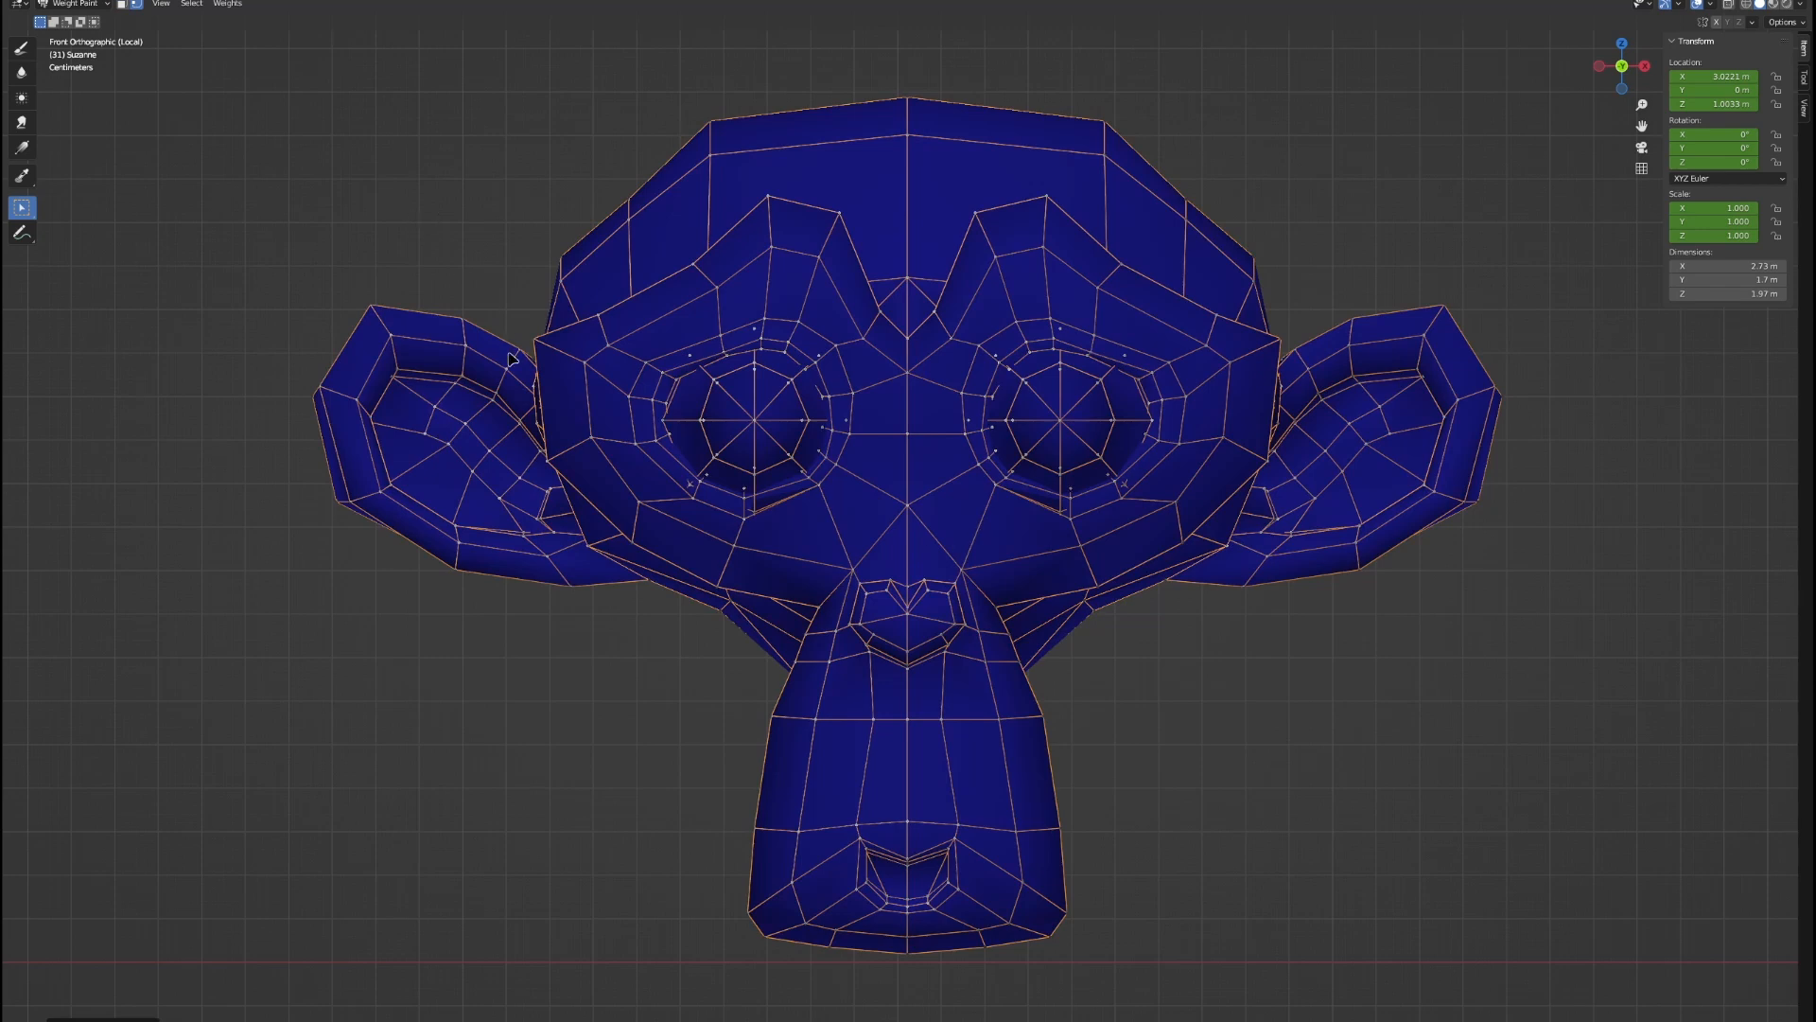
pyautogui.moveTo(974, 708)
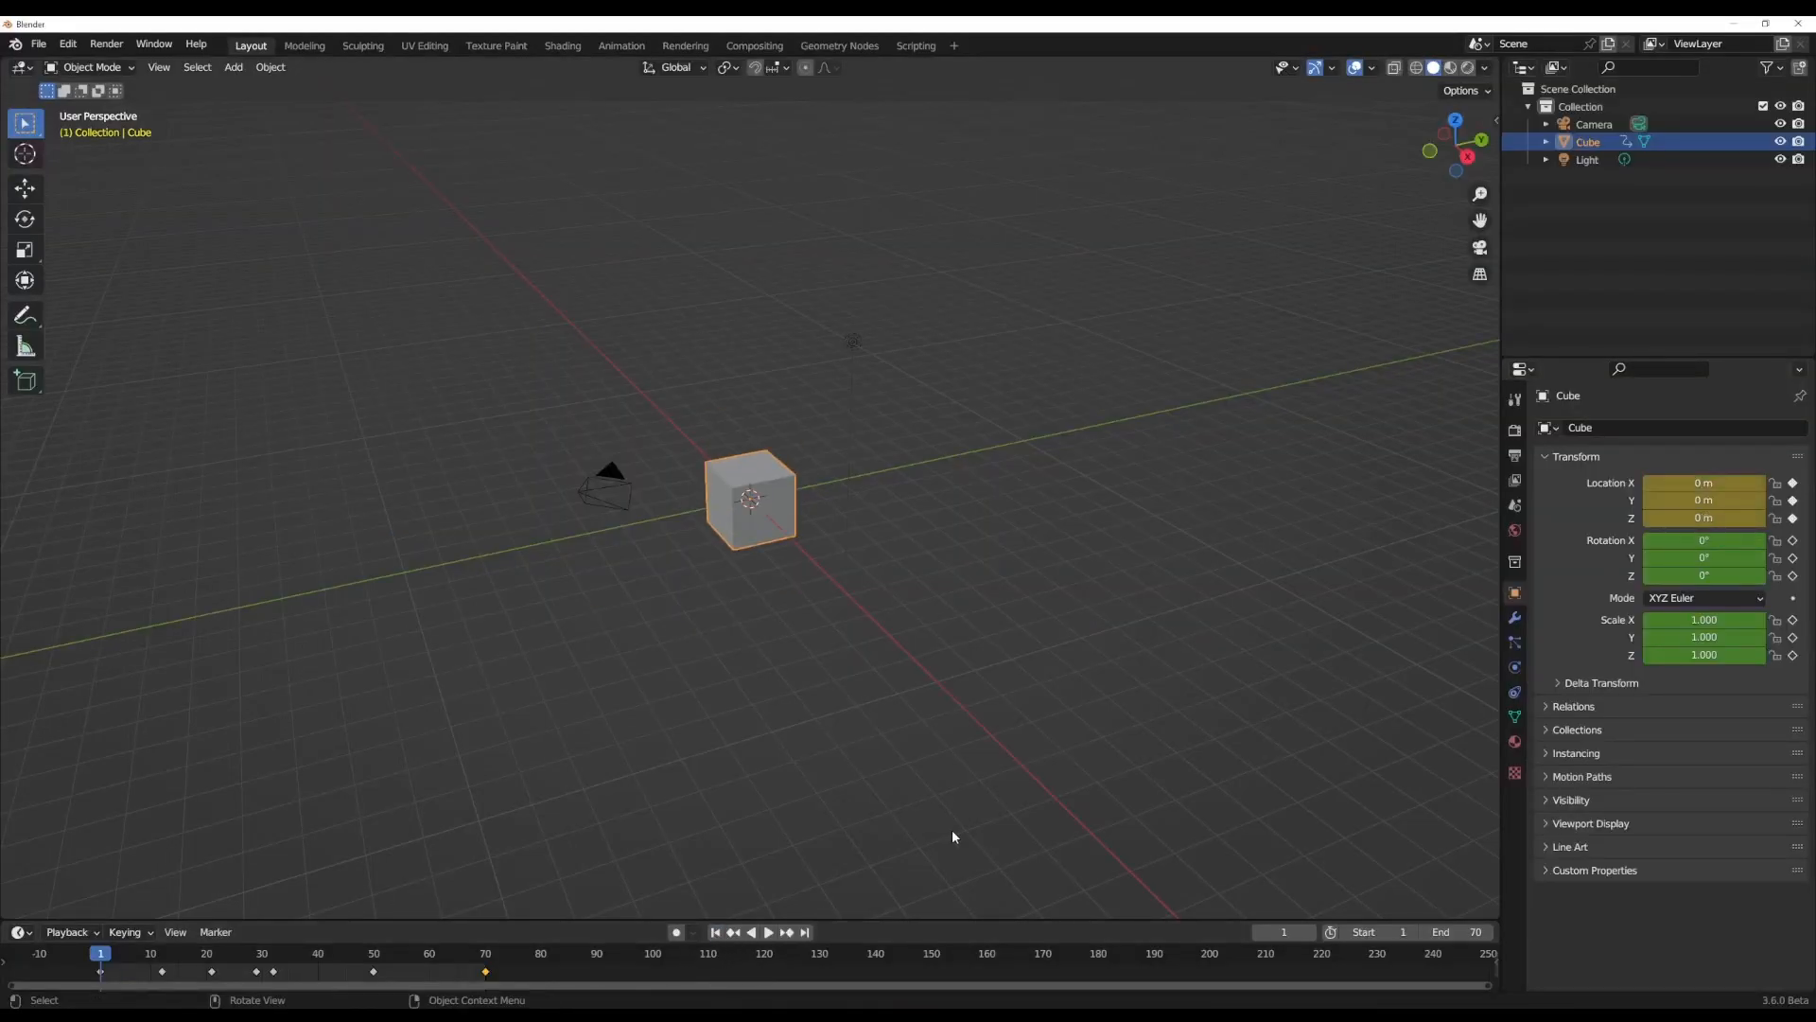
# Show Scene Duration in the status bar and scrub the cube animation to frame 26.
pyautogui.click(767, 931)
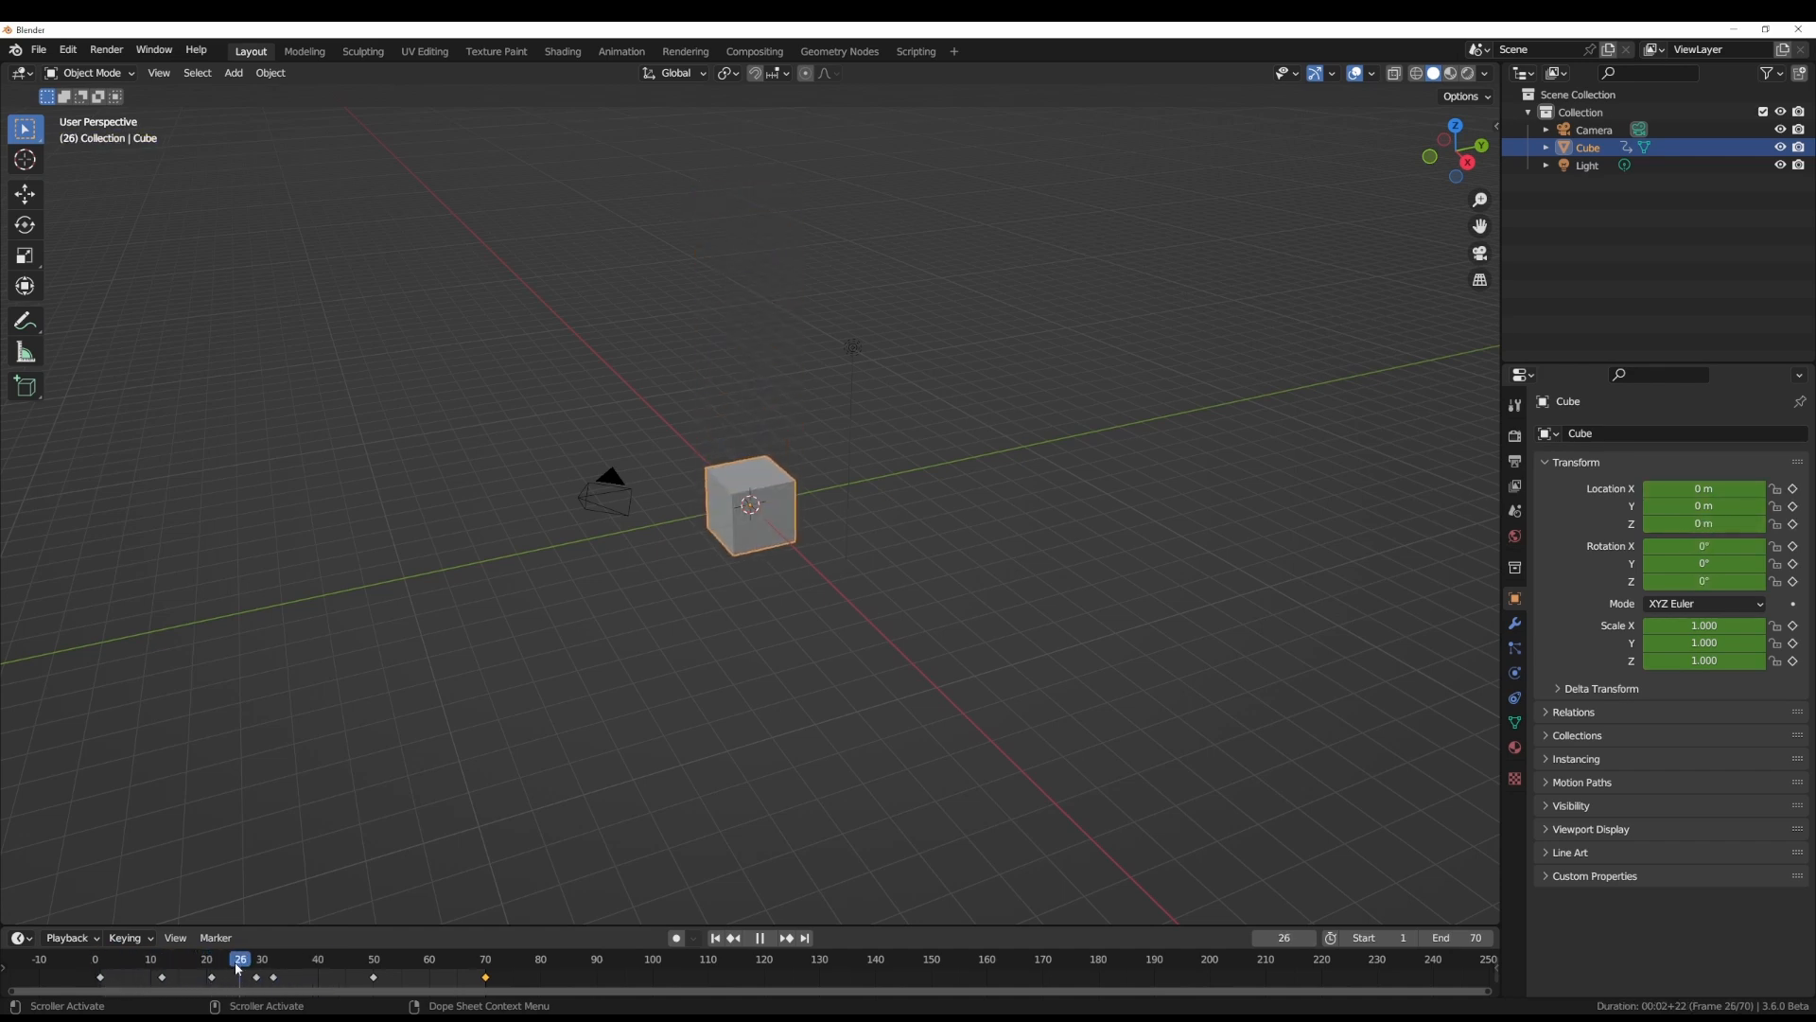
pyautogui.moveTo(239, 959); pyautogui.dragTo(413, 958)
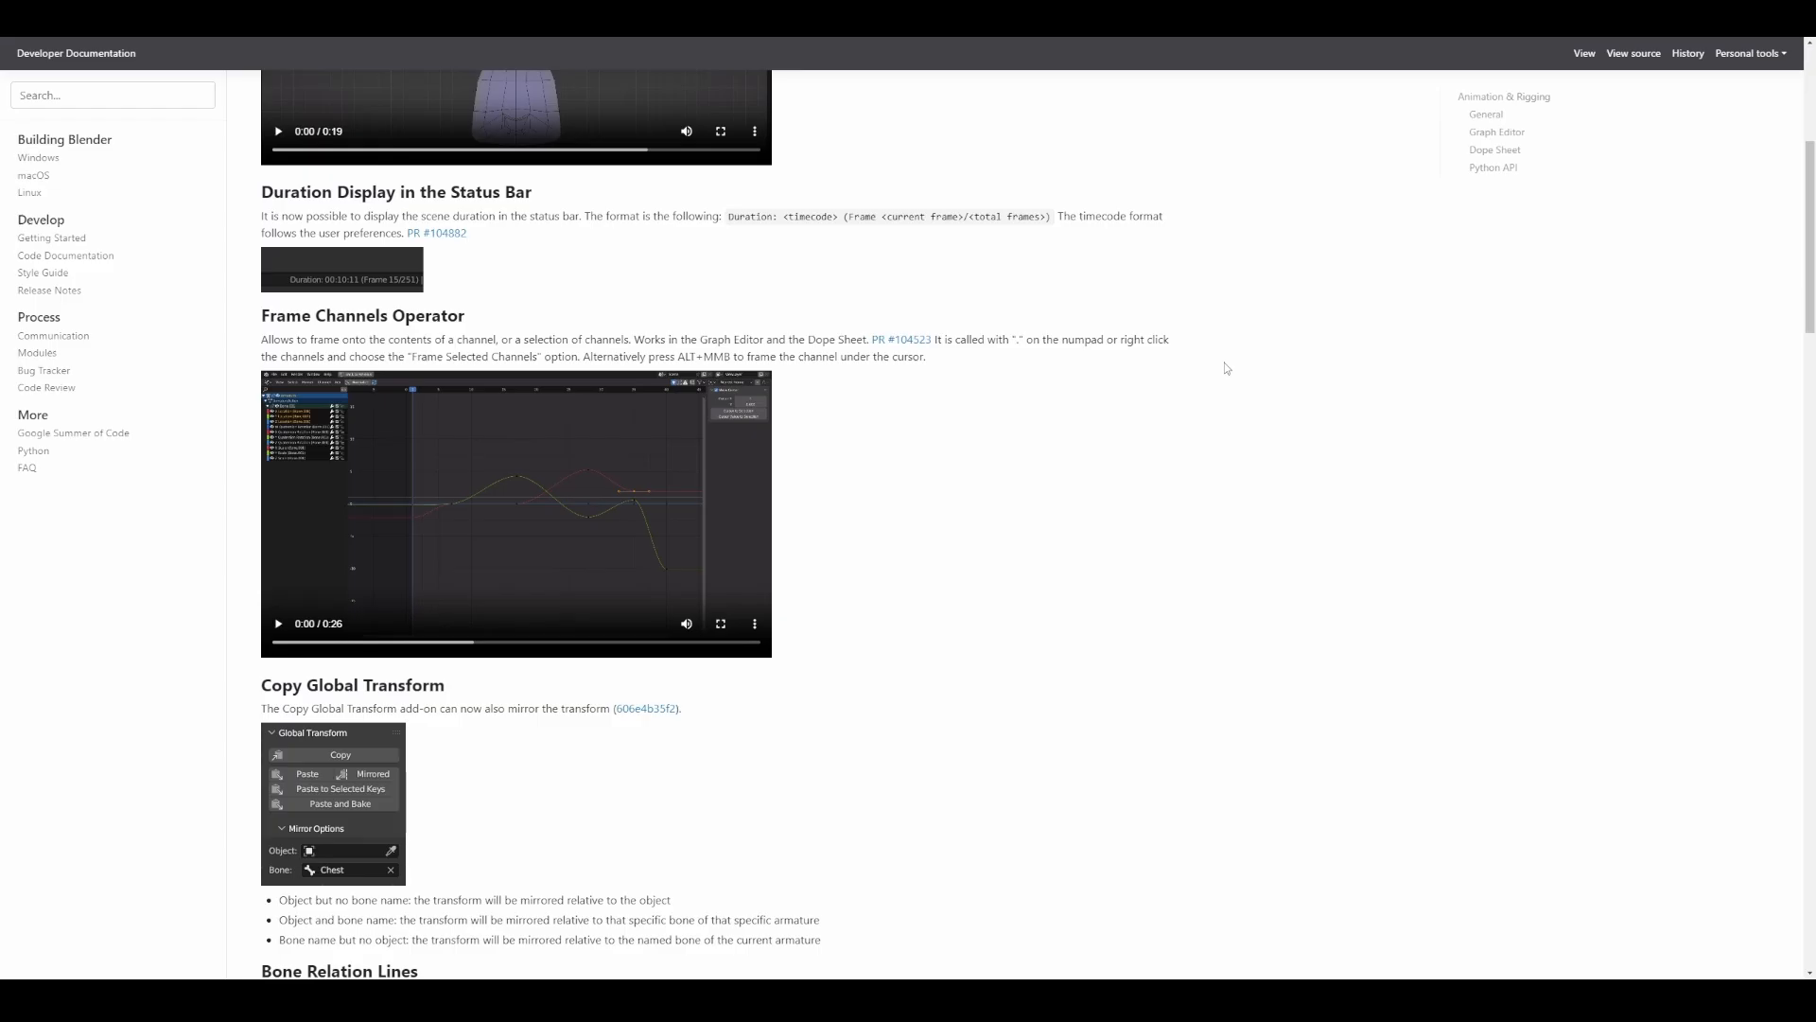
pyautogui.moveTo(1011, 477)
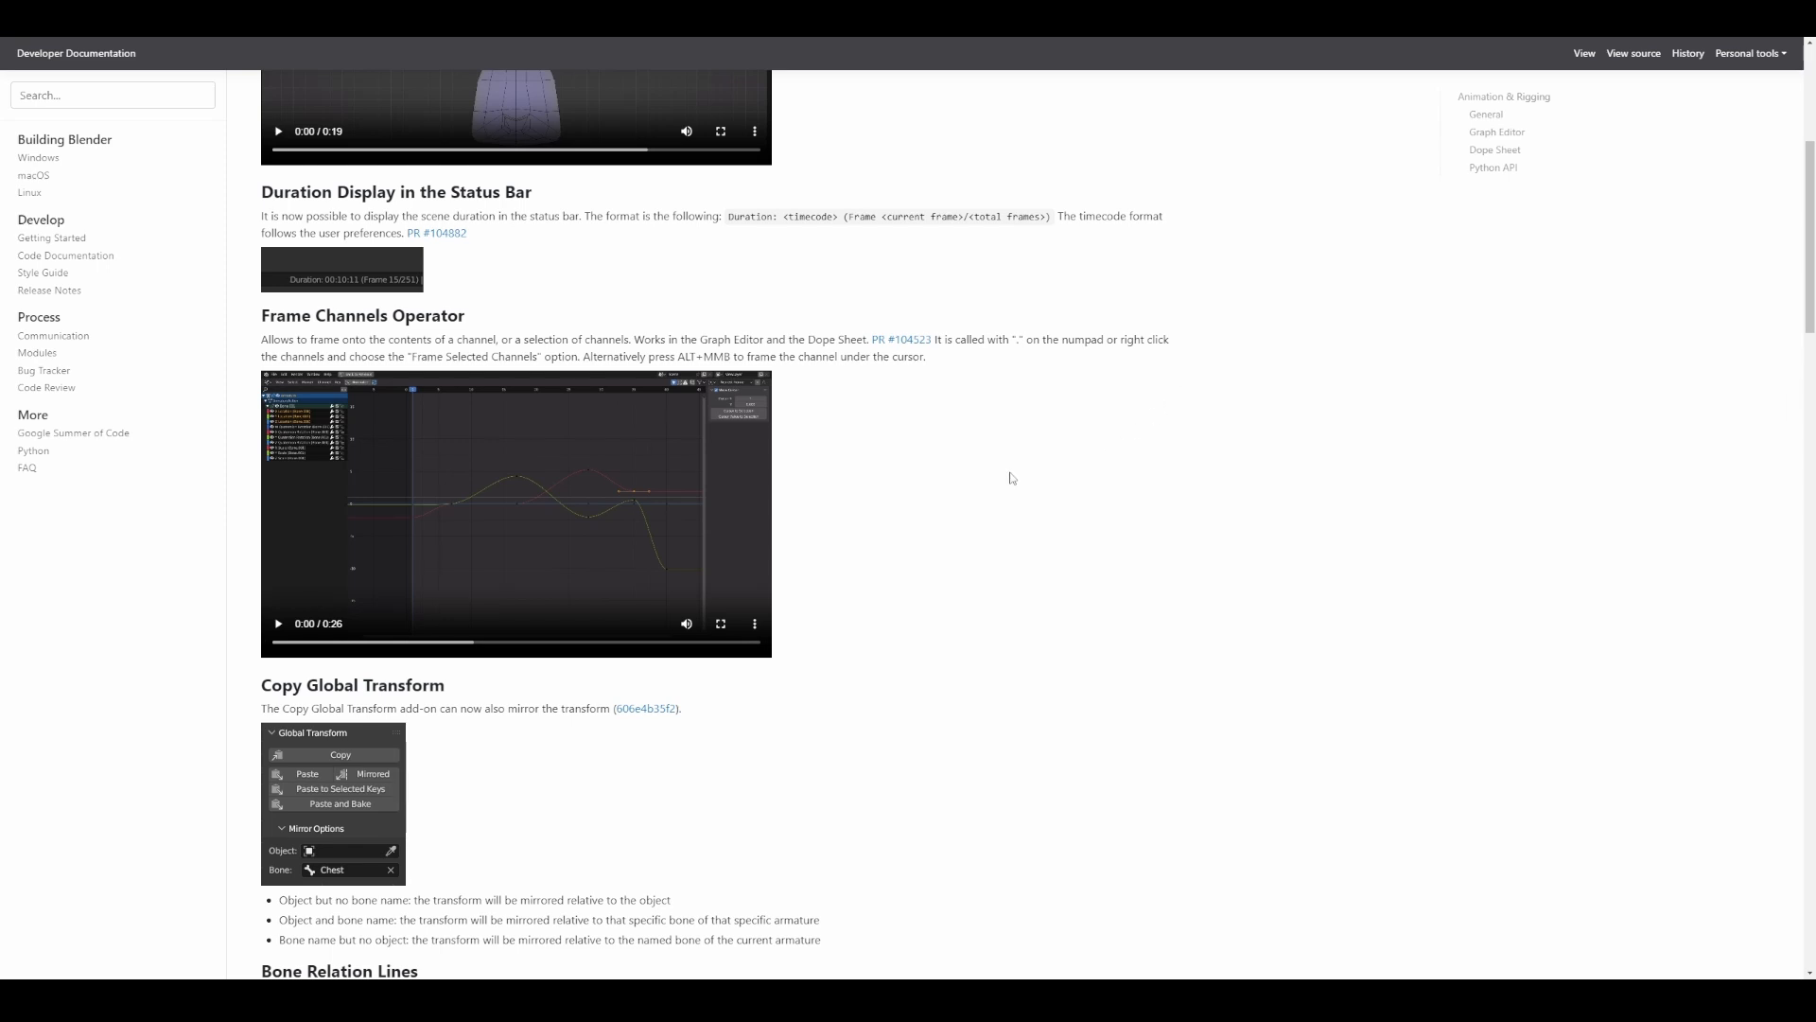
# Scroll past Frame Channels Operator and Copy Global Transform to Context properties.
pyautogui.scroll(-3)
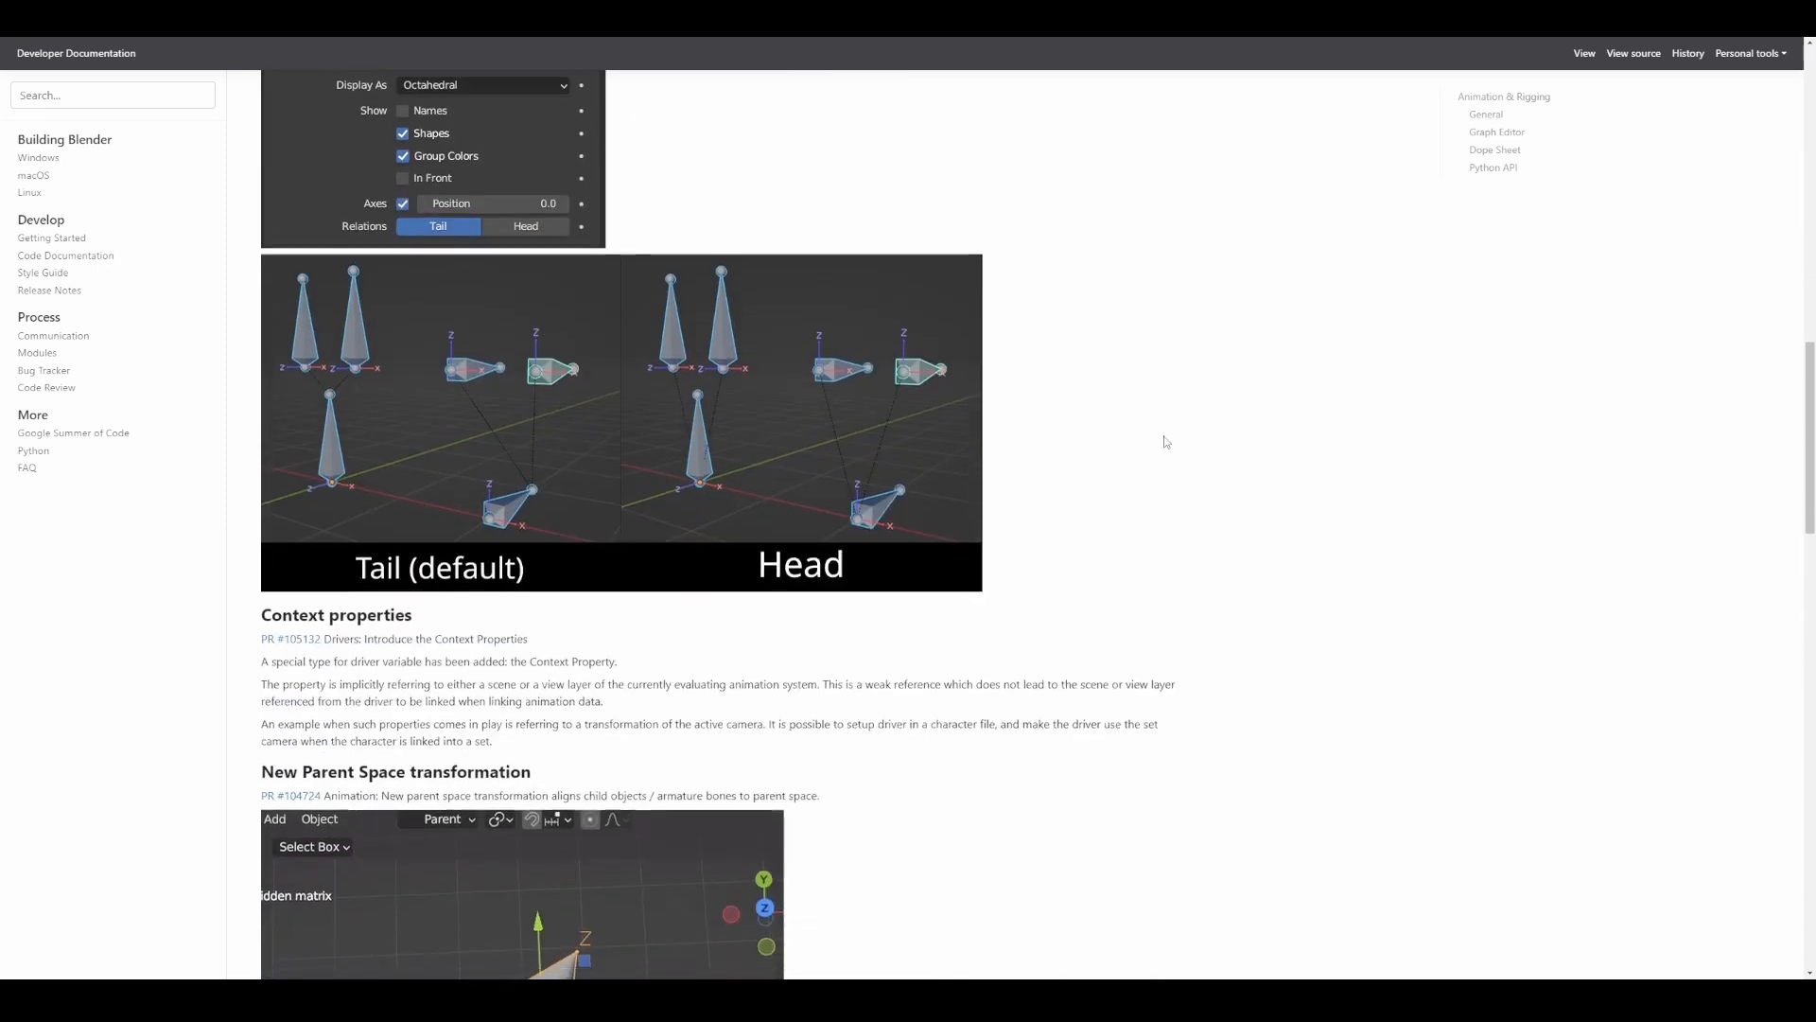
pyautogui.scroll(-3)
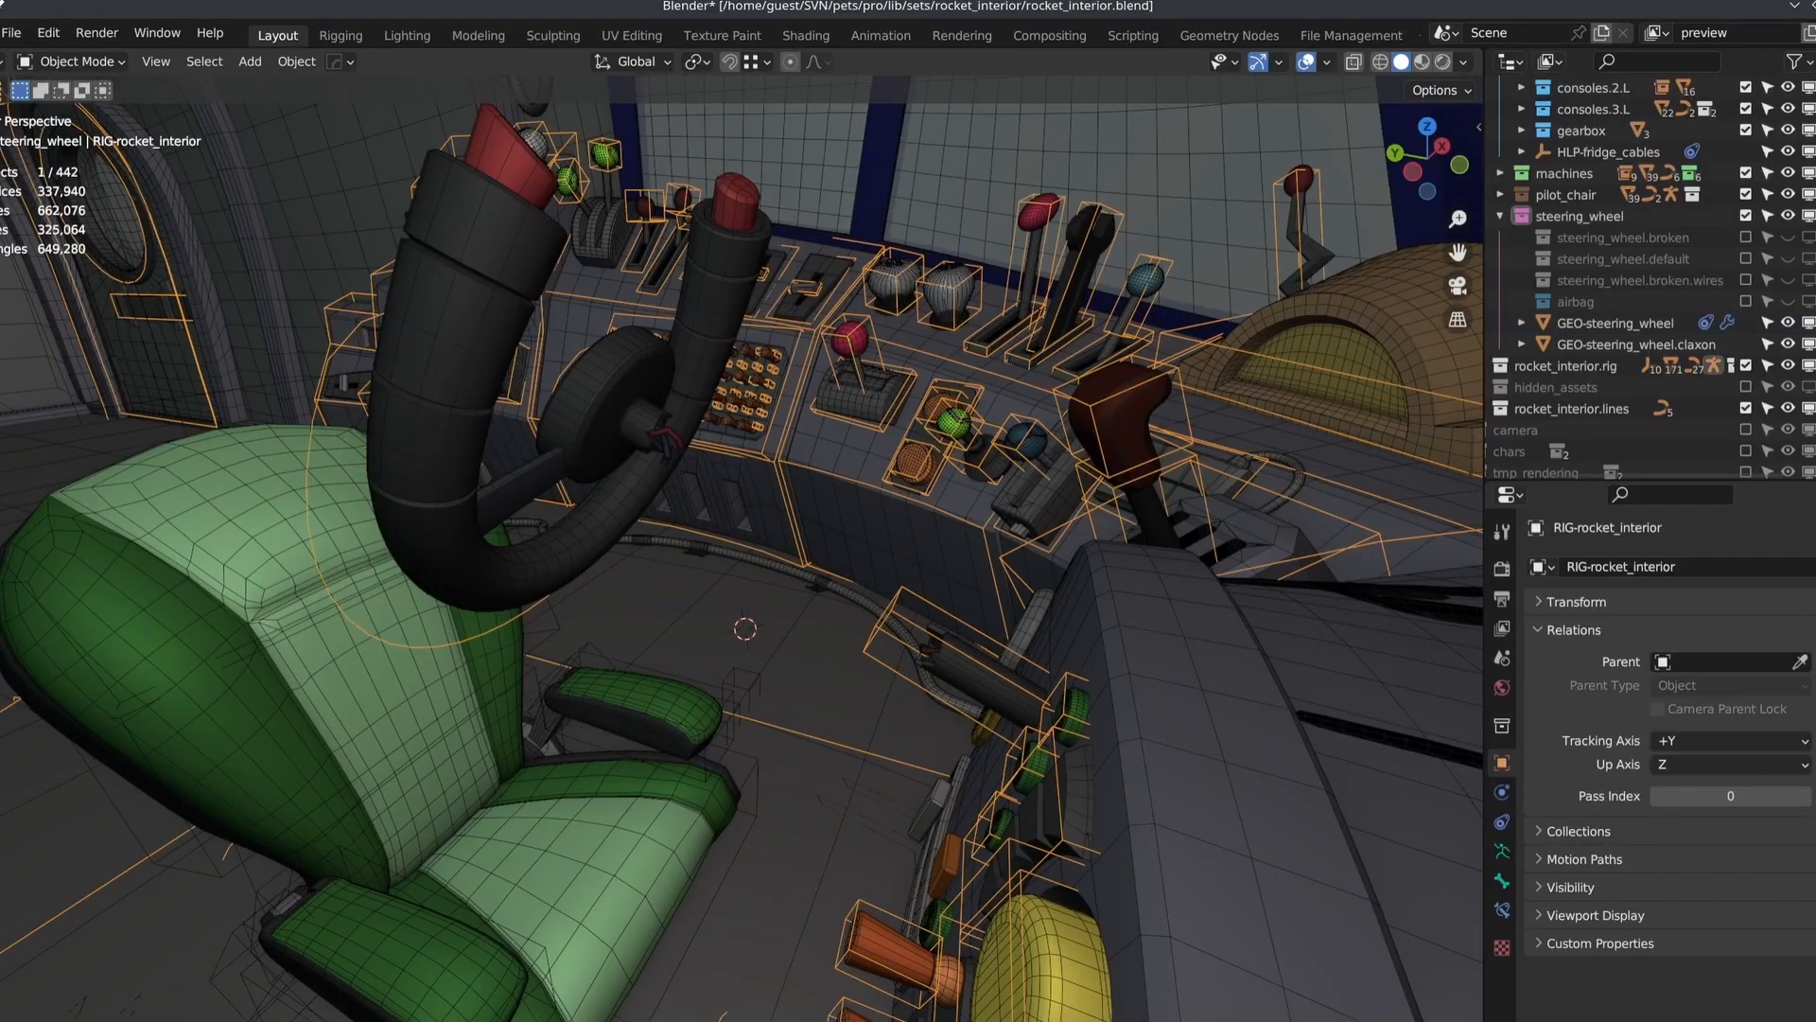
# Add a Transform Geometry node between Simulation Input and Output nodes on the cube.
pyautogui.click(73, 61)
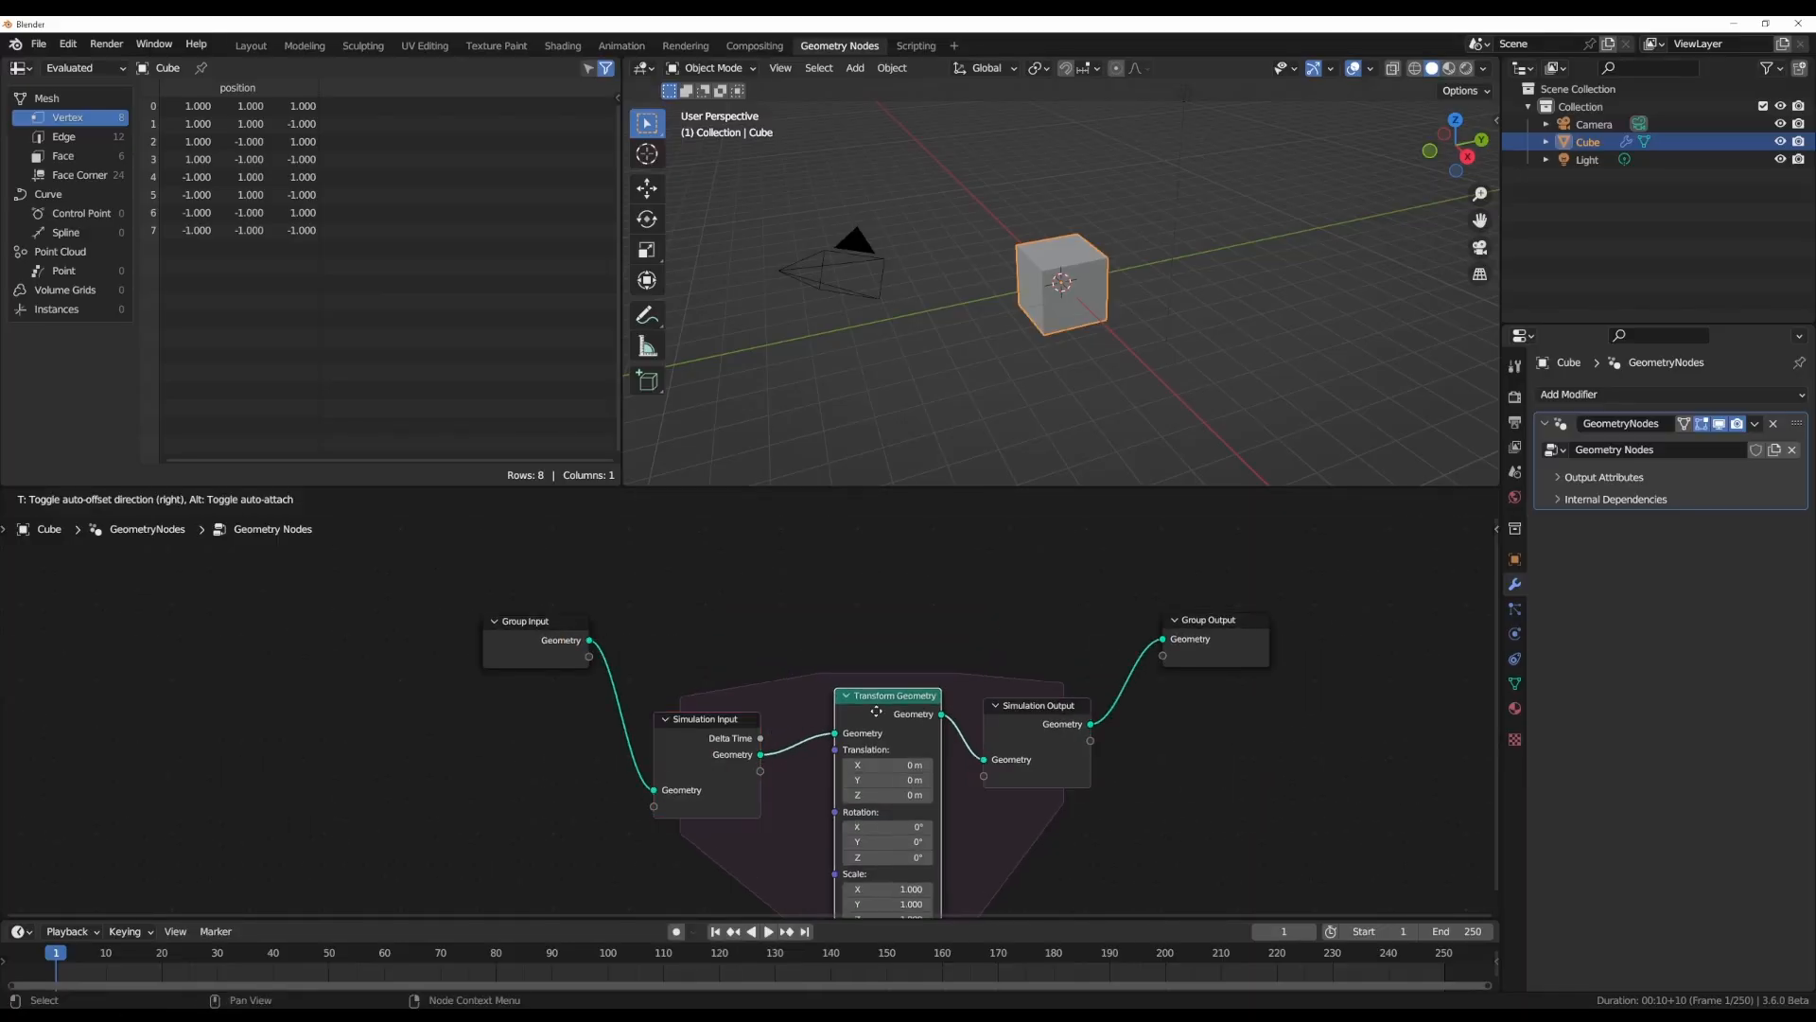
pyautogui.click(766, 930)
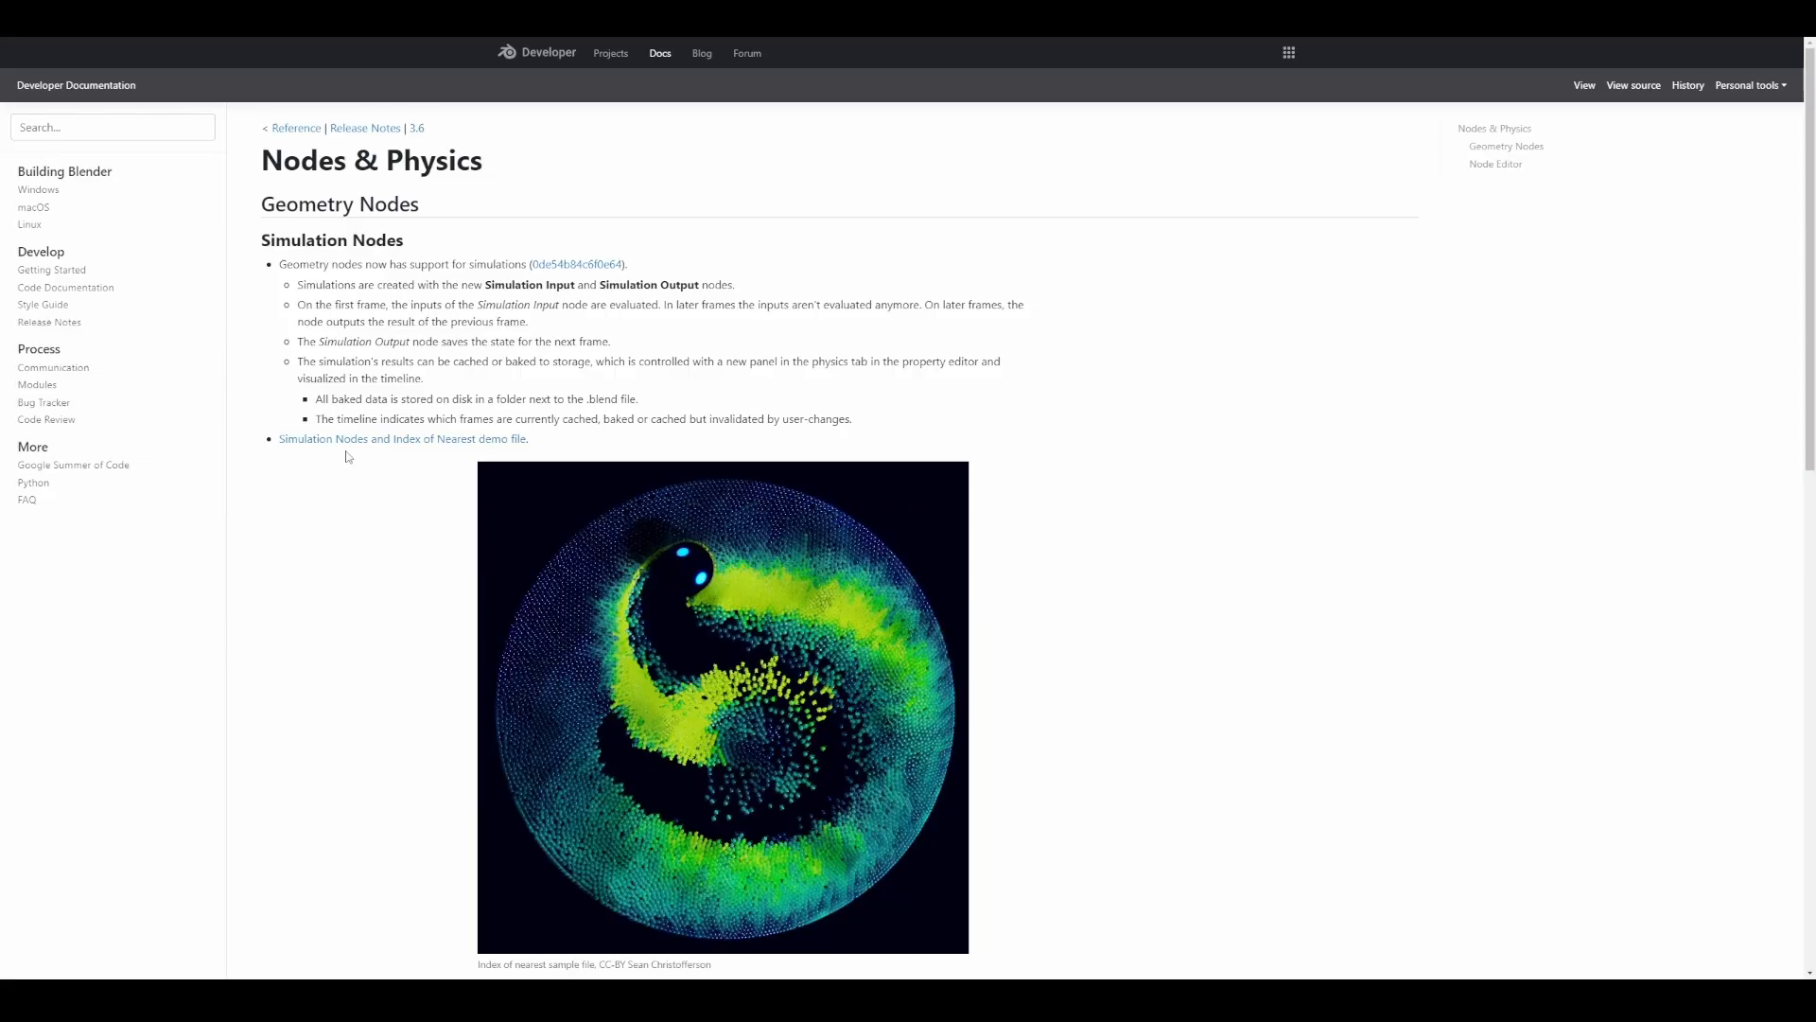
pyautogui.moveTo(428, 443)
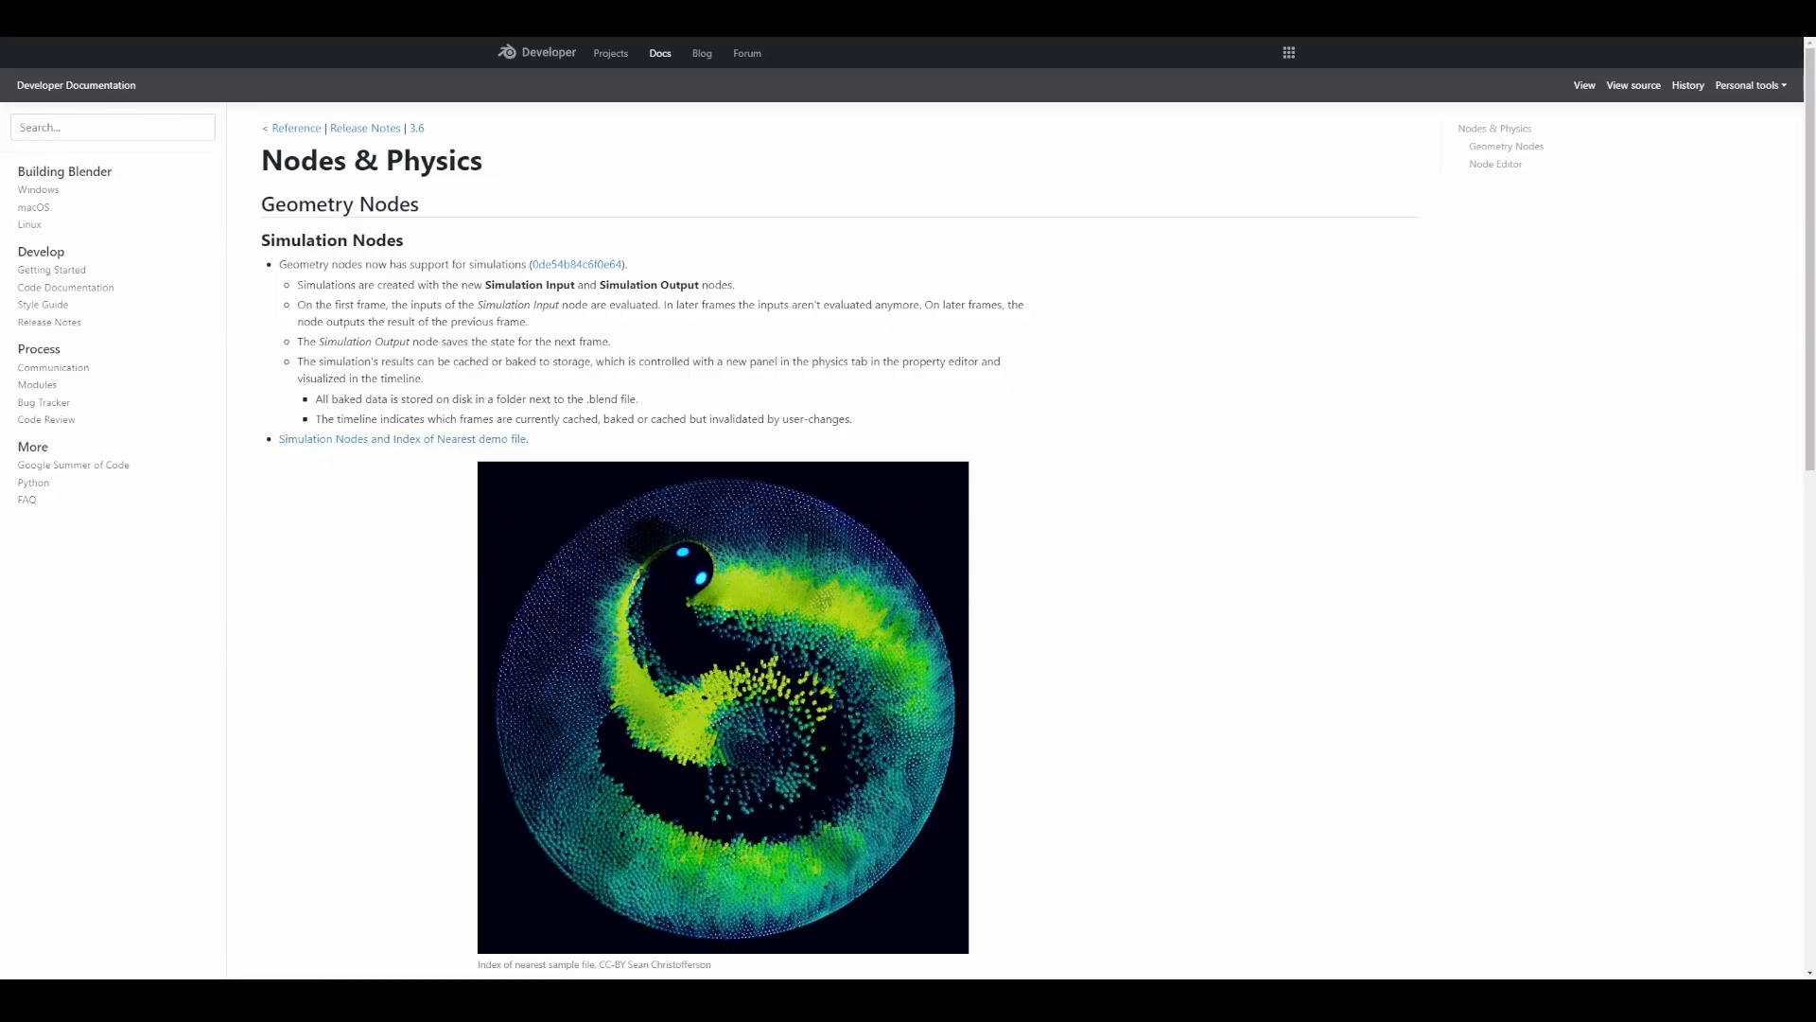
# Download index_of_nearest.blend from the Nodes & Physics release notes link.
pyautogui.click(402, 438)
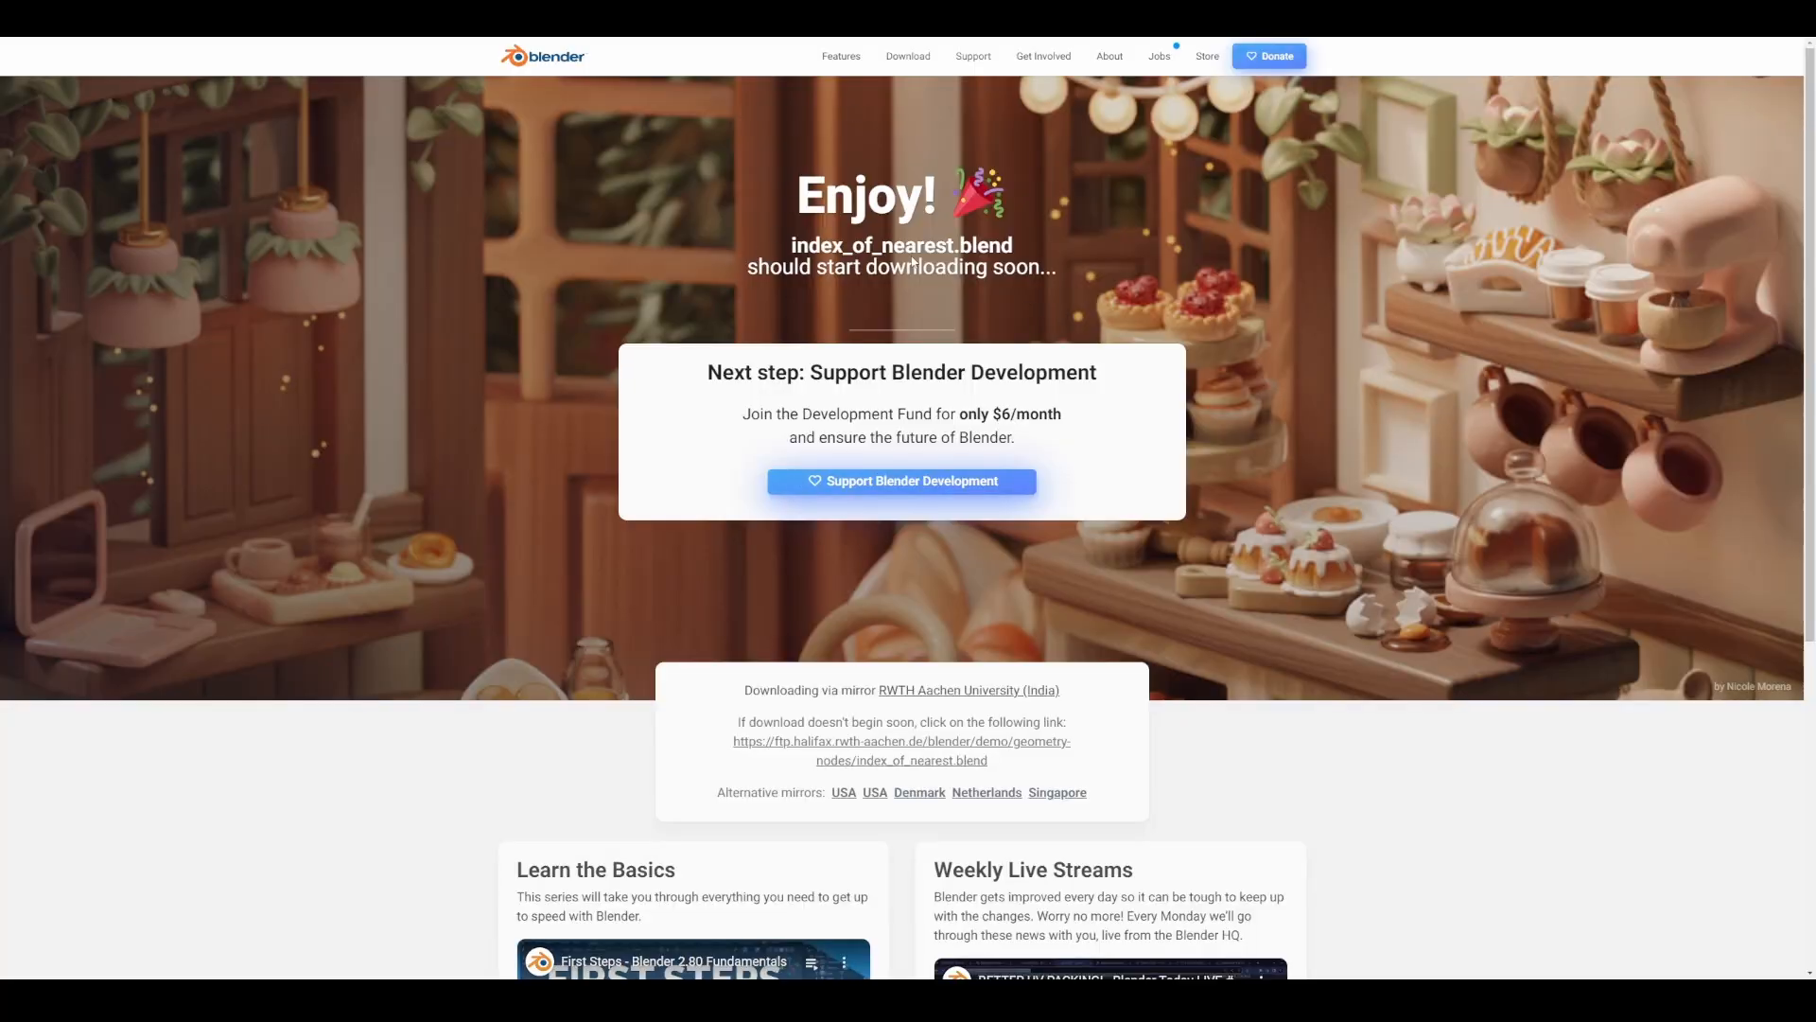
pyautogui.moveTo(900, 244)
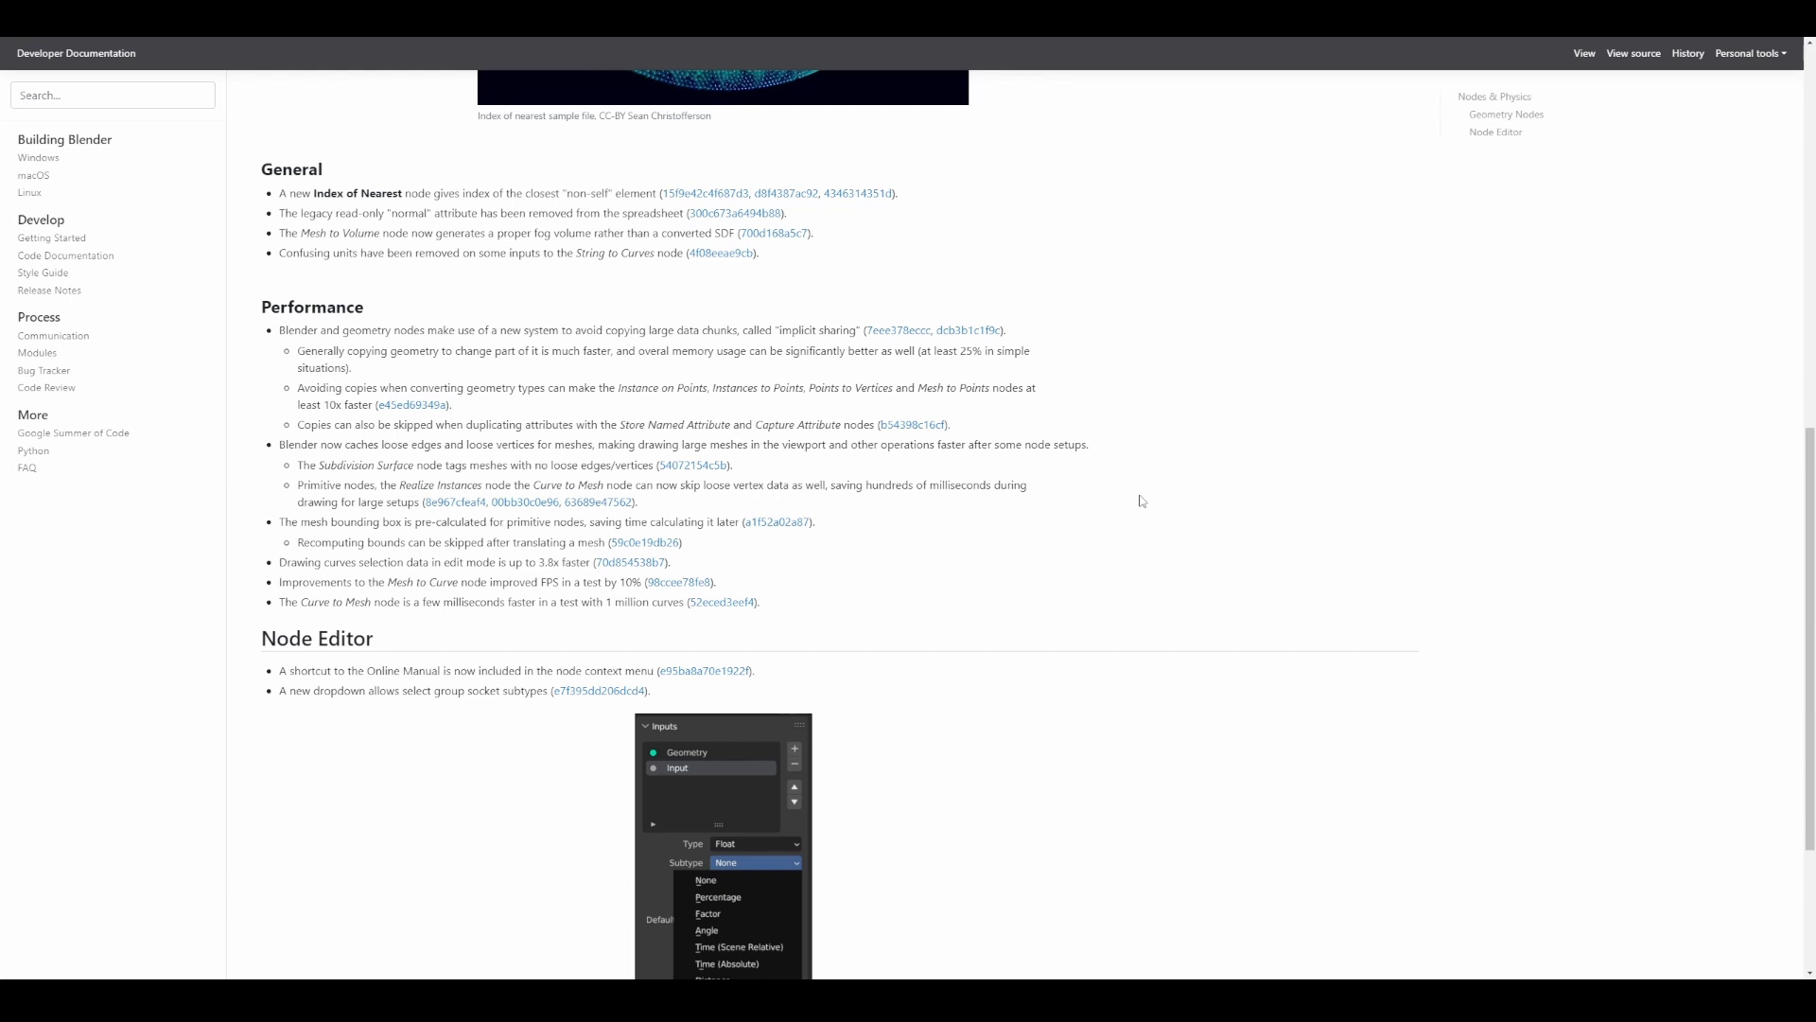
pyautogui.moveTo(1250, 600)
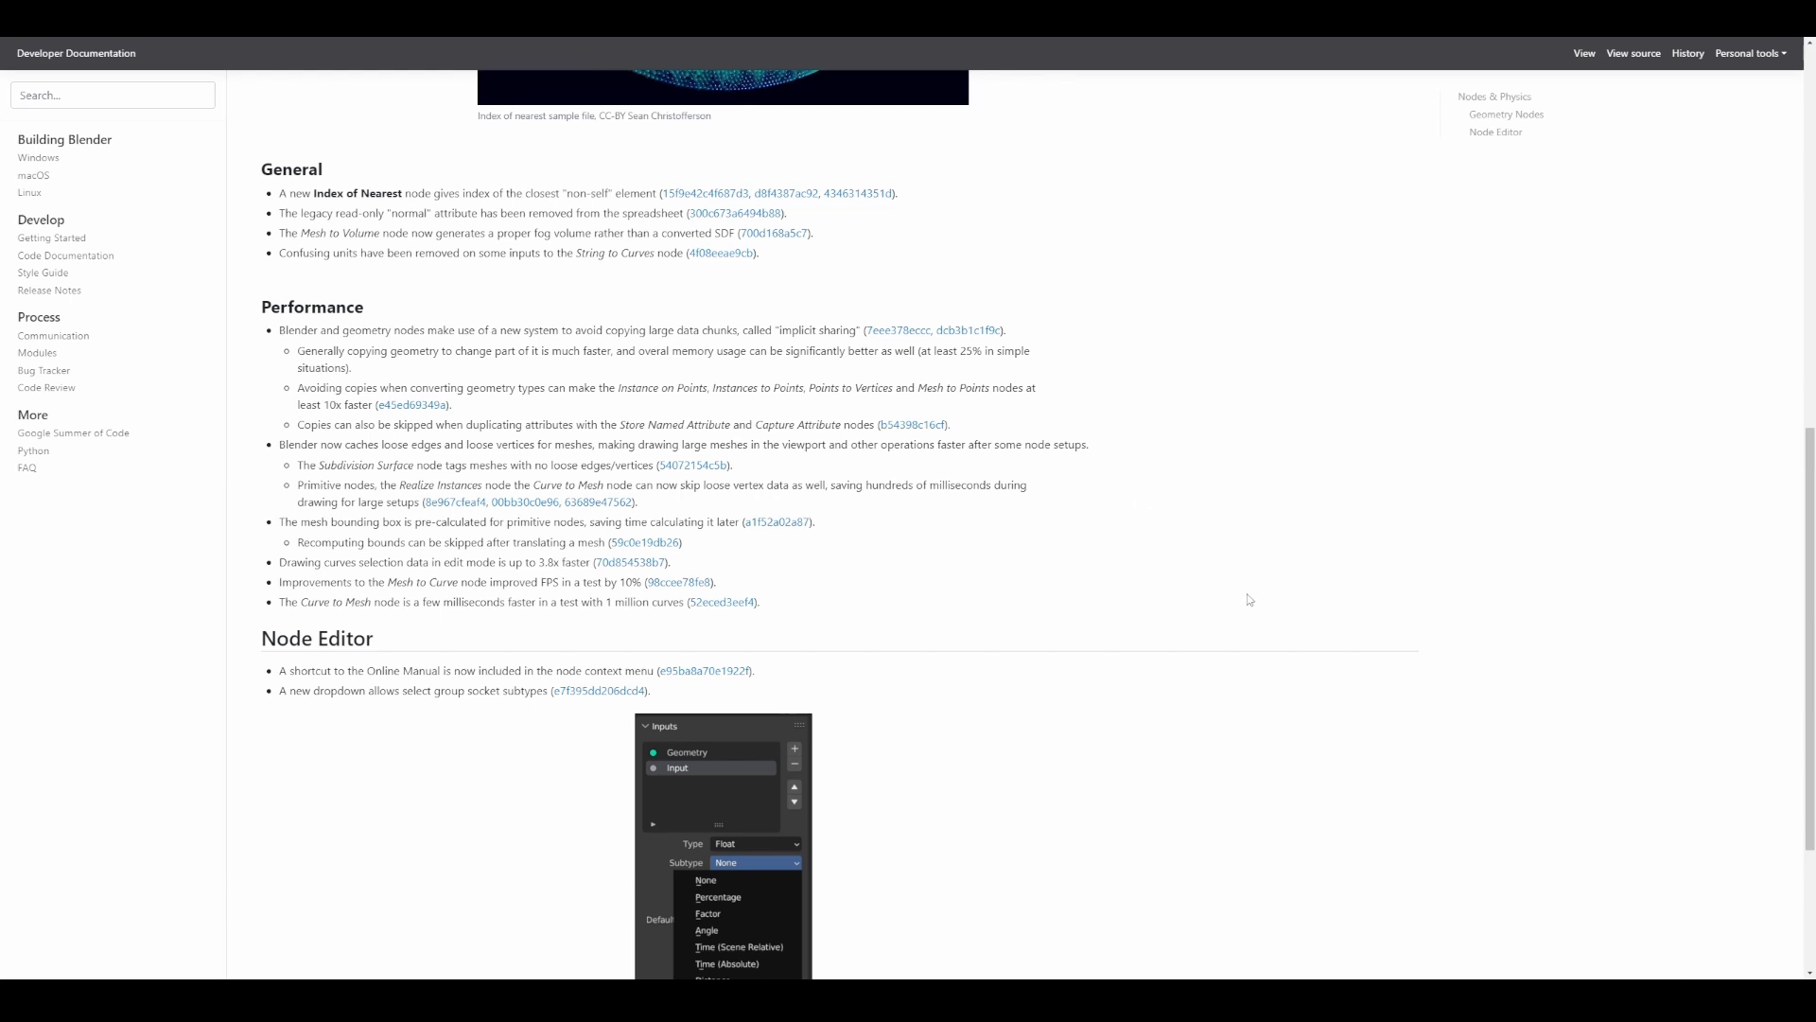
# Scroll past General and Performance to the Node Editor section and footer.
pyautogui.scroll(-3)
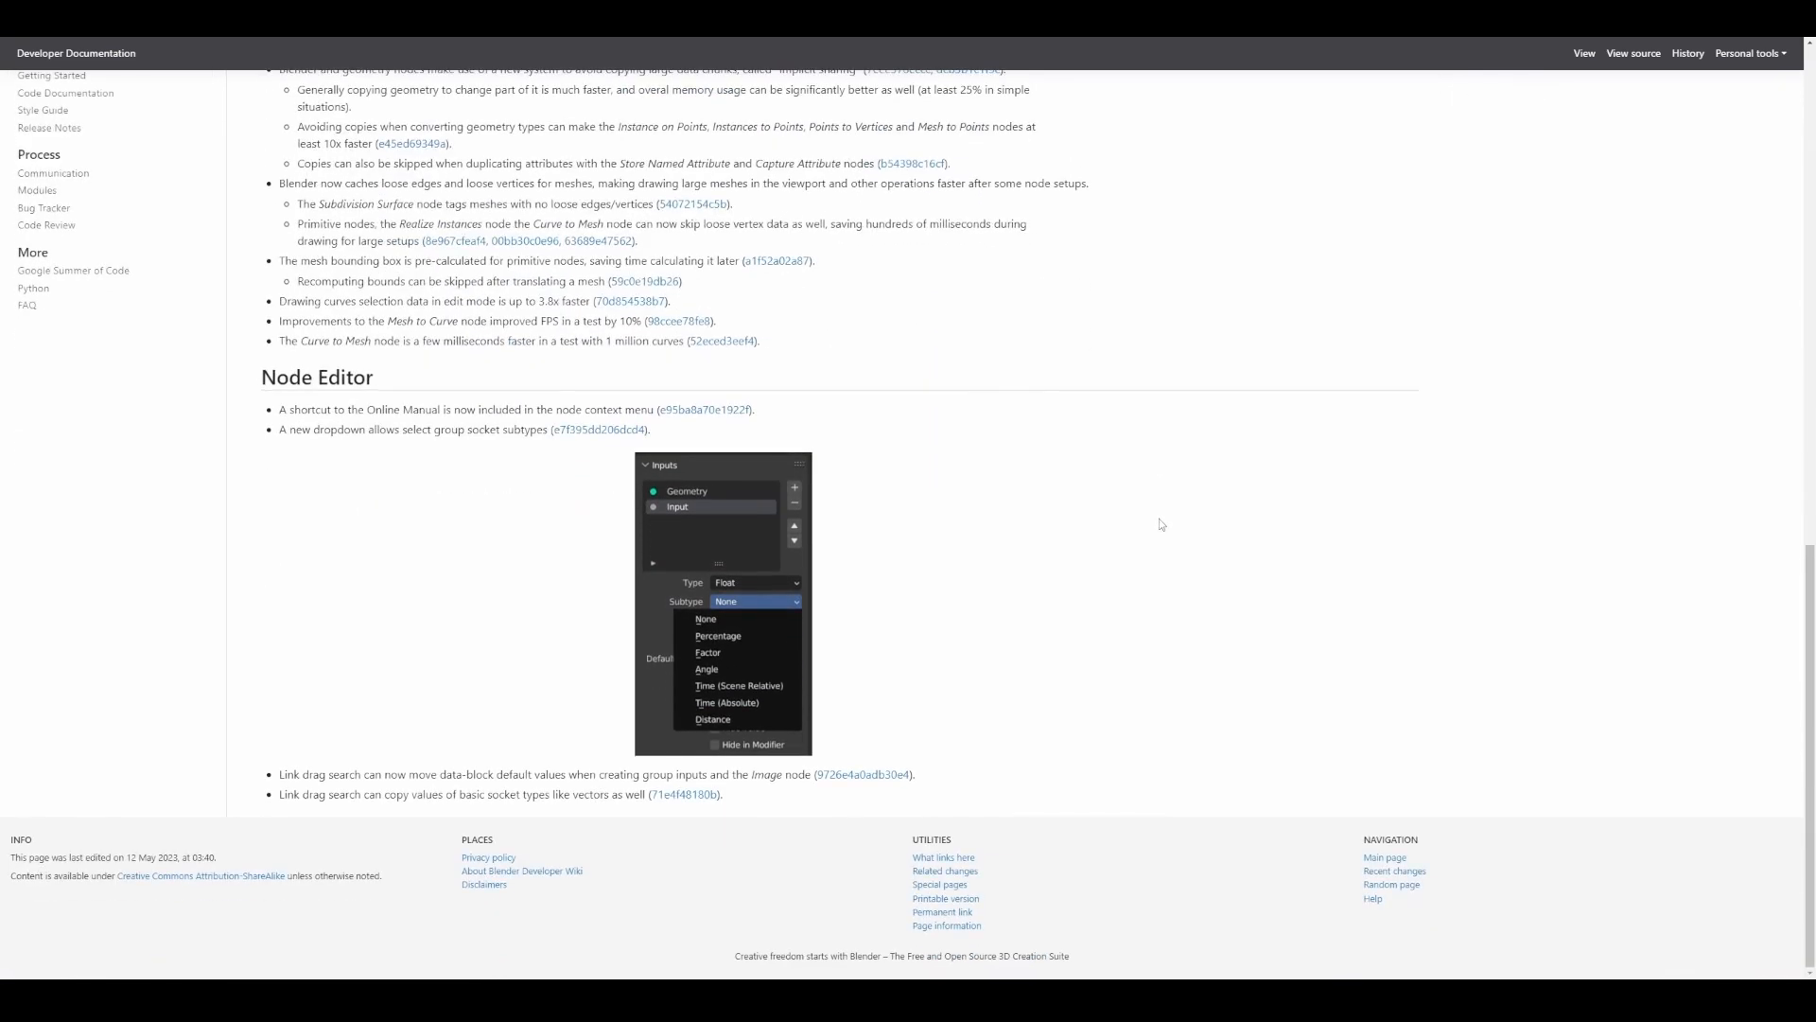
pyautogui.moveTo(448, 679)
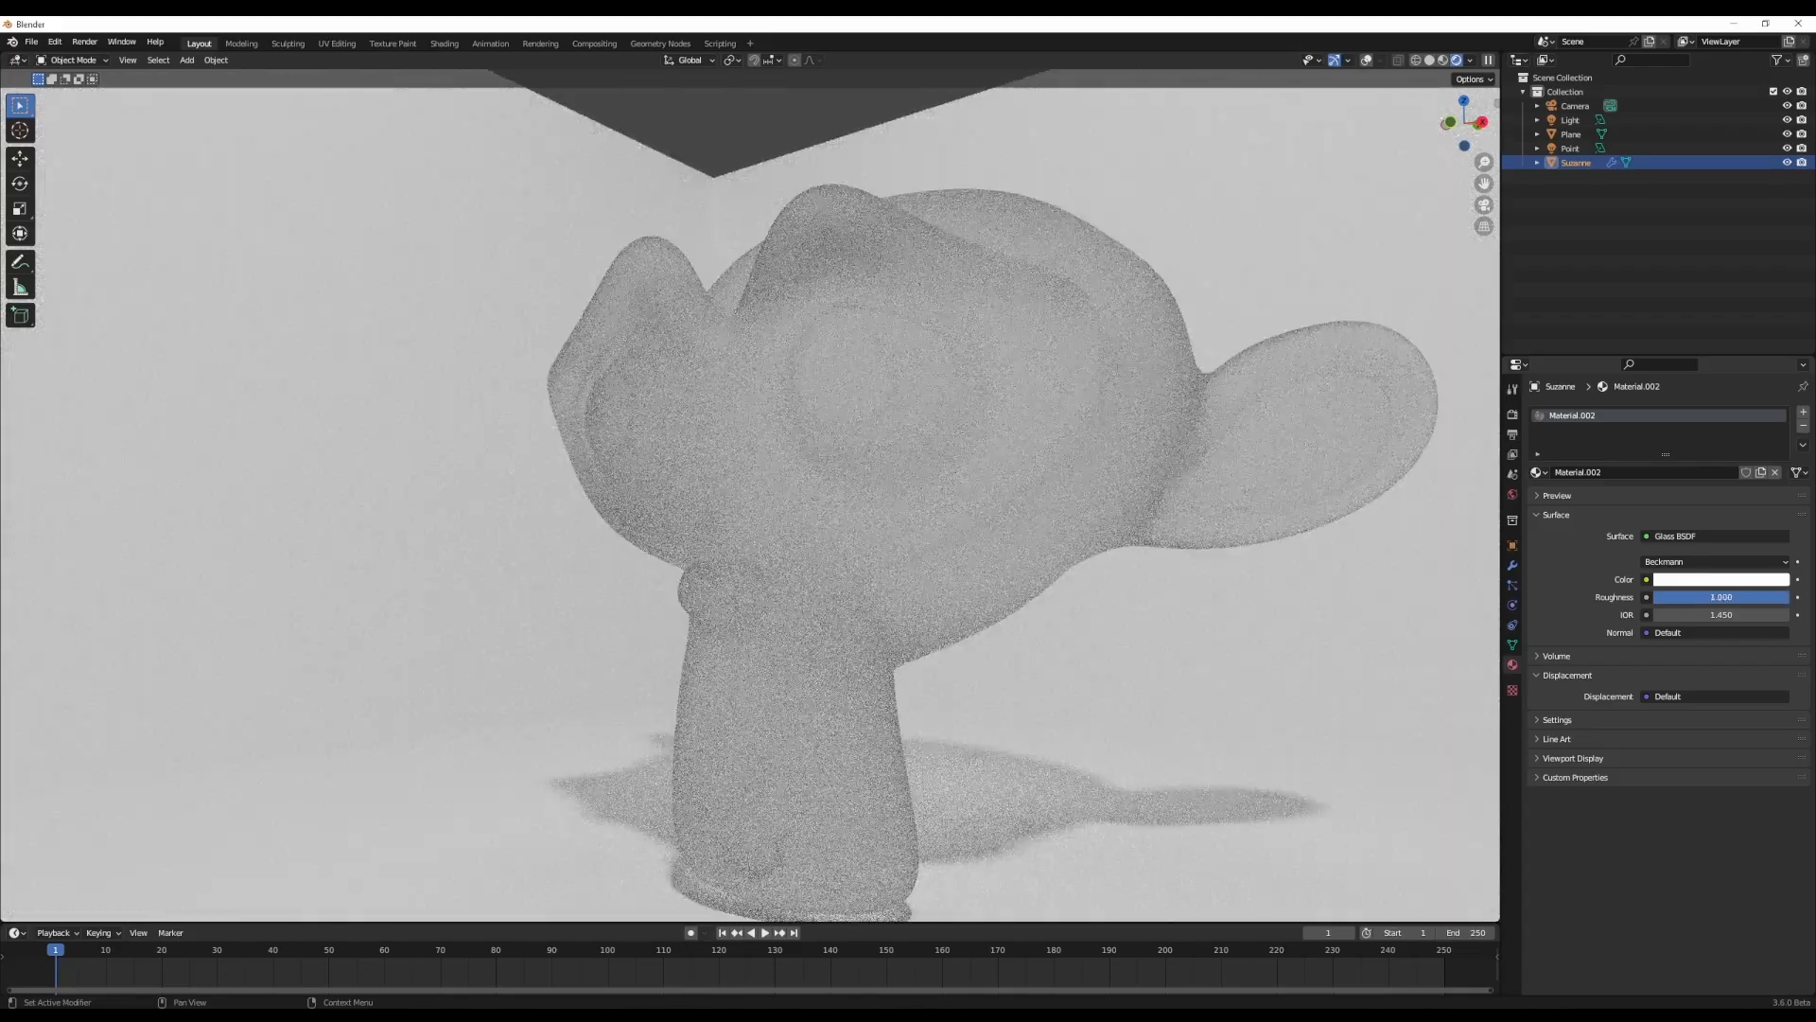
# Orbit Suzanne in Rendered shading to view the Glass BSDF material.
pyautogui.moveTo(1749, 596); pyautogui.dragTo(1668, 597)
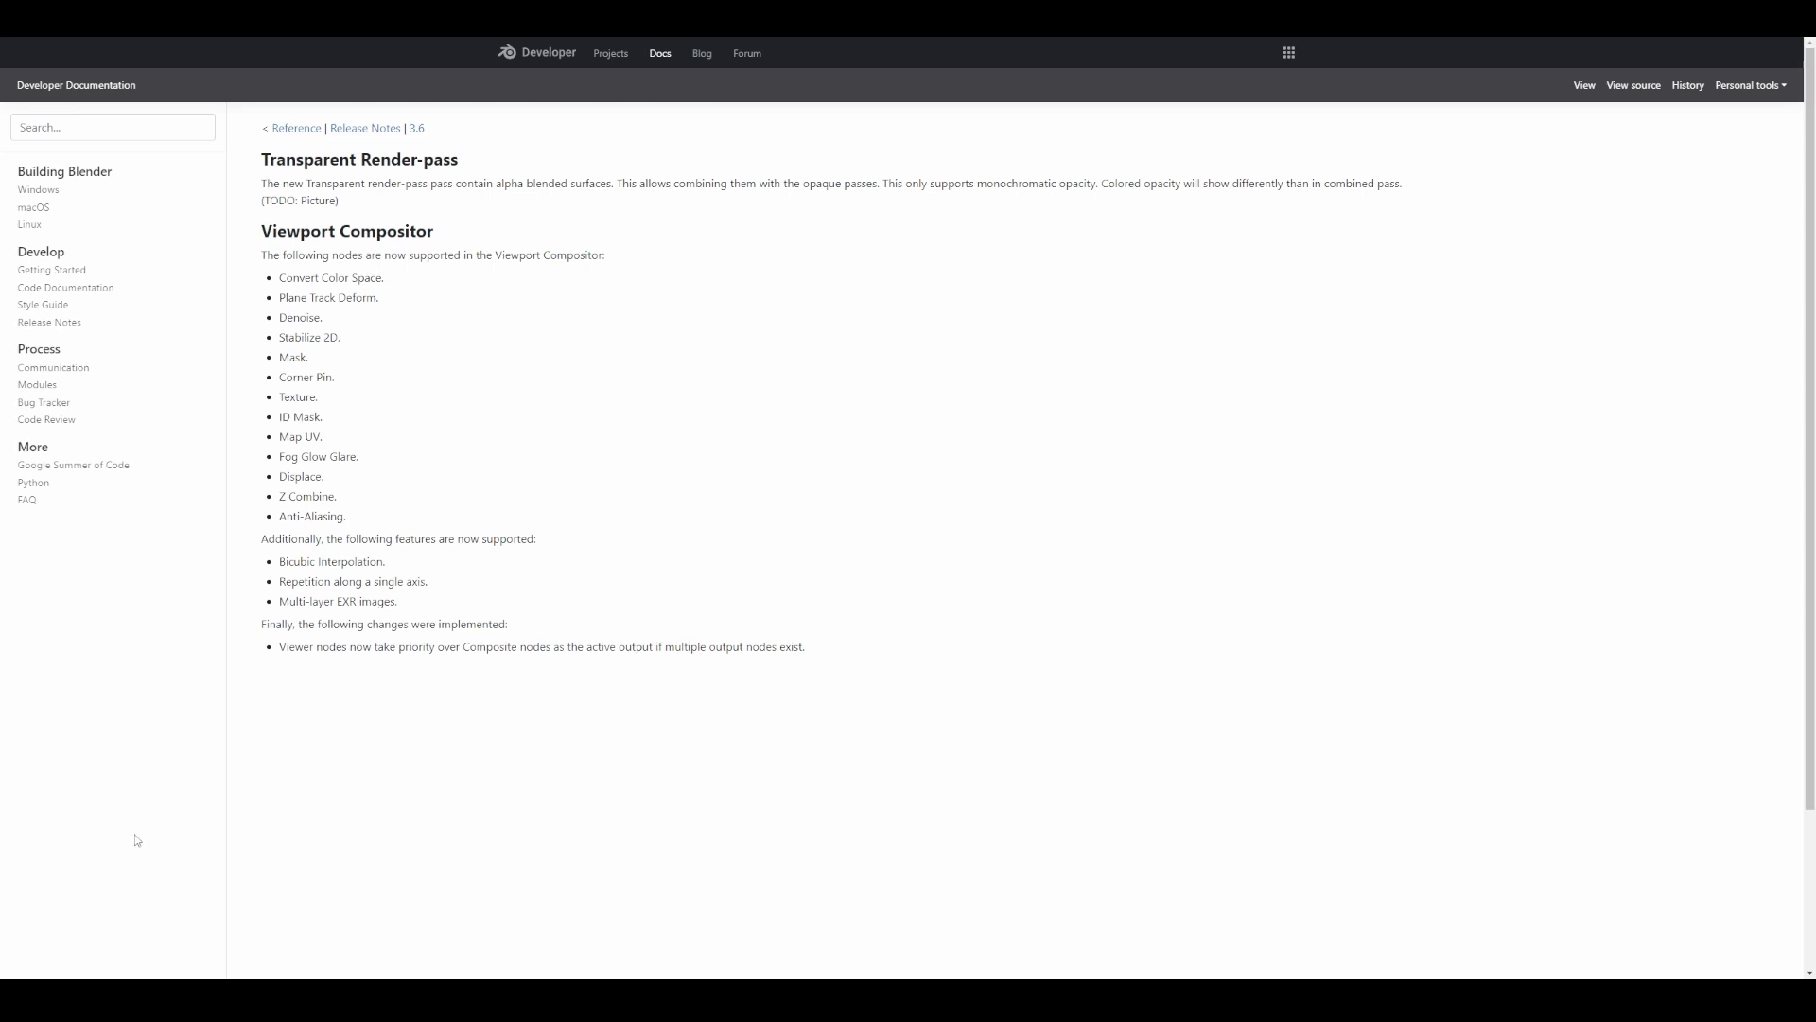
pyautogui.moveTo(910, 640)
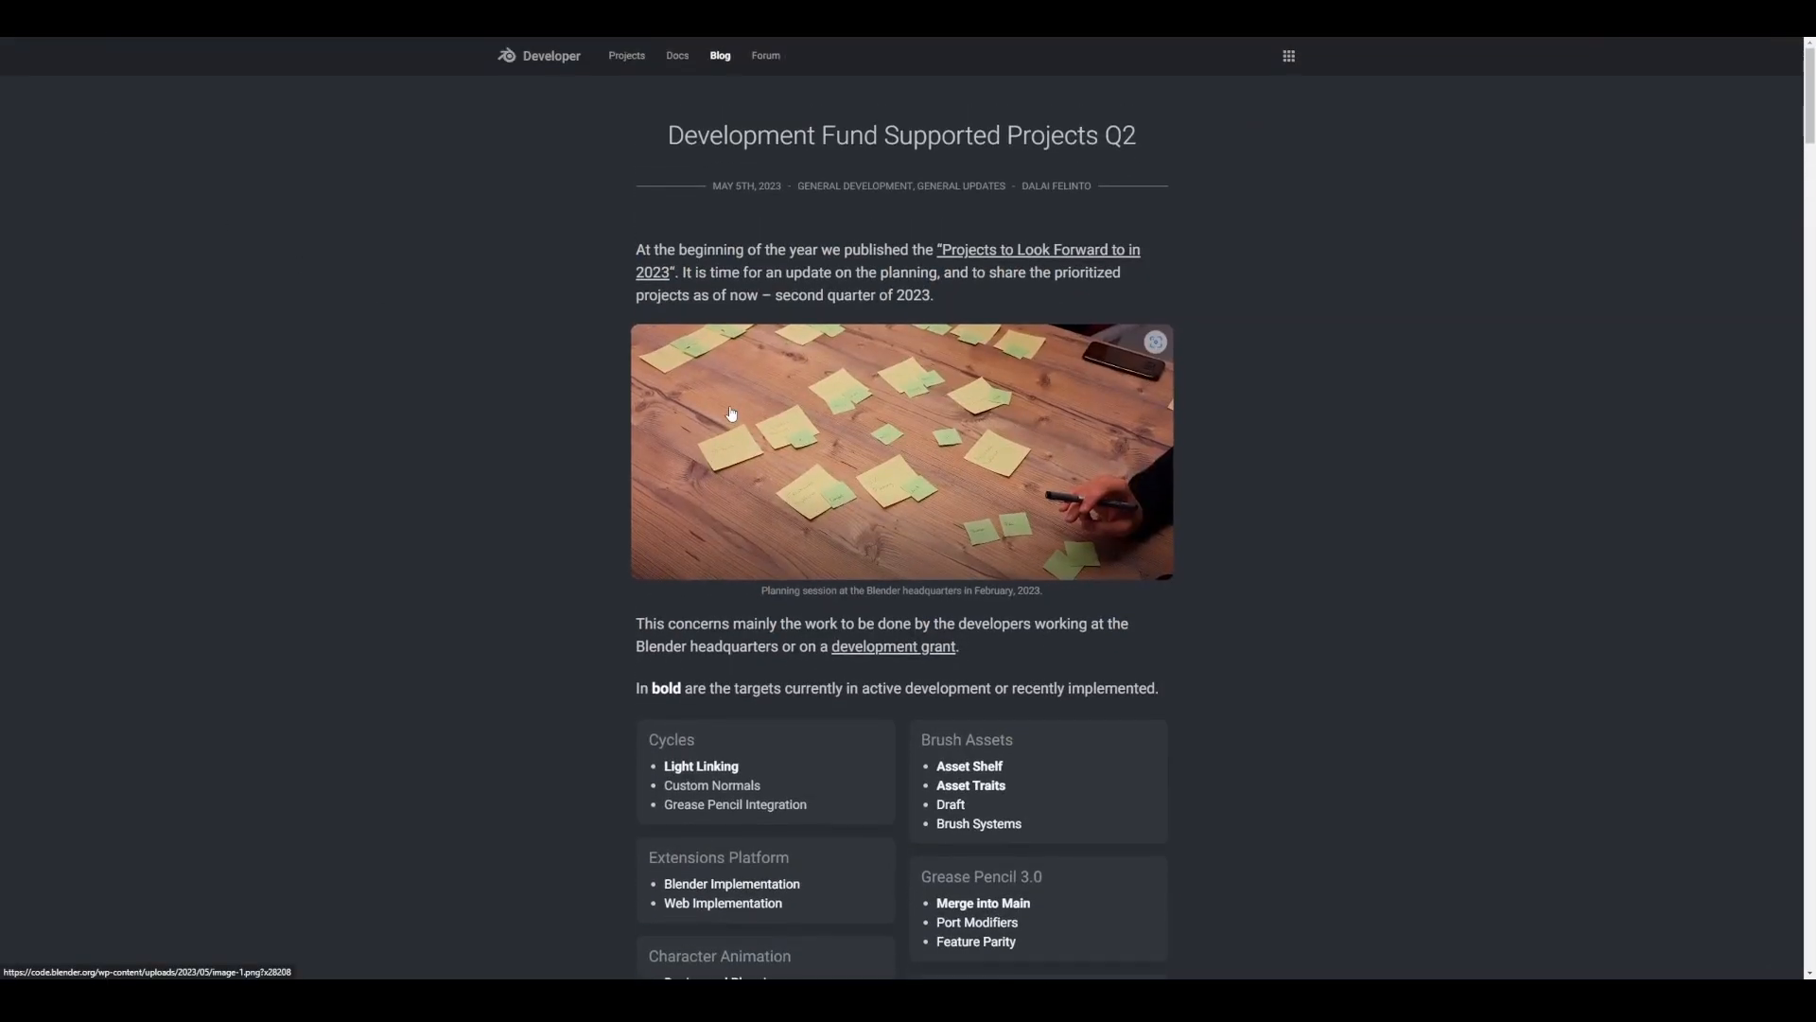
# Scroll the Development Fund post and enlarge the 2023–2024 planning chart image.
pyautogui.scroll(-3)
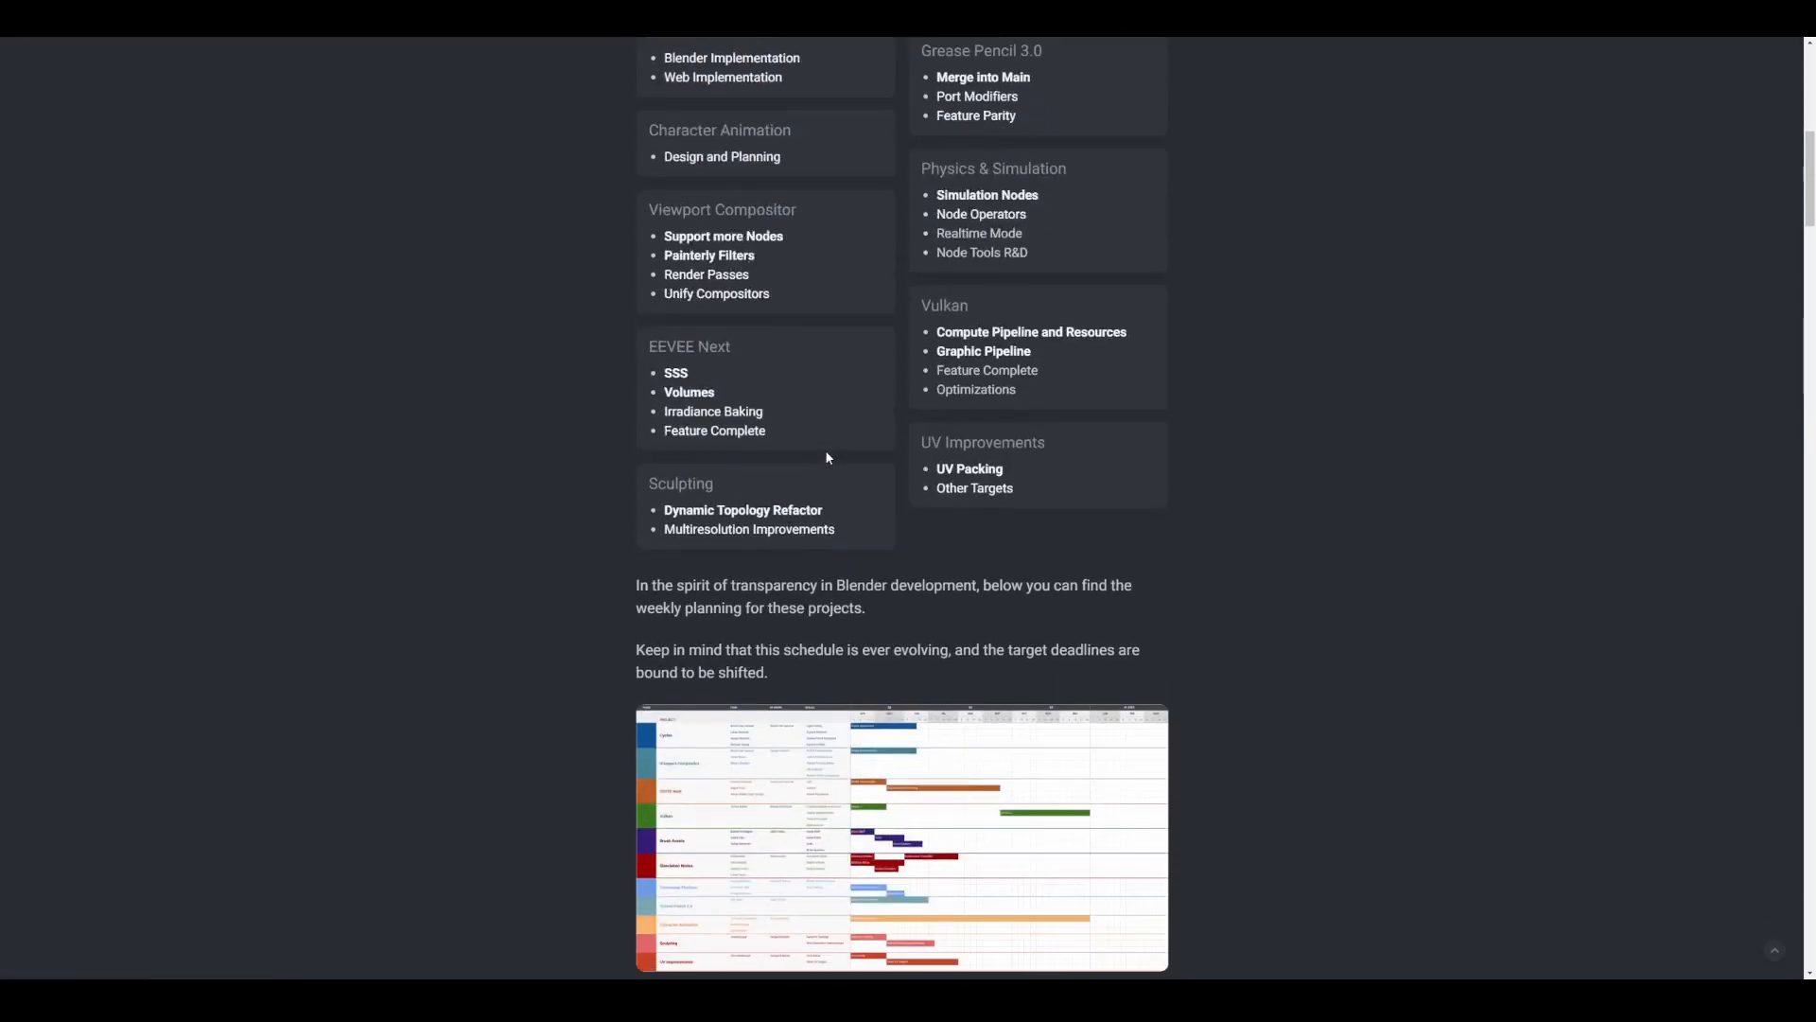
pyautogui.scroll(-3)
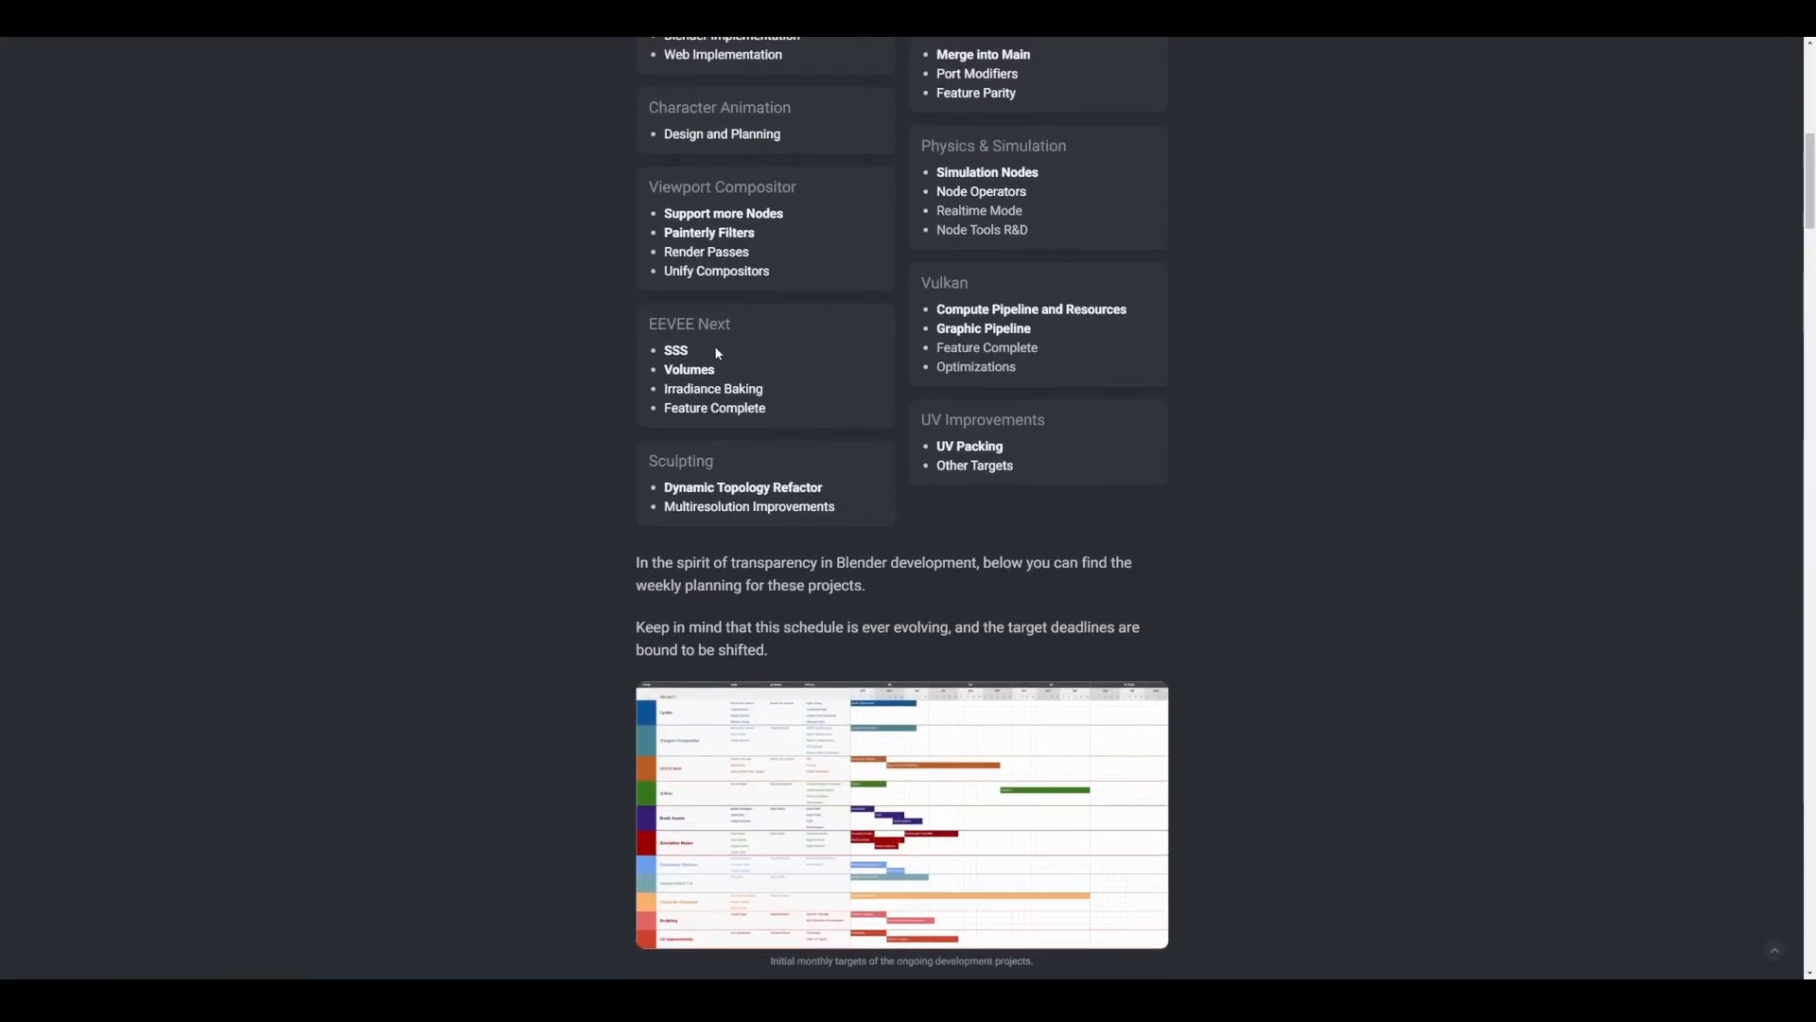
pyautogui.moveTo(688, 368)
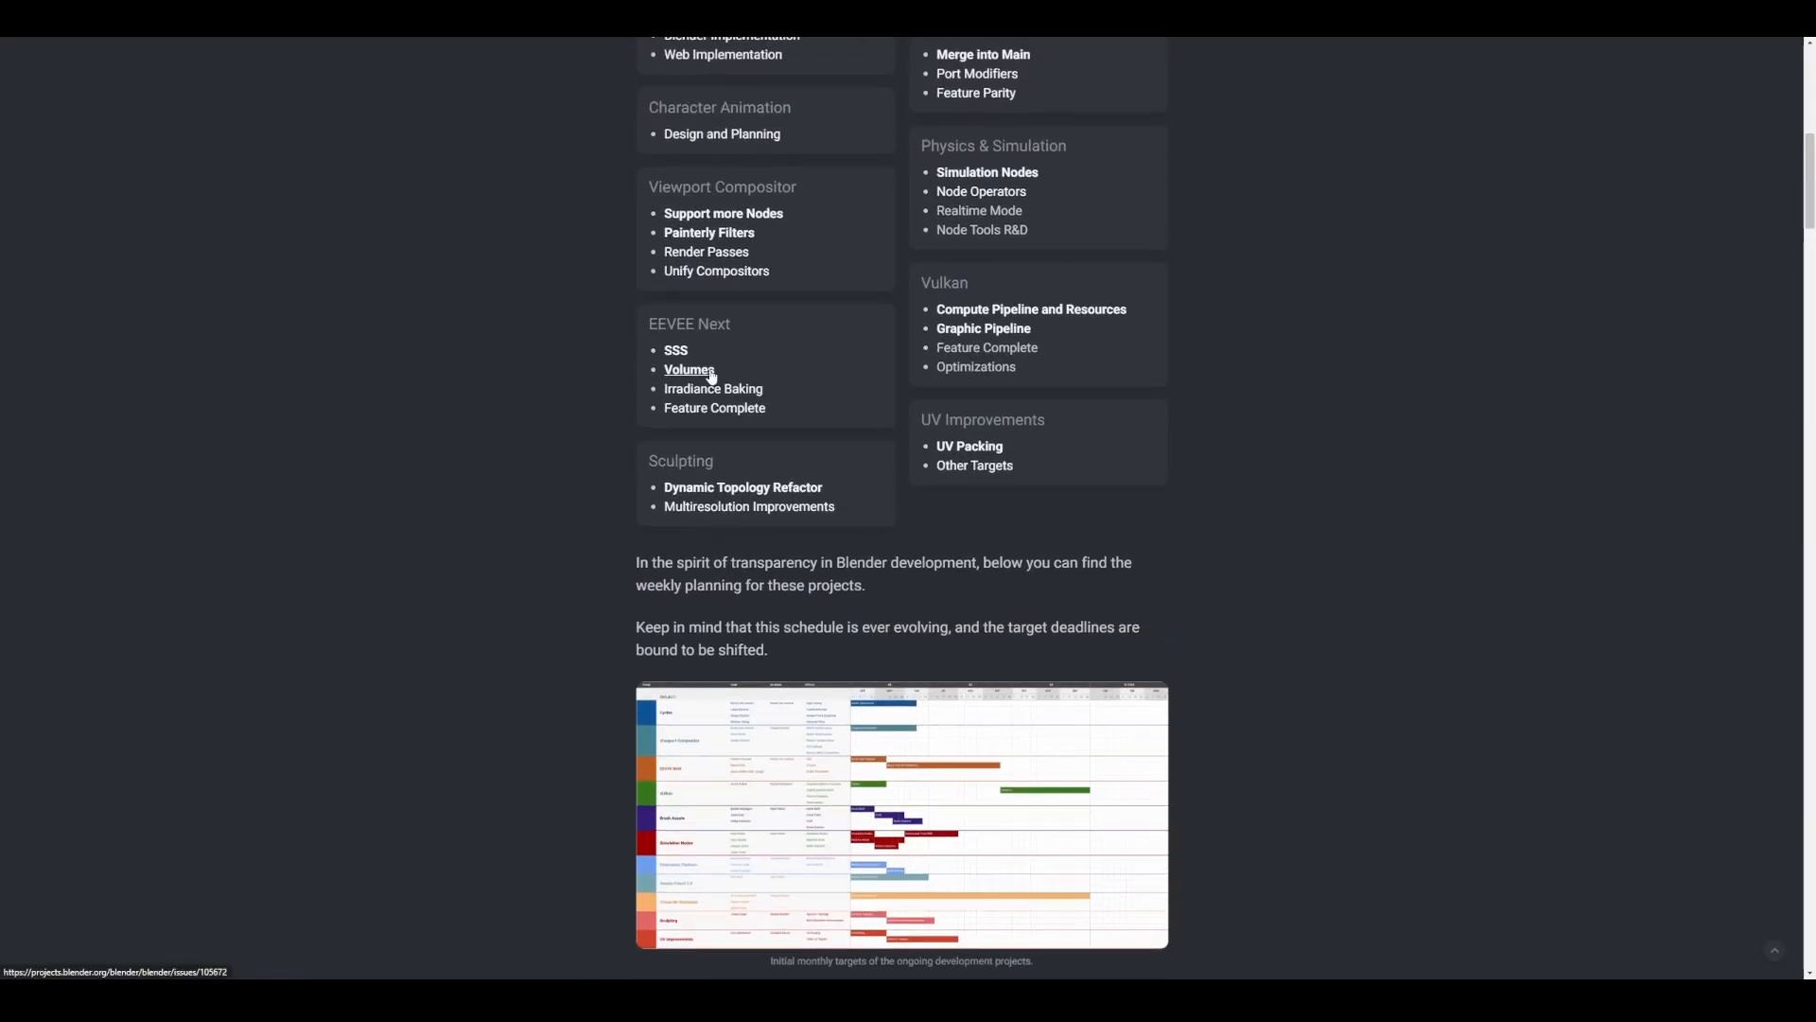
pyautogui.click(901, 814)
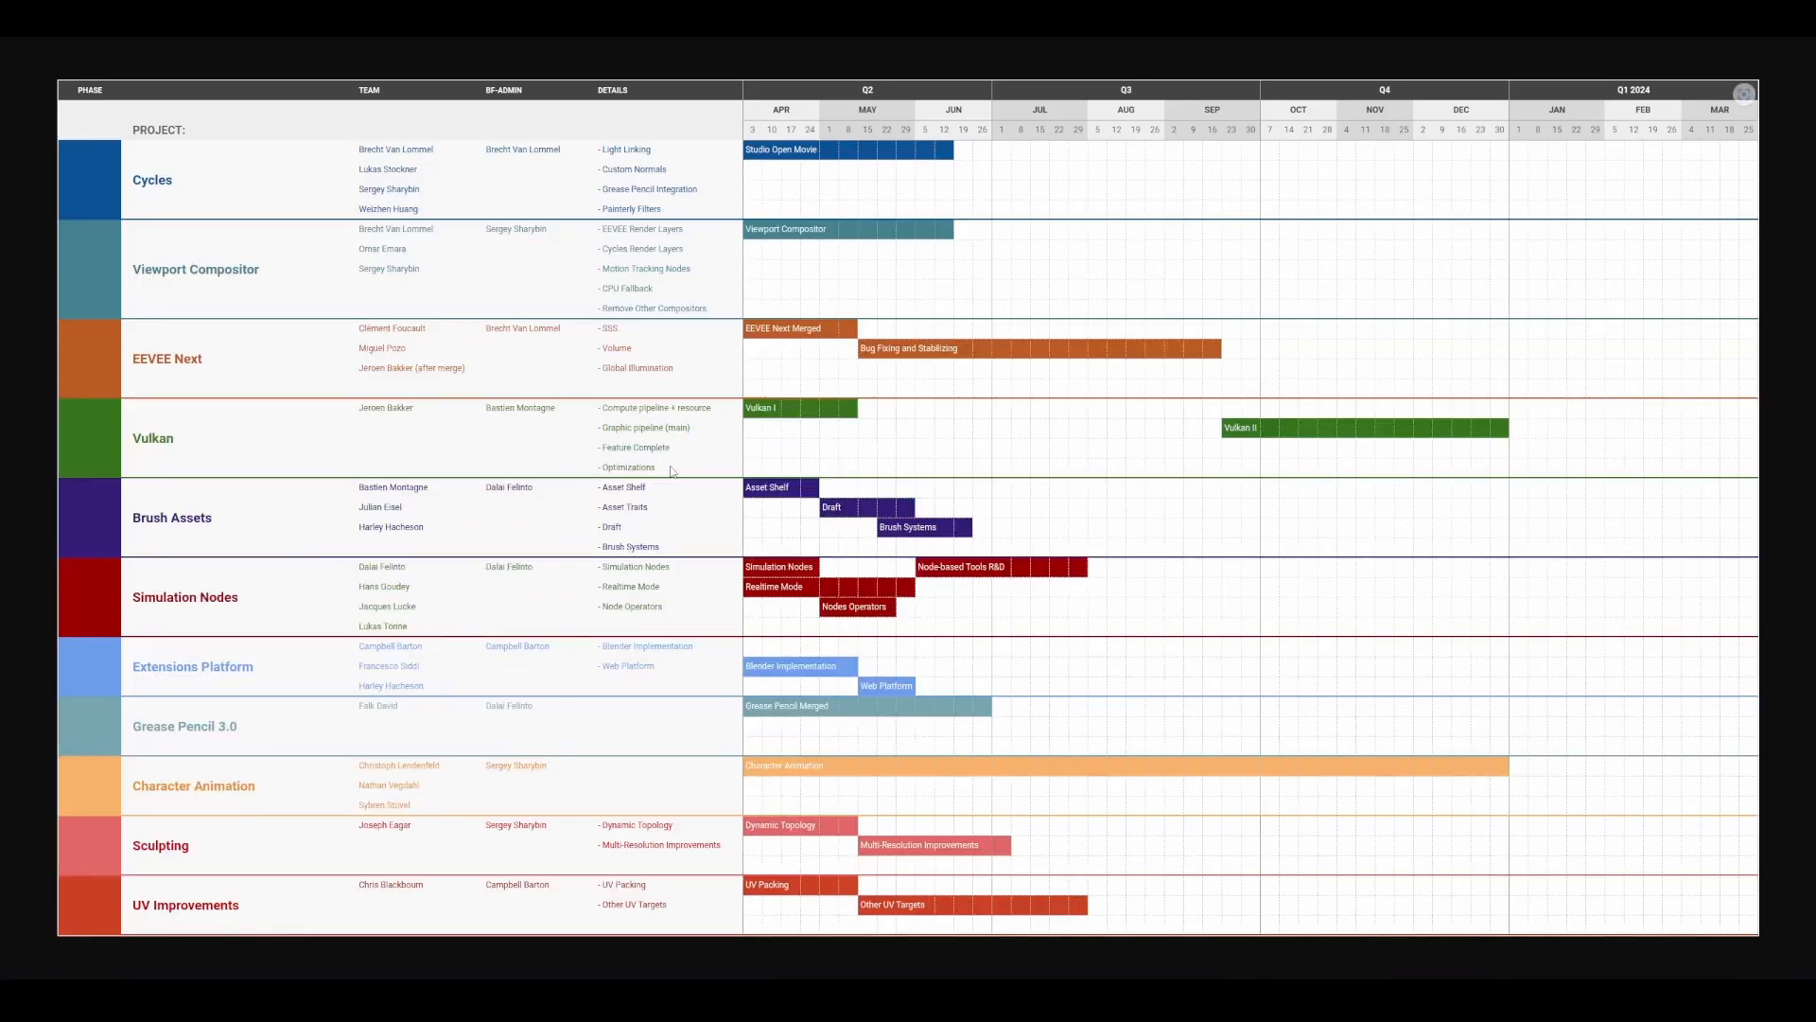
pyautogui.moveTo(389, 378)
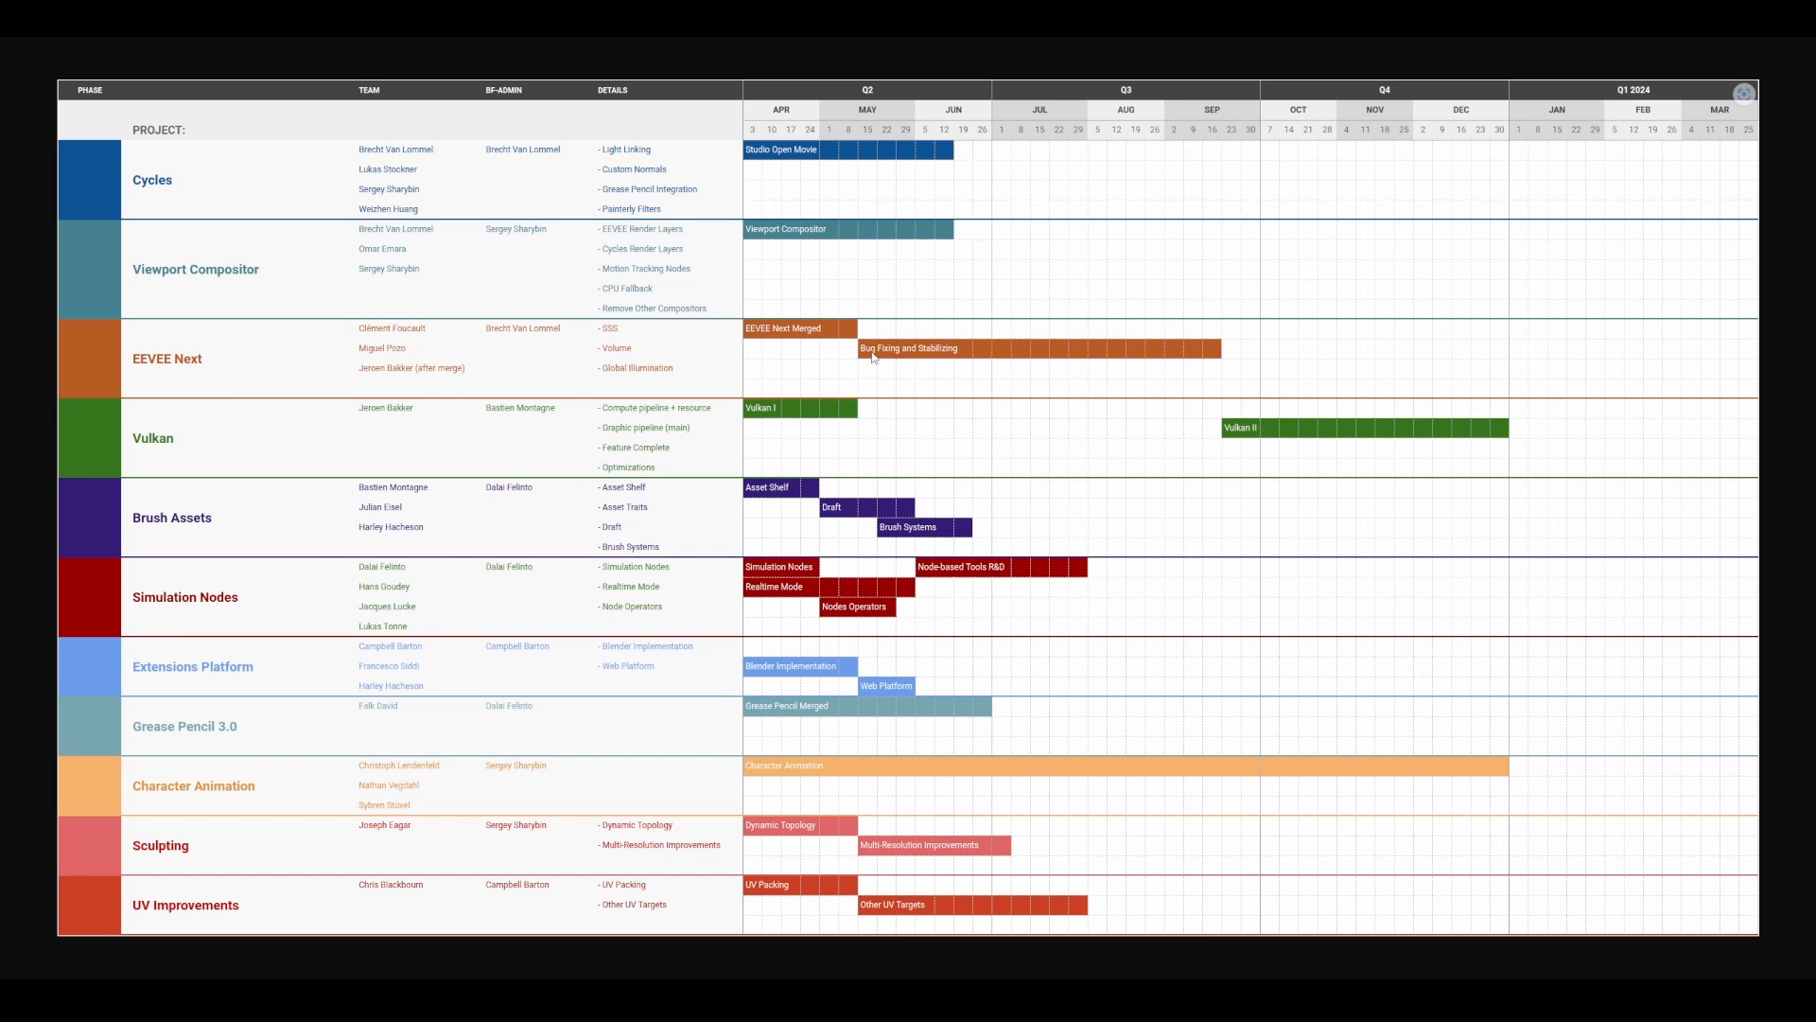
pyautogui.moveTo(812, 355)
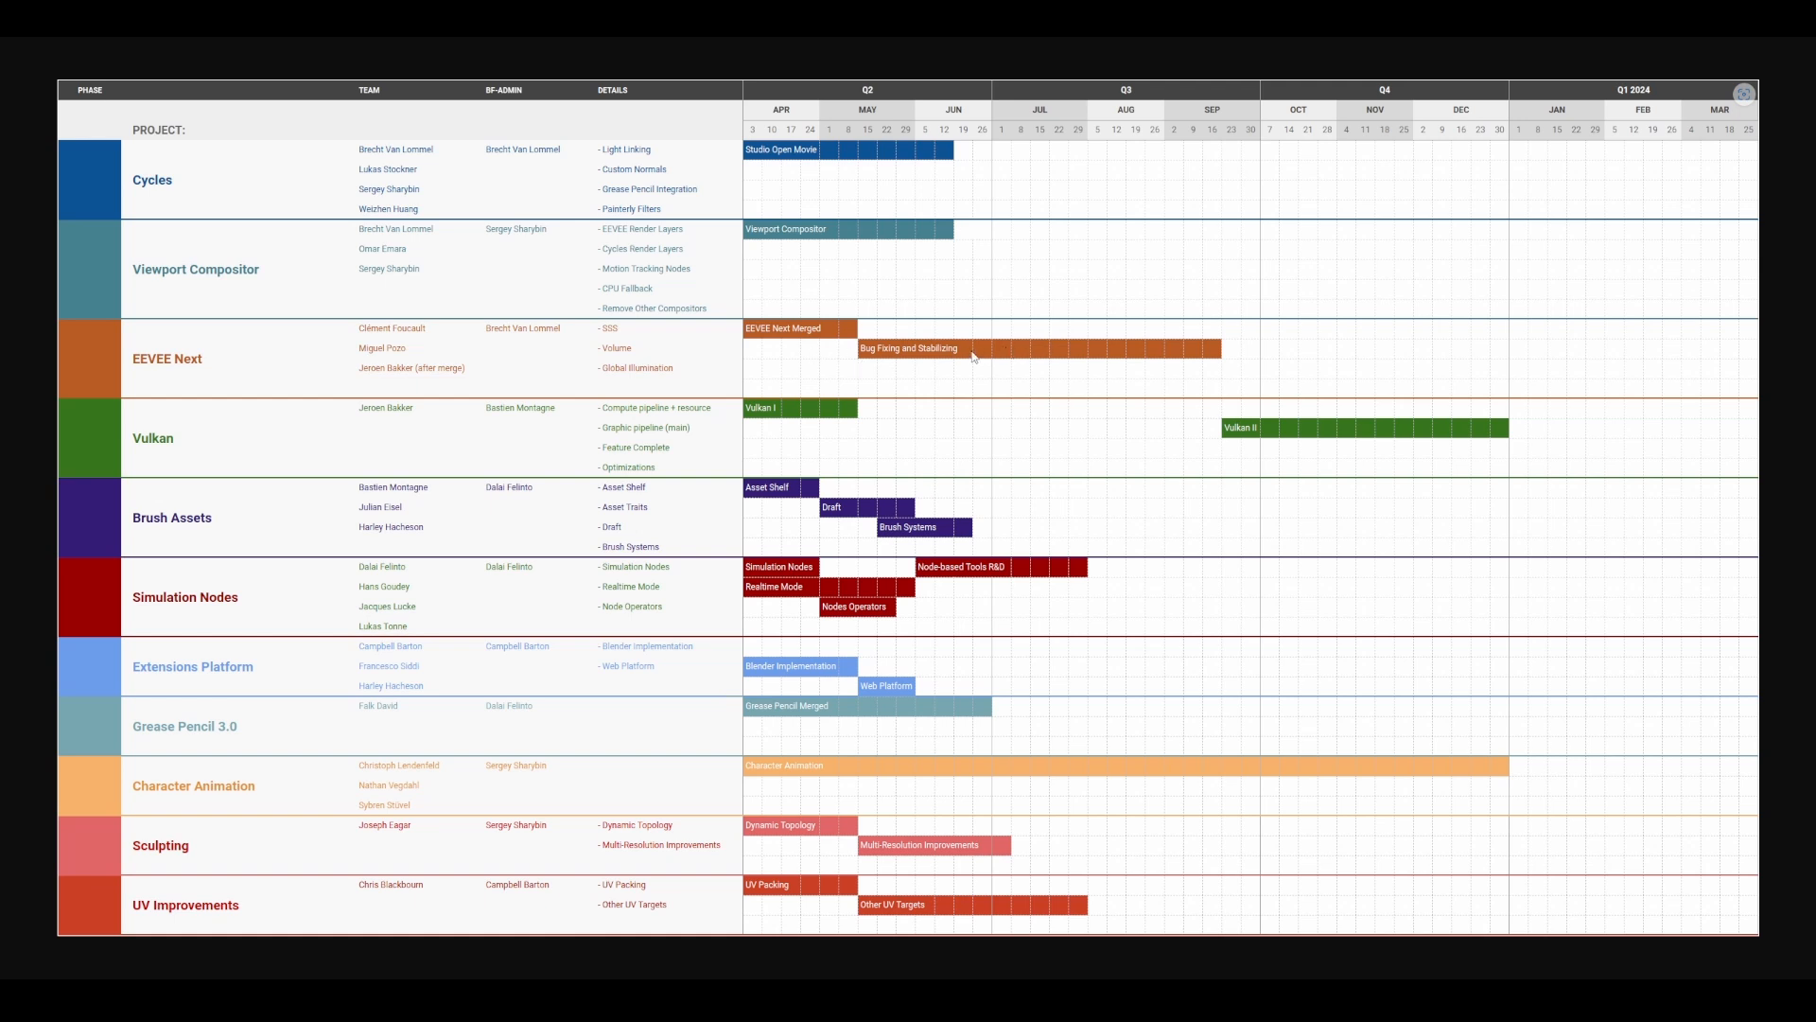
pyautogui.moveTo(979, 353)
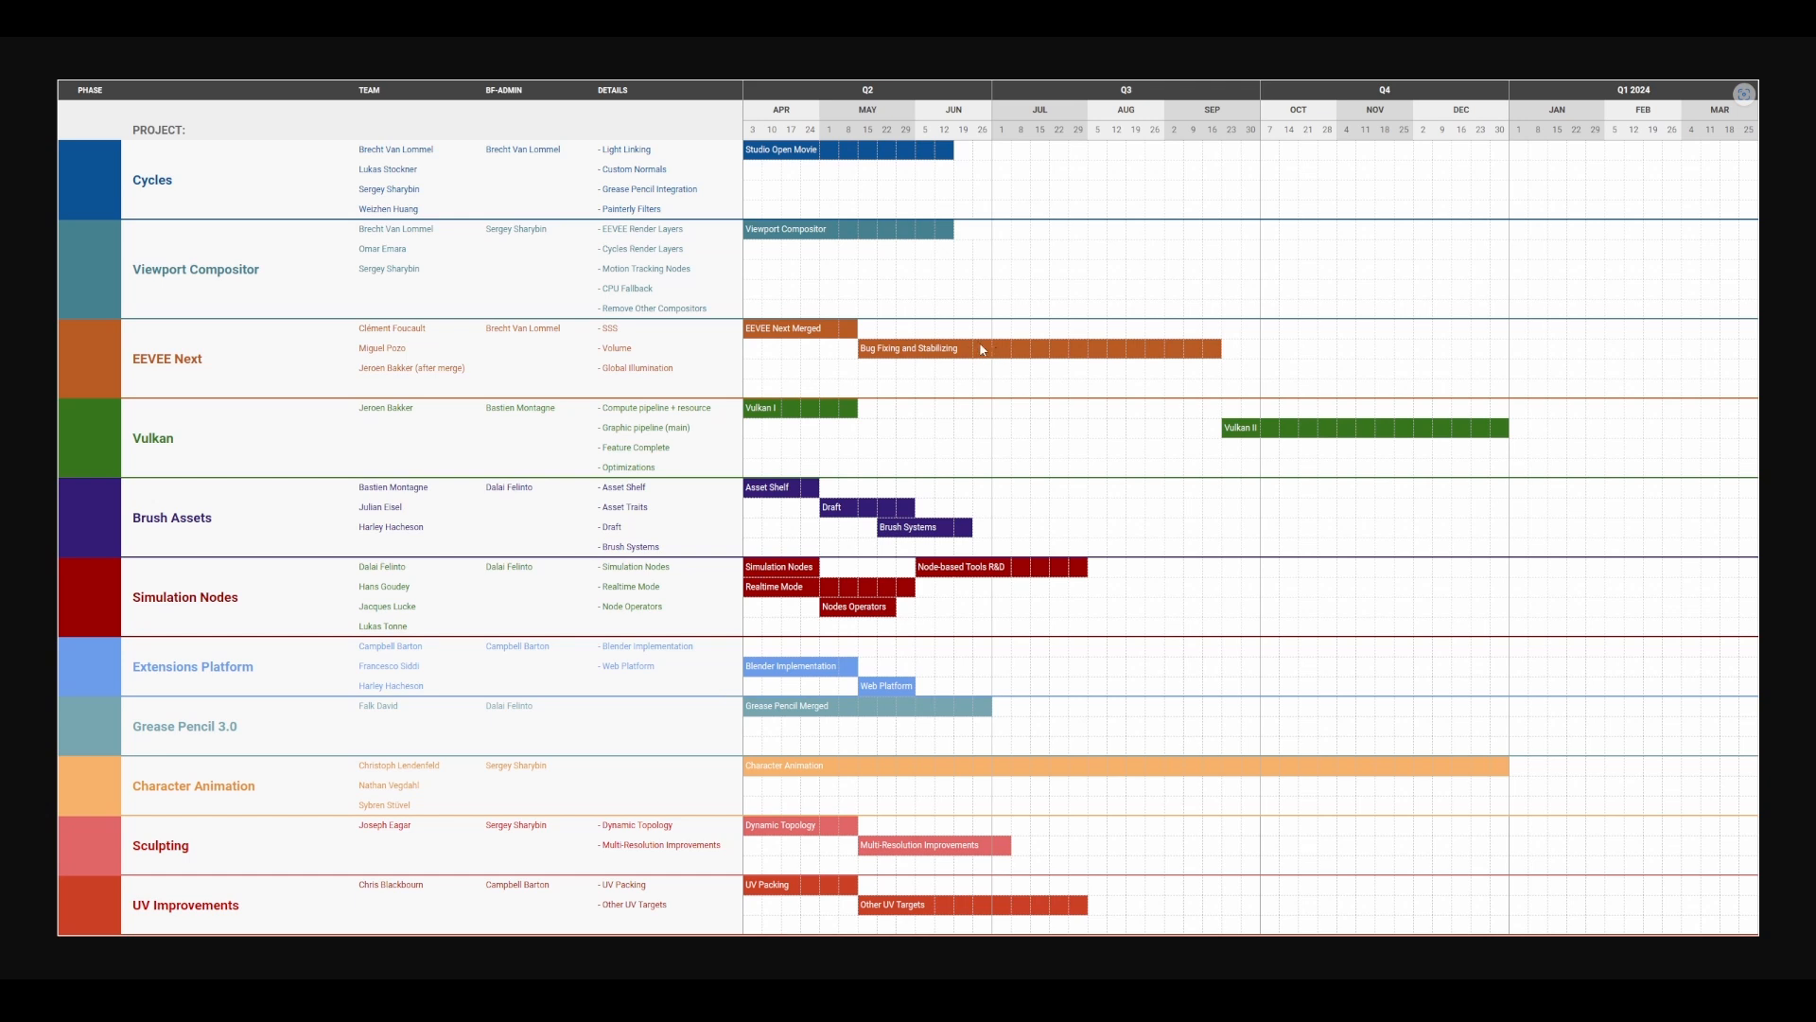
pyautogui.moveTo(955, 502)
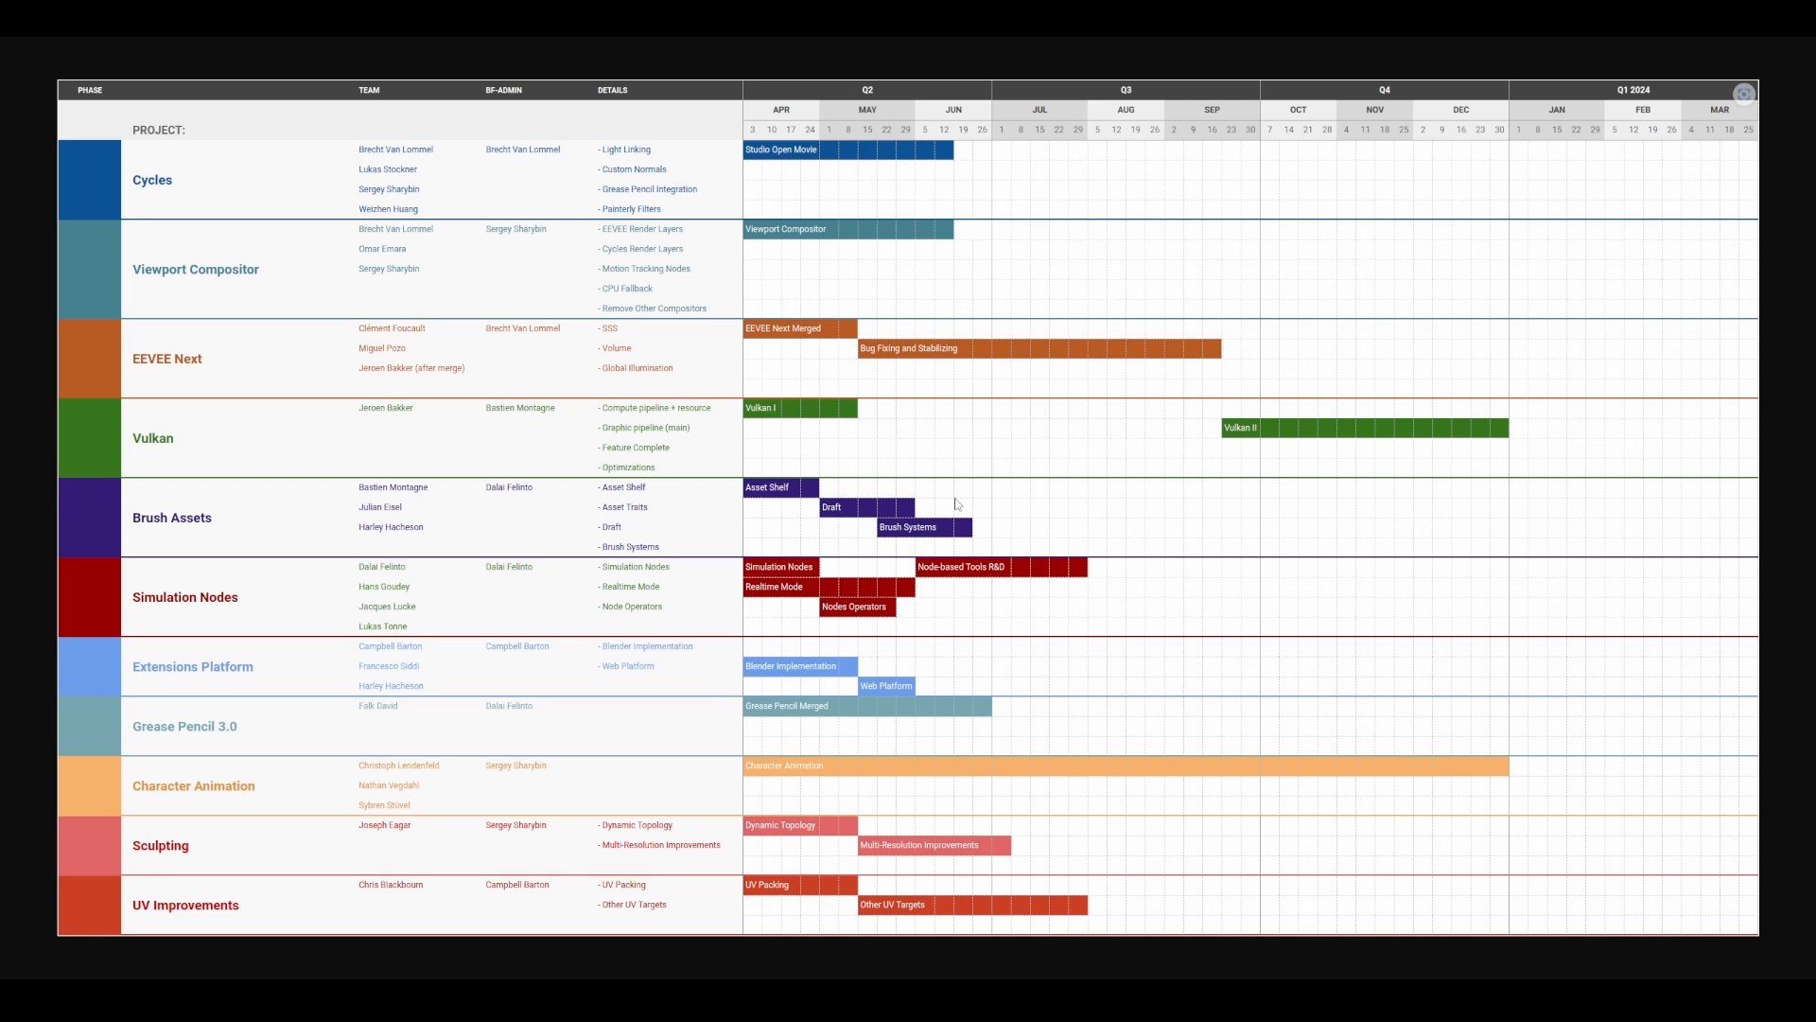
pyautogui.moveTo(898, 724)
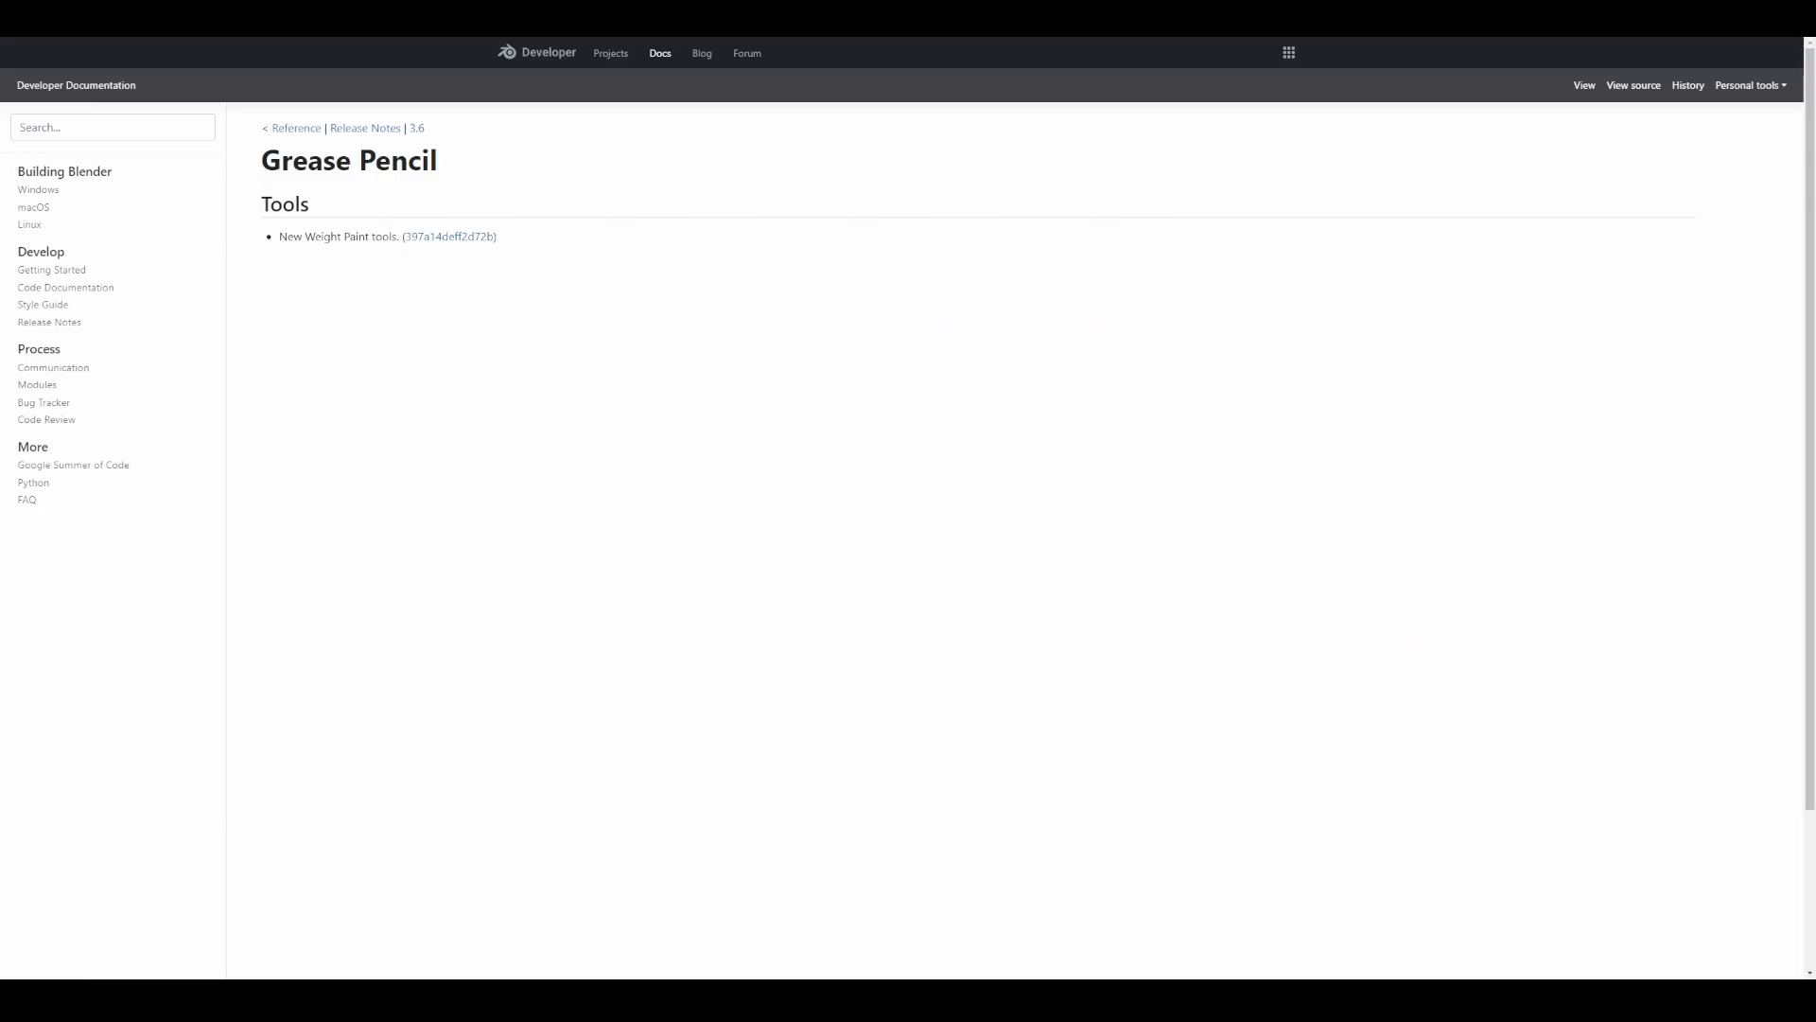
pyautogui.moveTo(488, 376)
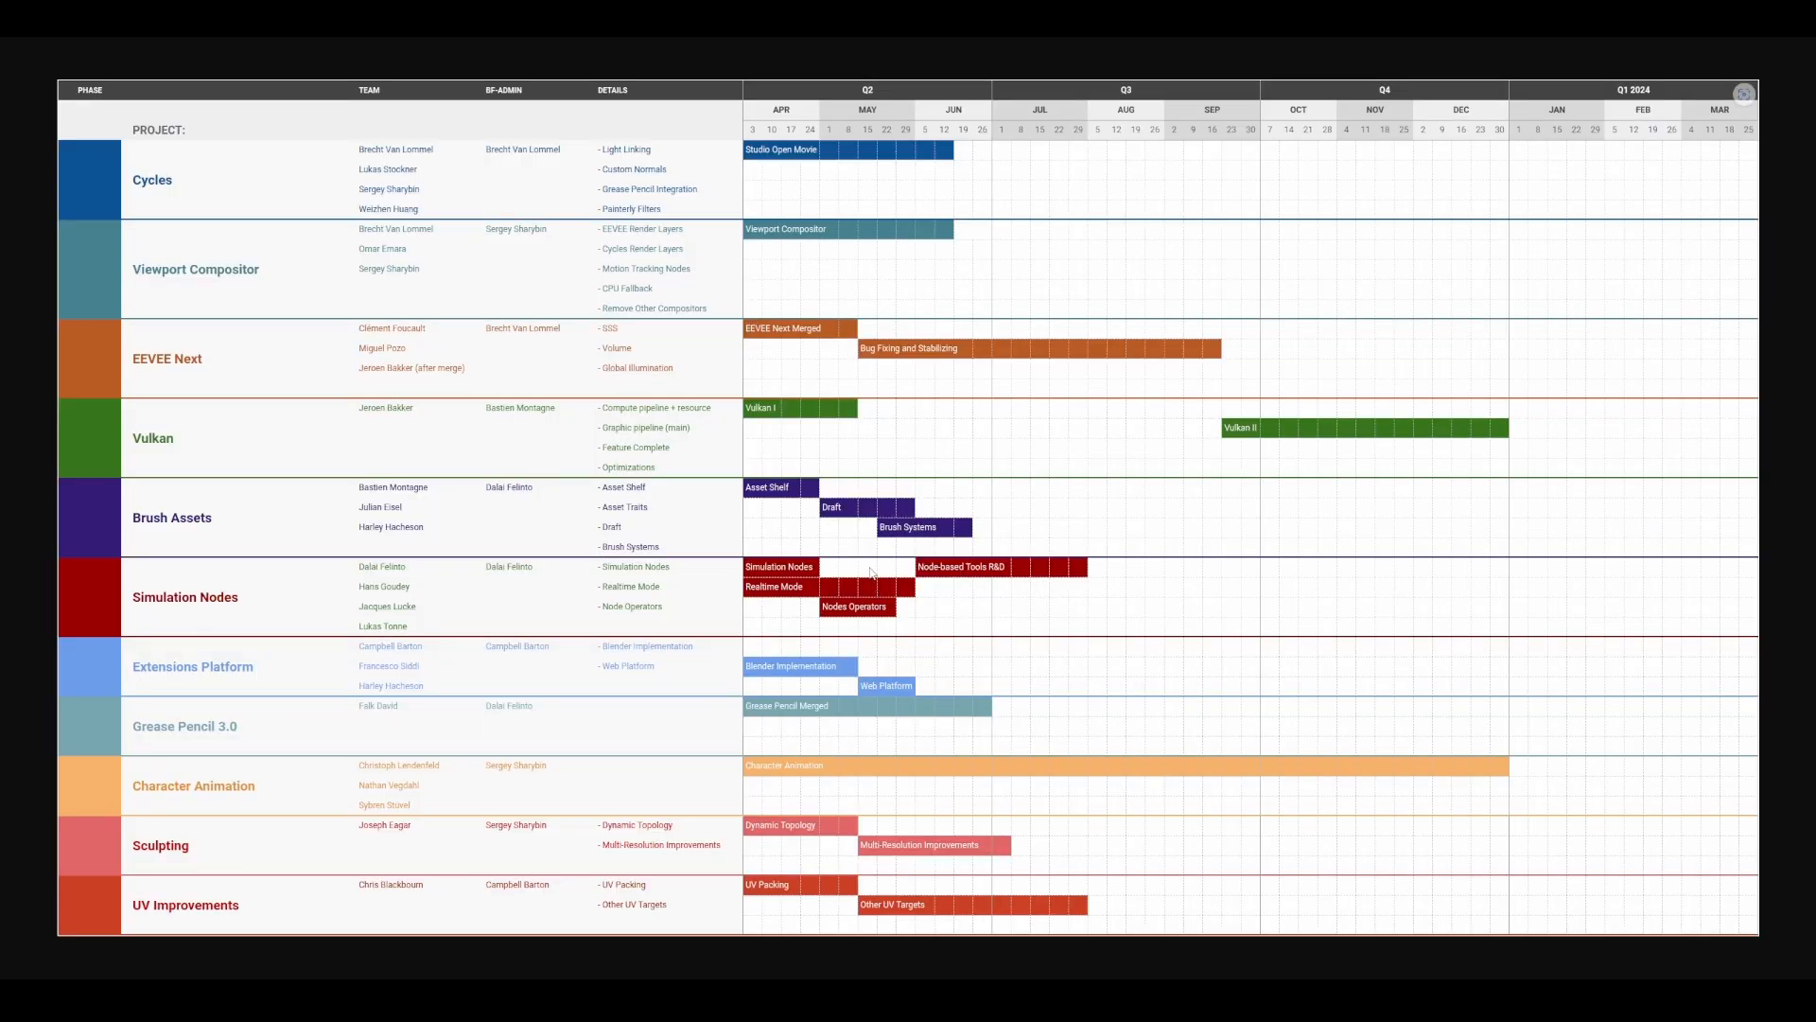
pyautogui.moveTo(1048, 407)
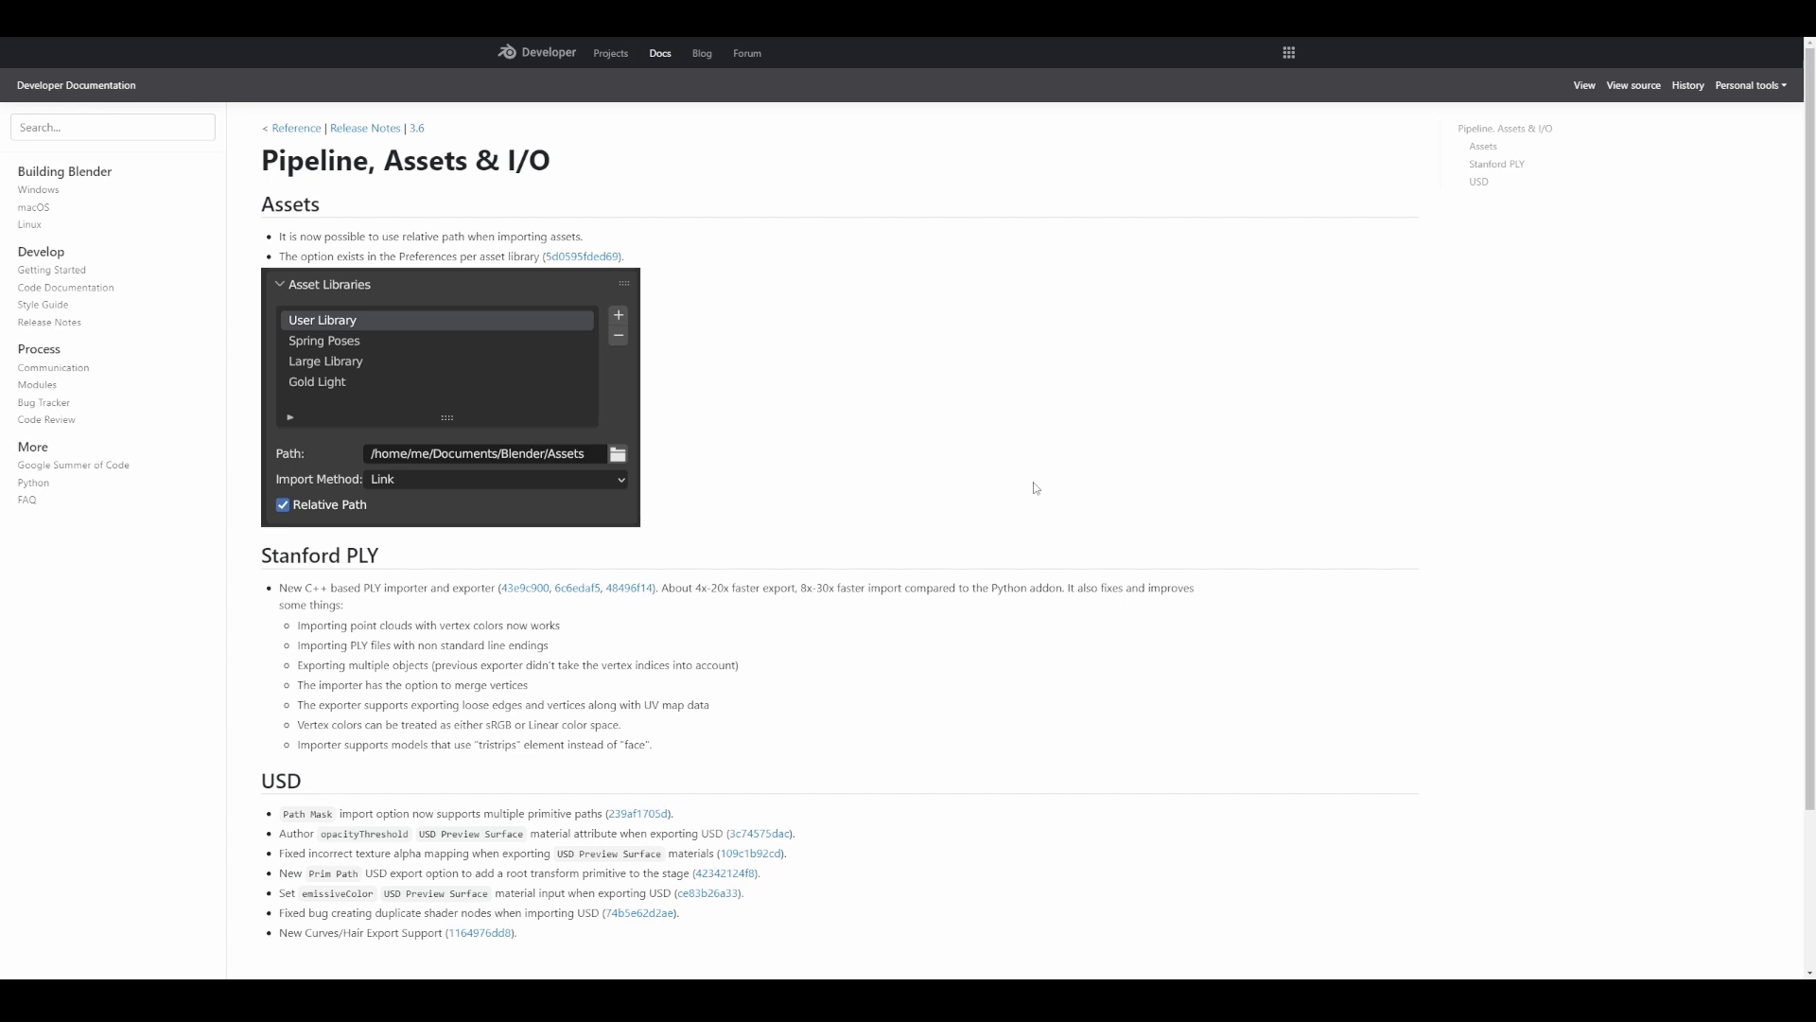
# Scroll the 3.6 Pipeline, Assets & I/O notes through relative asset paths, PLY and USD.
pyautogui.scroll(-3)
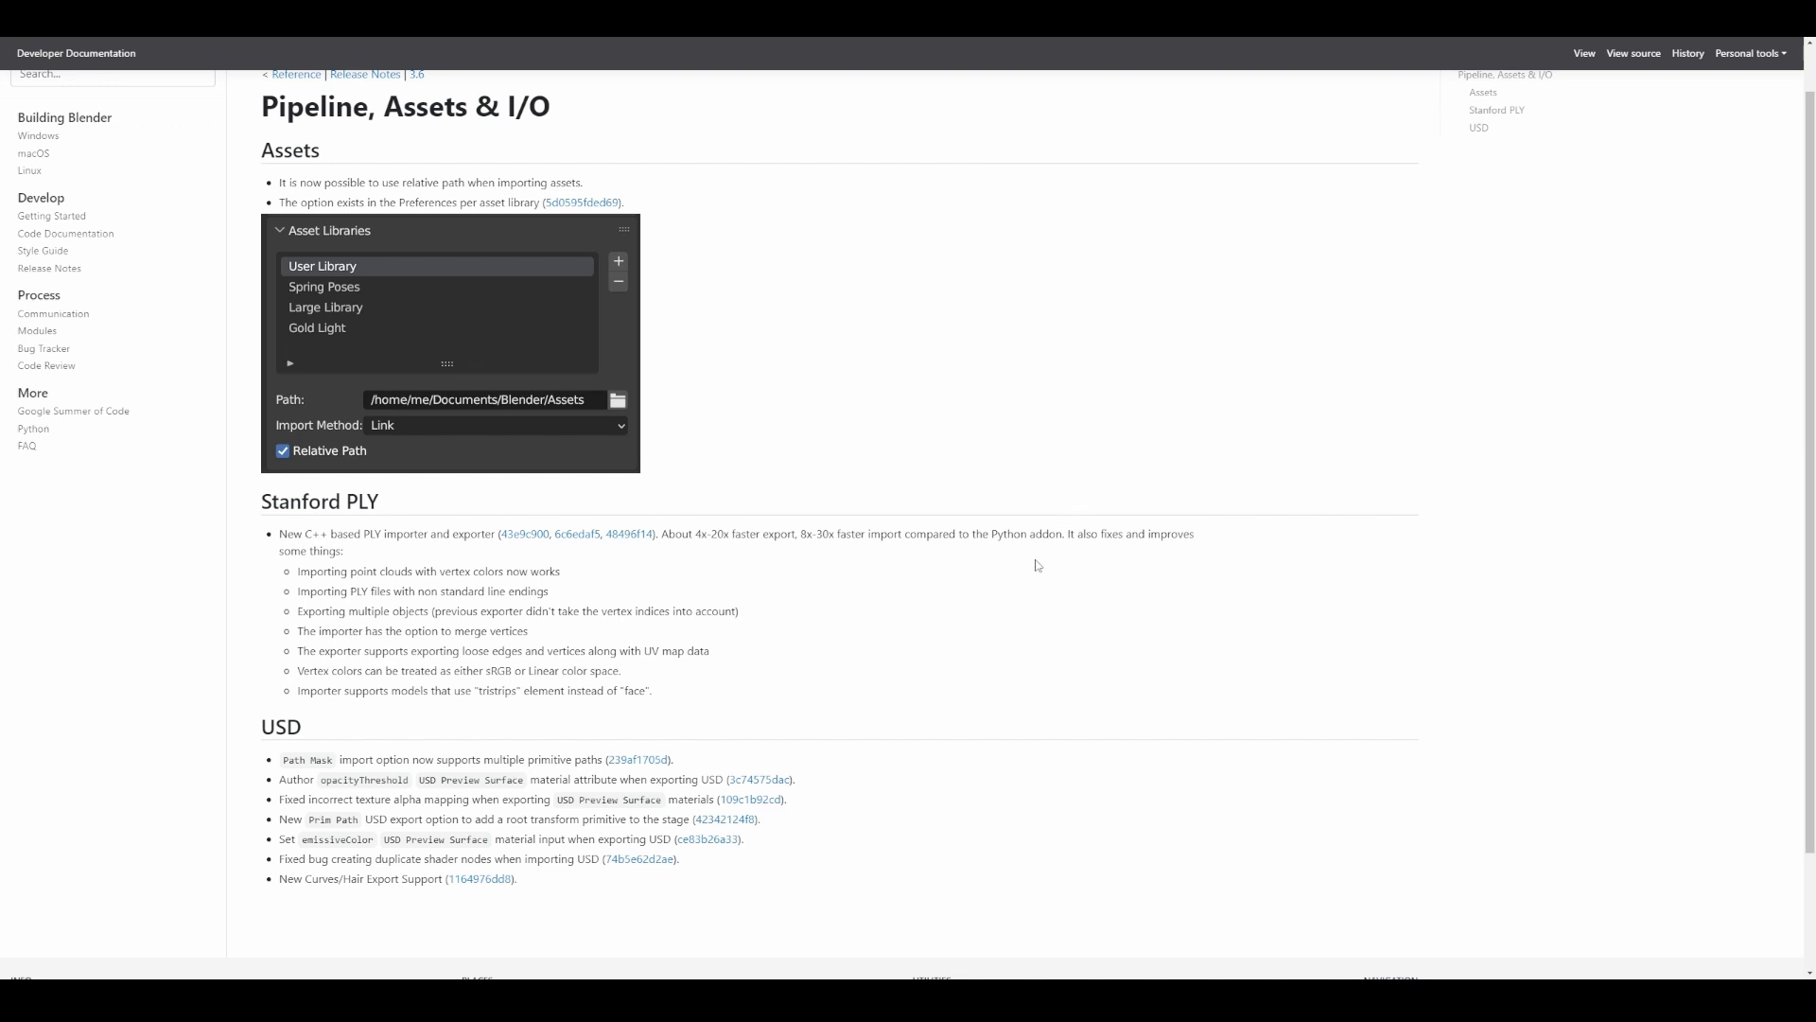
pyautogui.moveTo(779, 532)
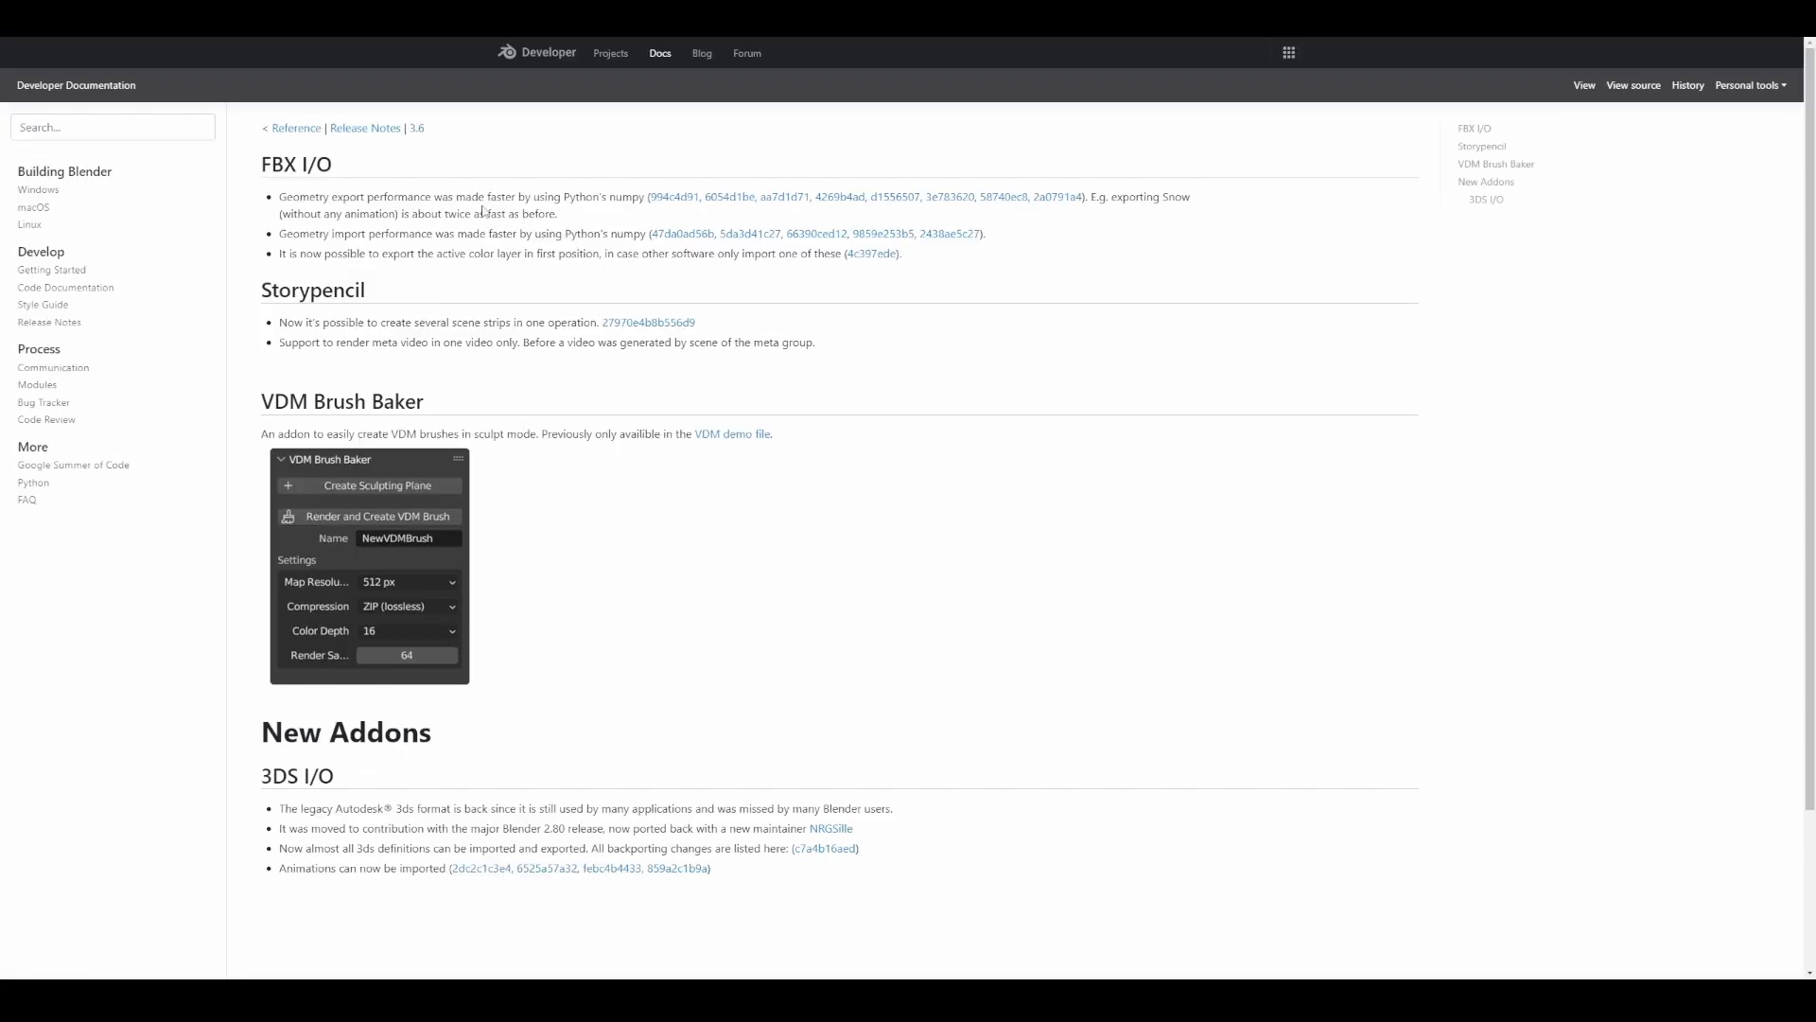
pyautogui.moveTo(465, 247)
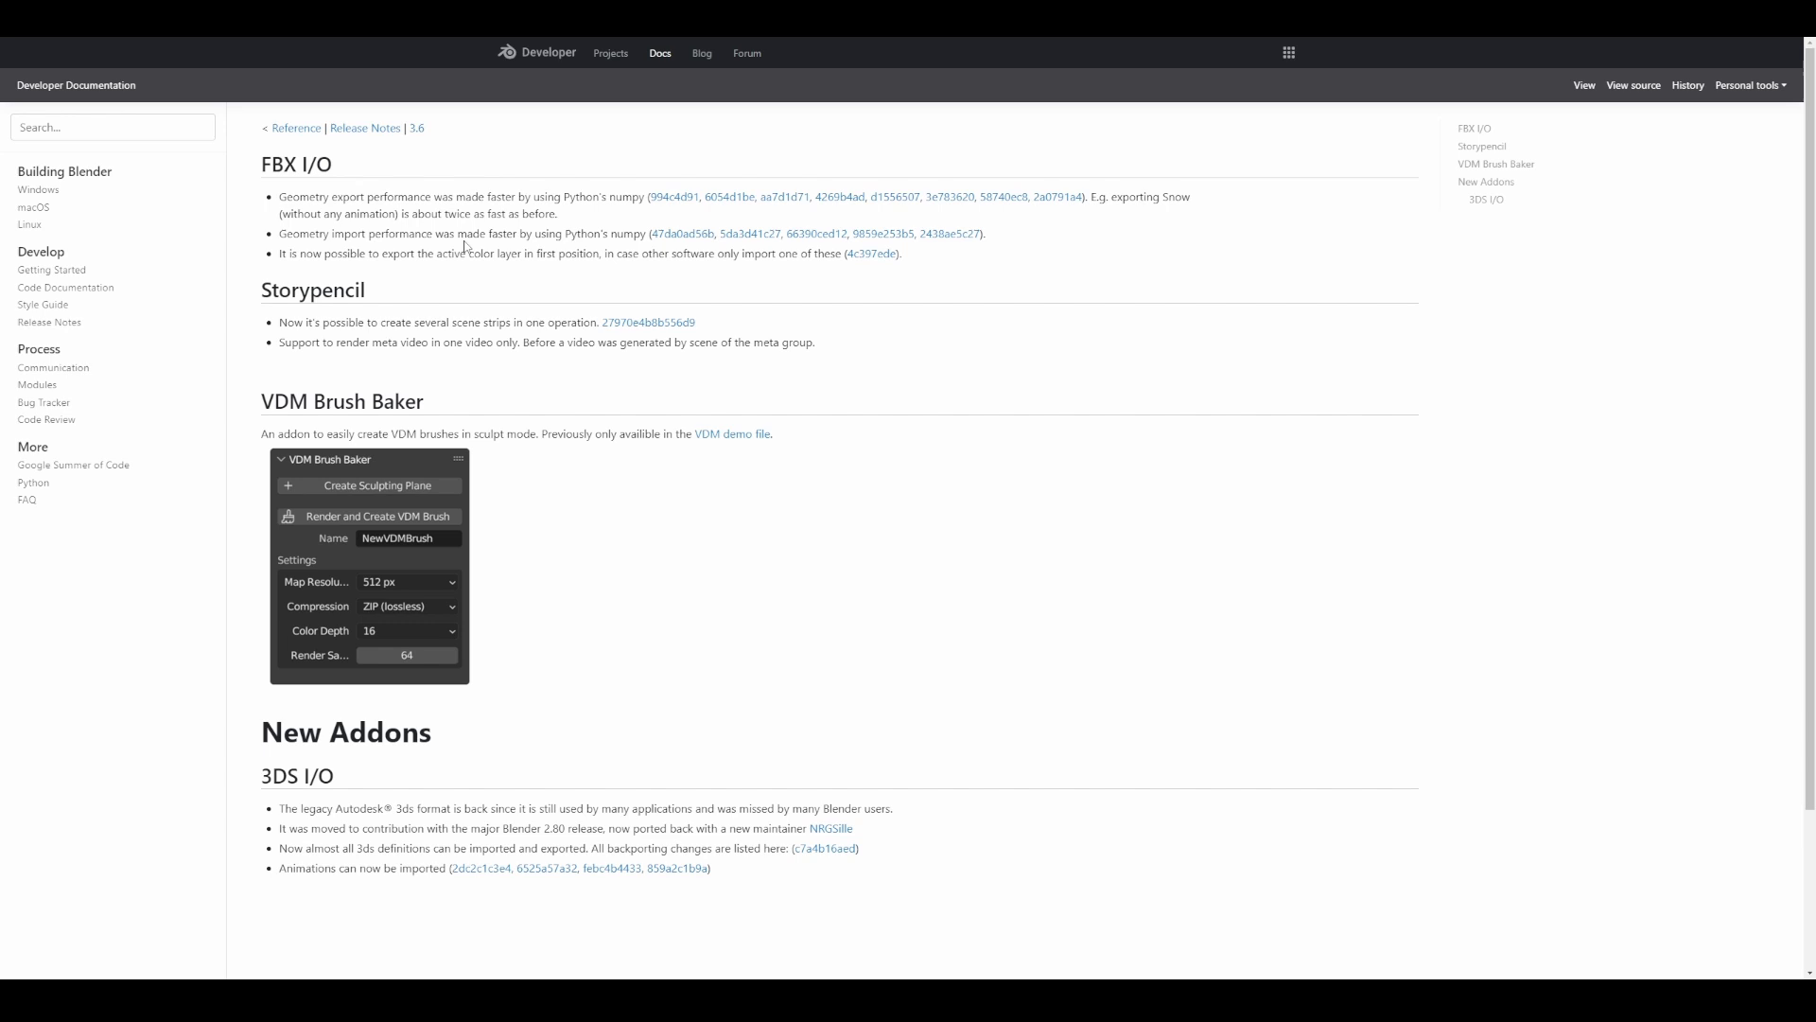
# Scroll the 3.6 Add-ons release notes past FBX I/O, Storypencil and VDM Brush Baker.
pyautogui.scroll(-3)
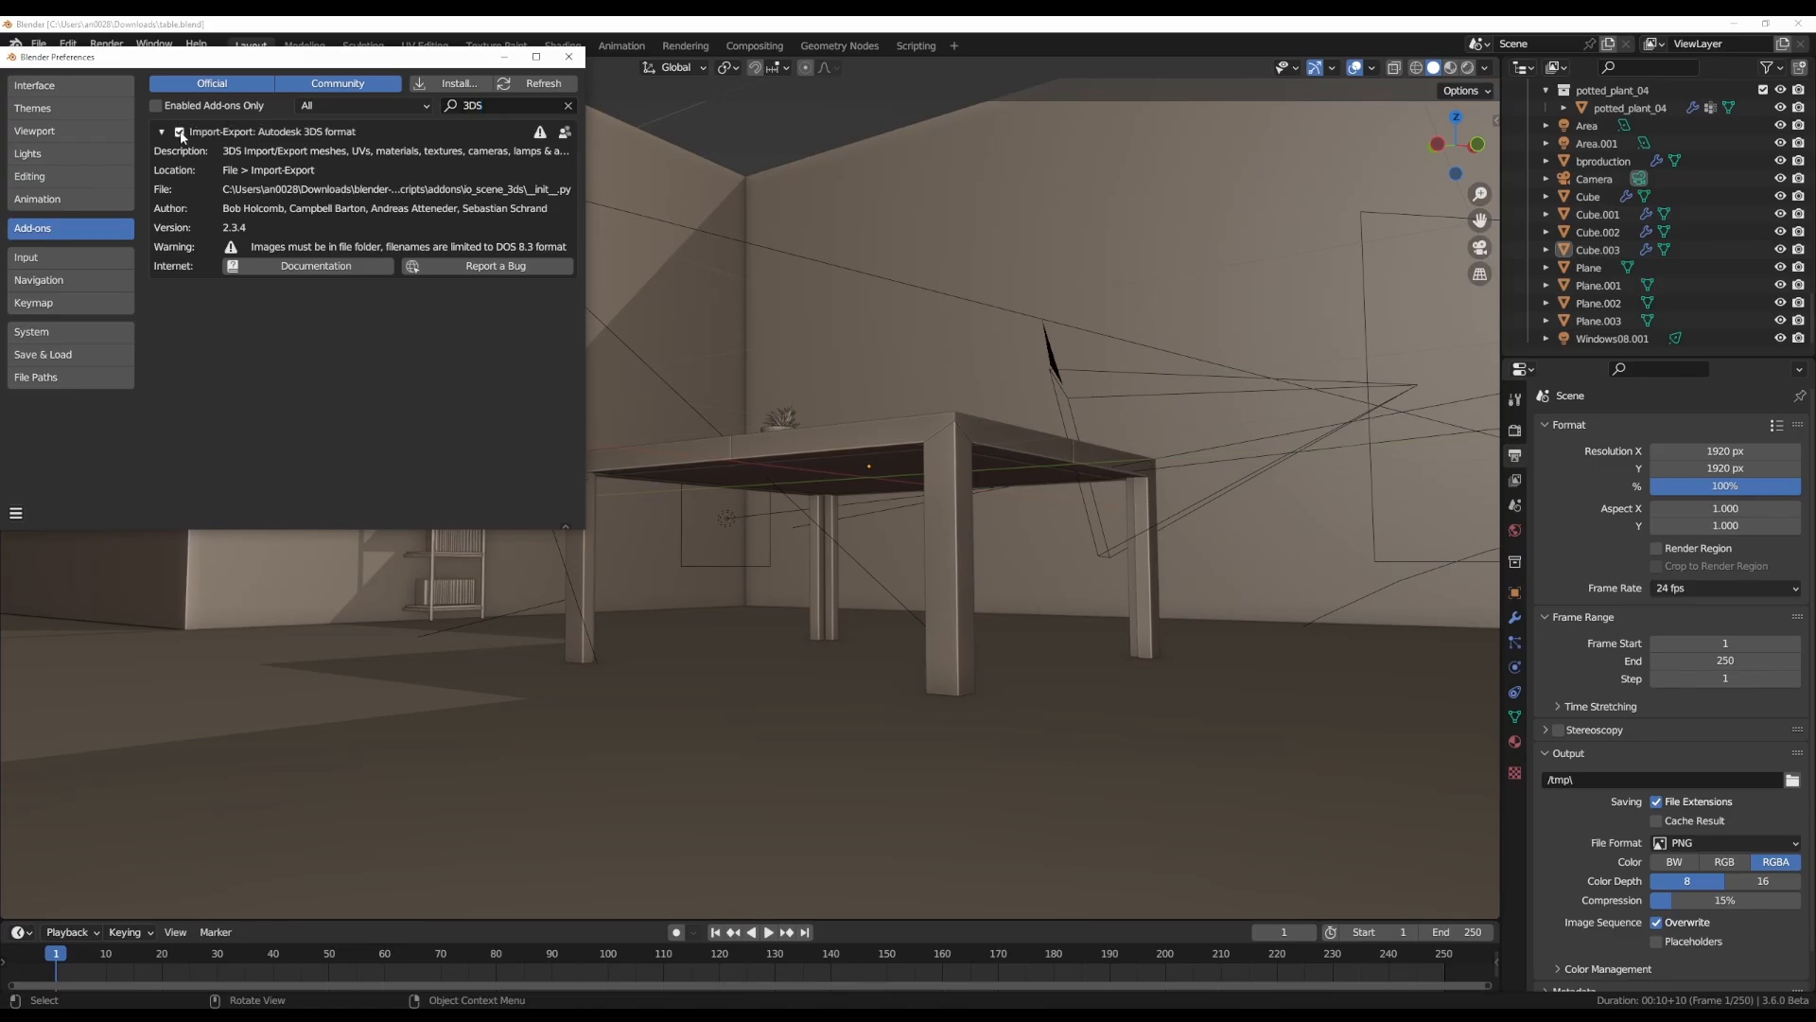
# Enable the Autodesk 3DS import-export add-on, check its File menu entry, then search 'VD' for VDM Brush Baker.
pyautogui.click(179, 131)
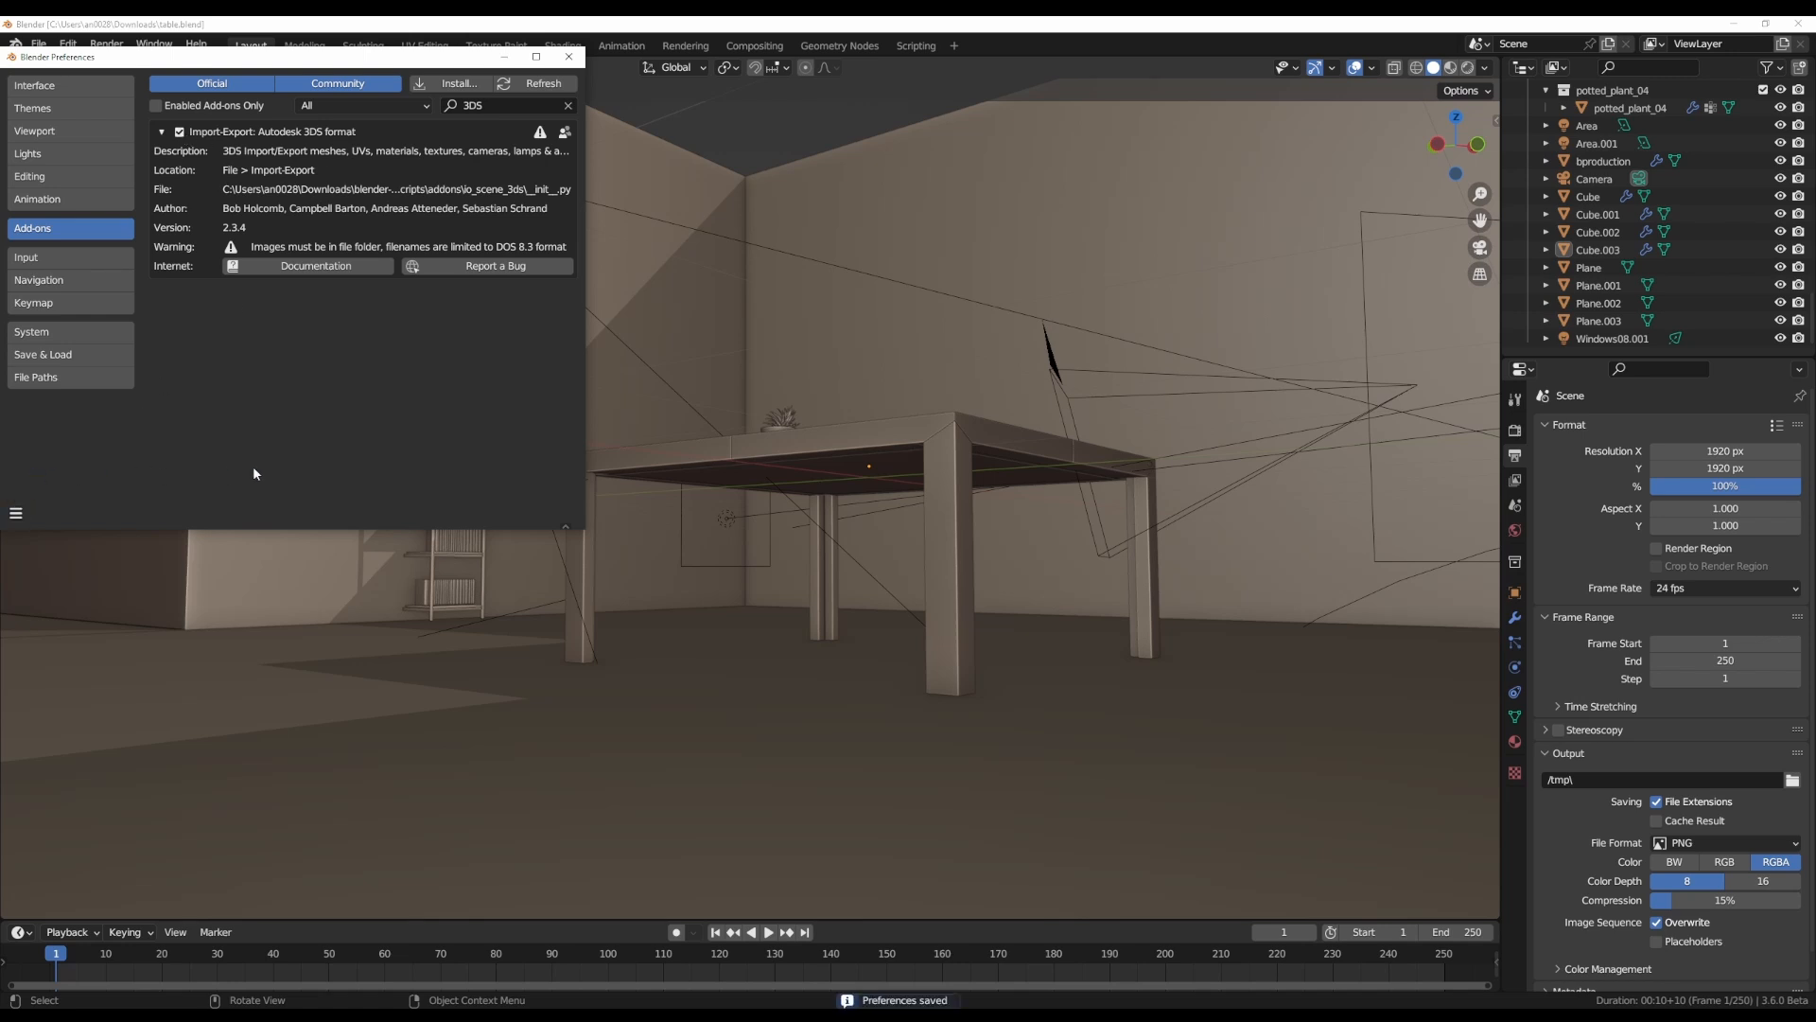
pyautogui.click(38, 44)
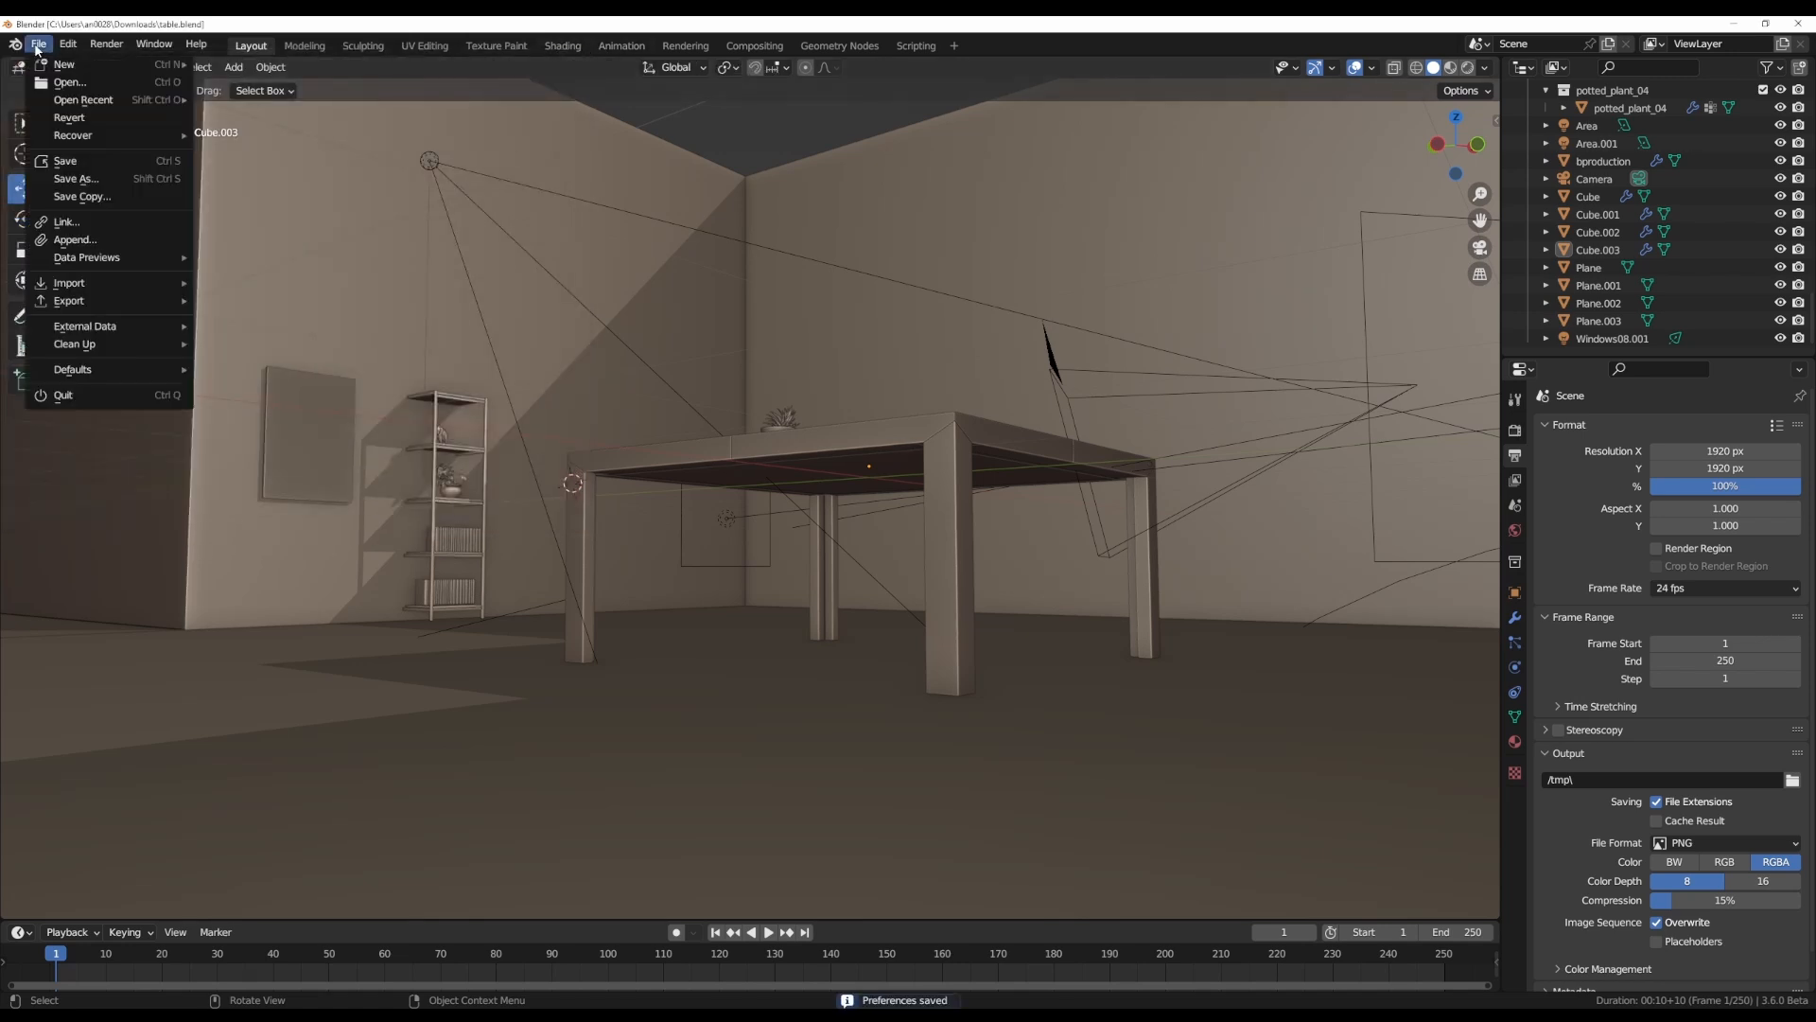
pyautogui.moveTo(69, 283)
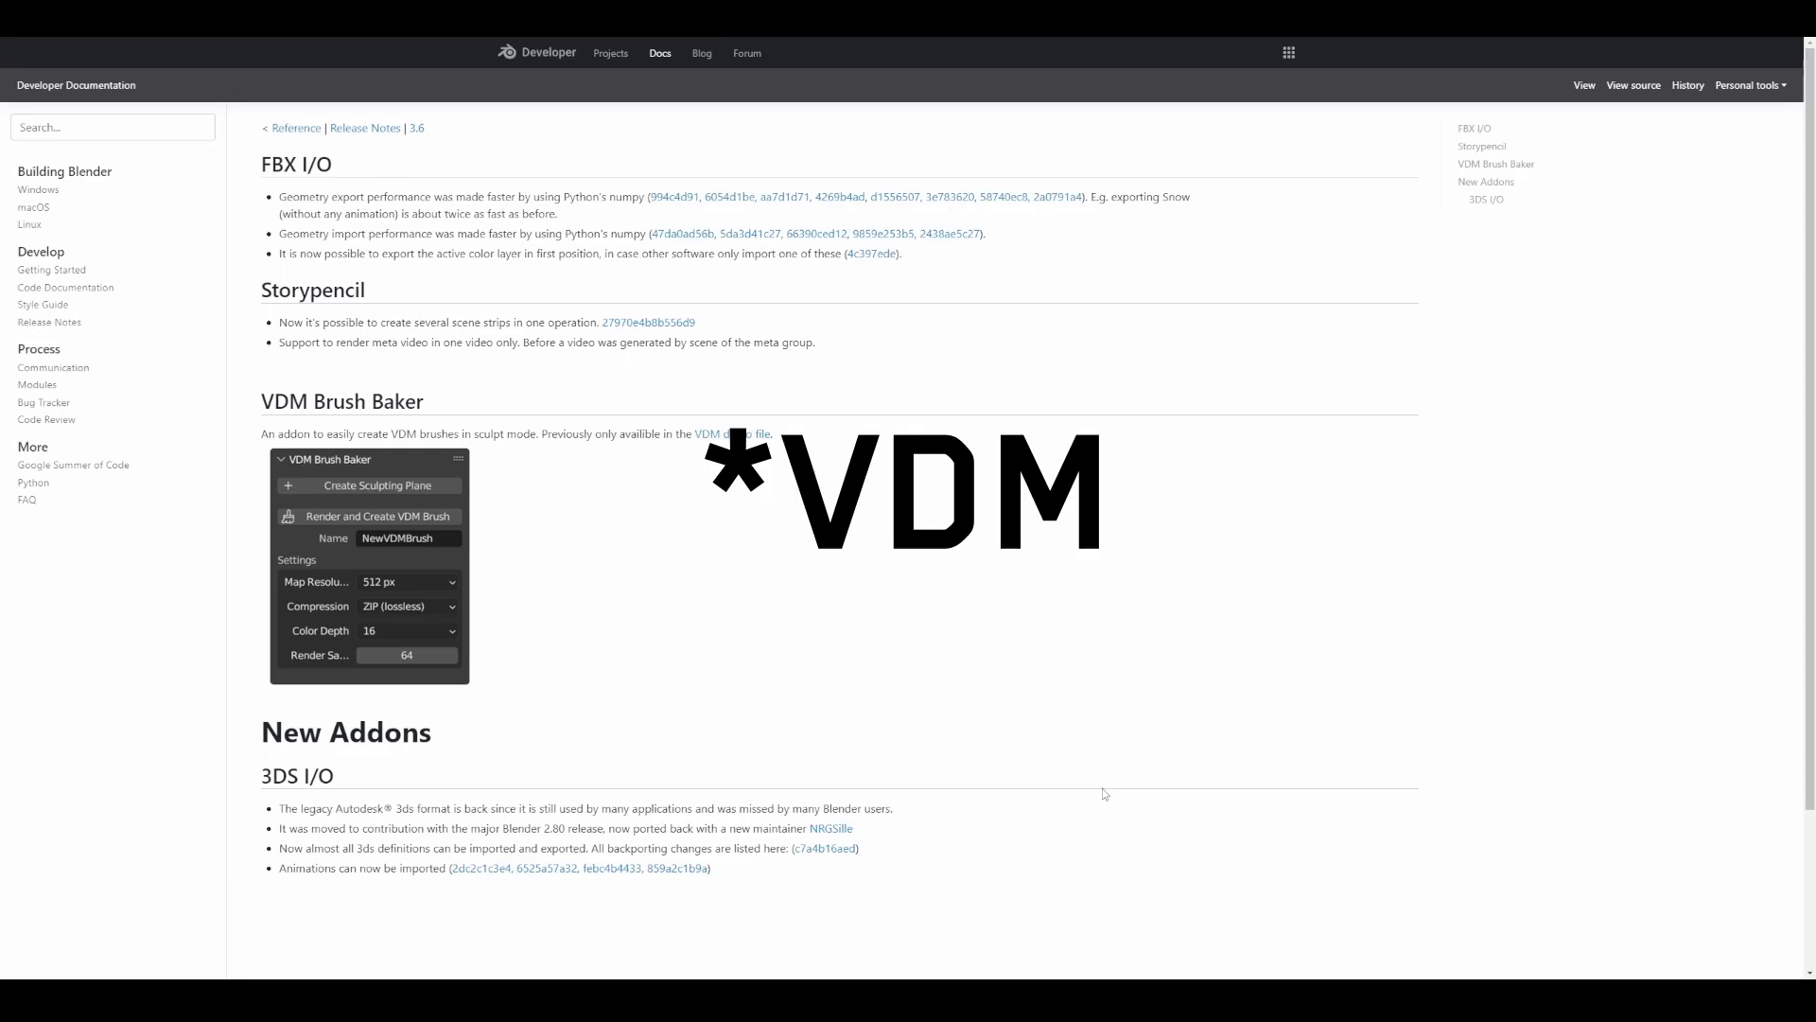
pyautogui.click(732, 434)
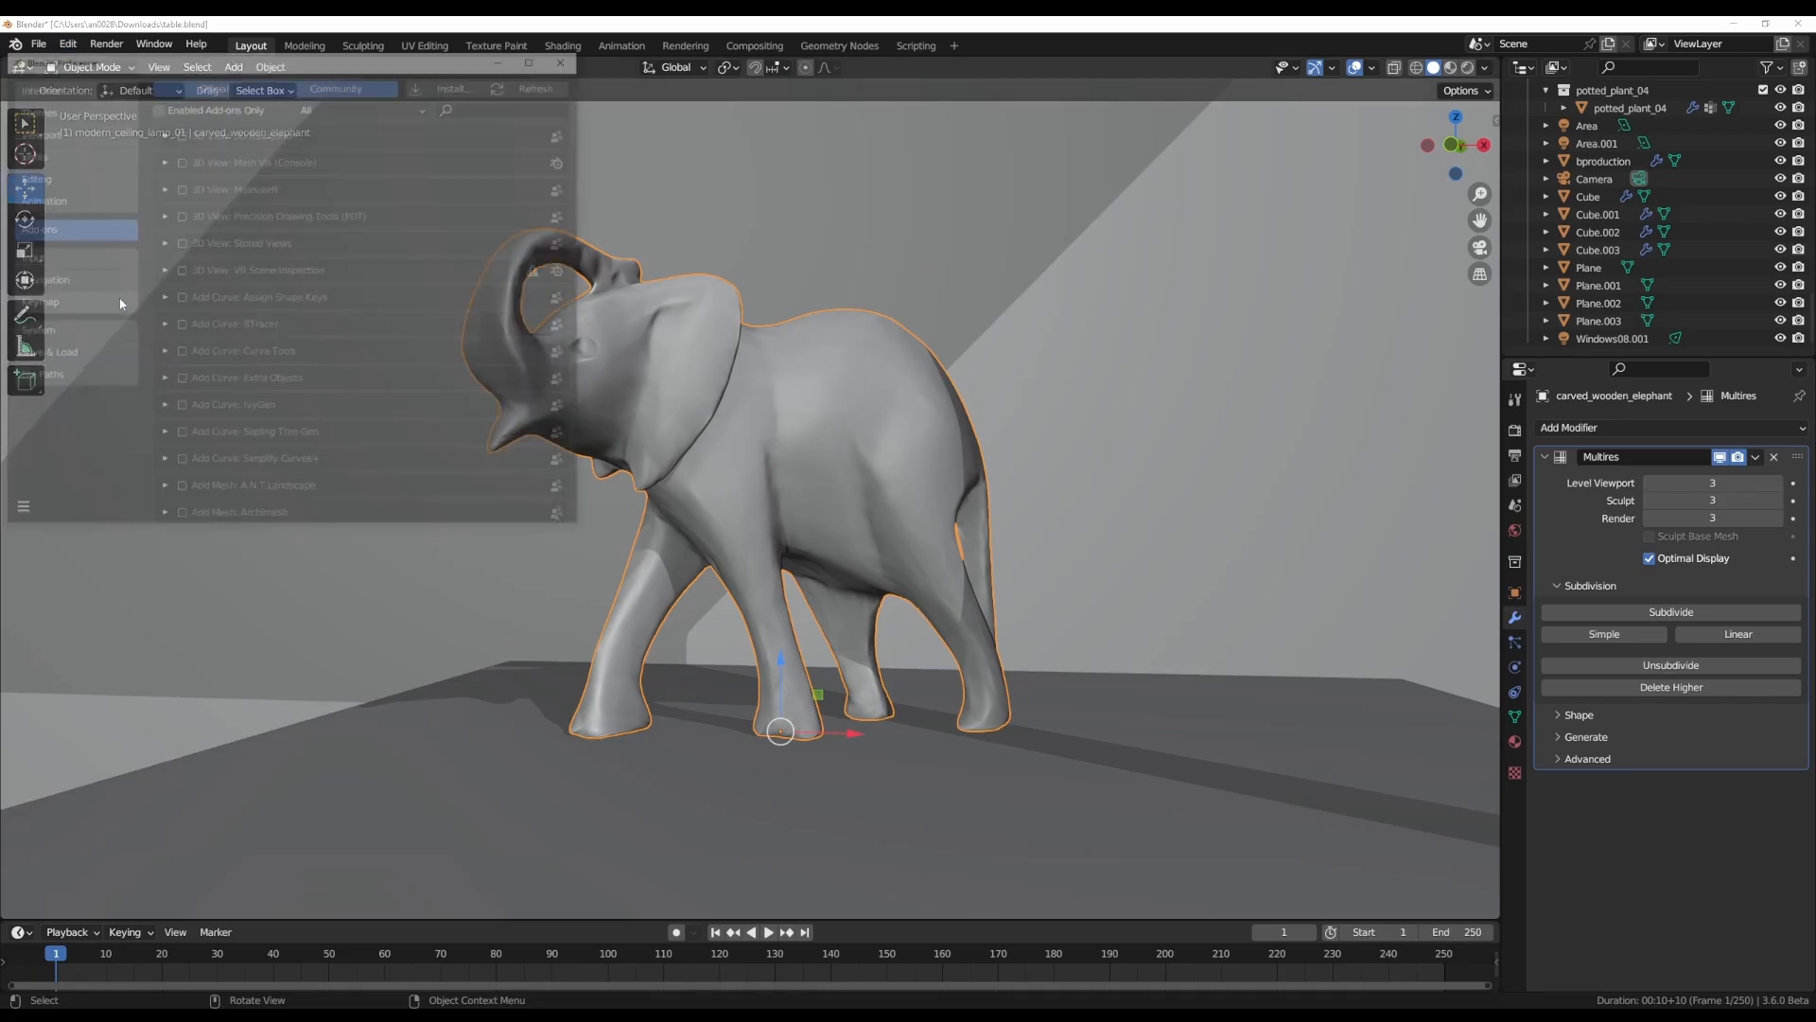
pyautogui.write('VD')
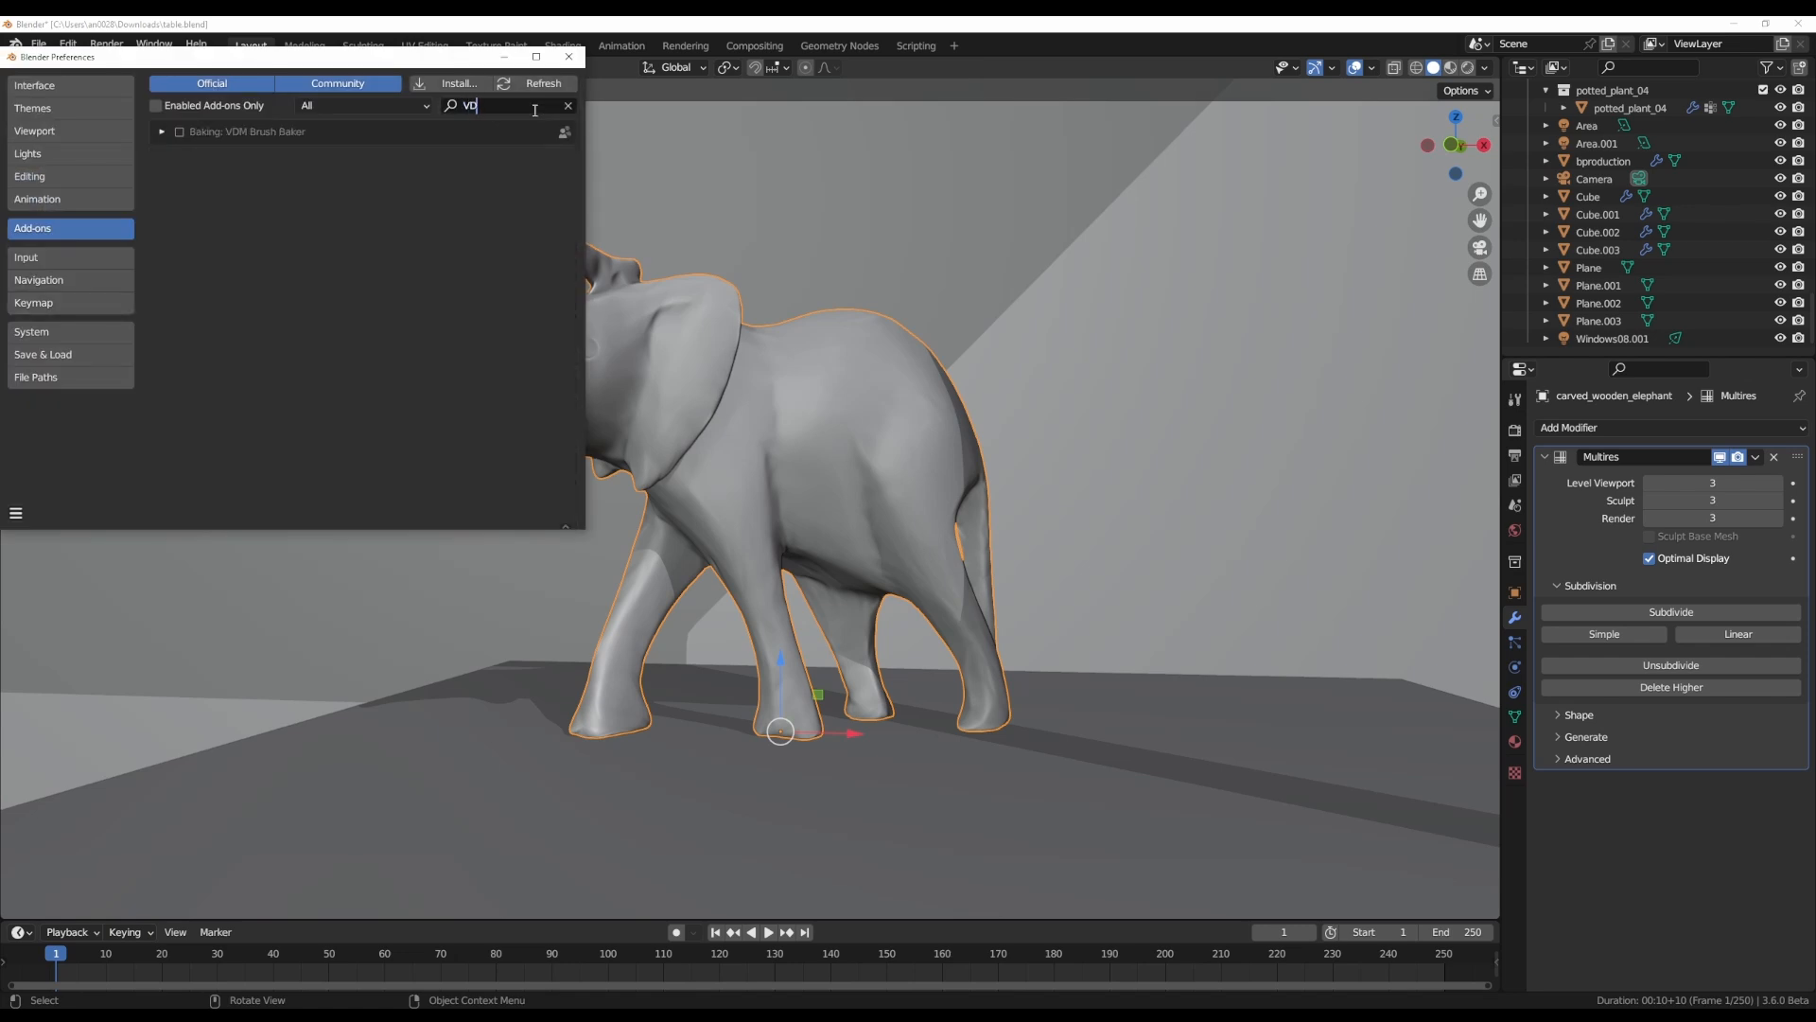
pyautogui.moveTo(207, 141)
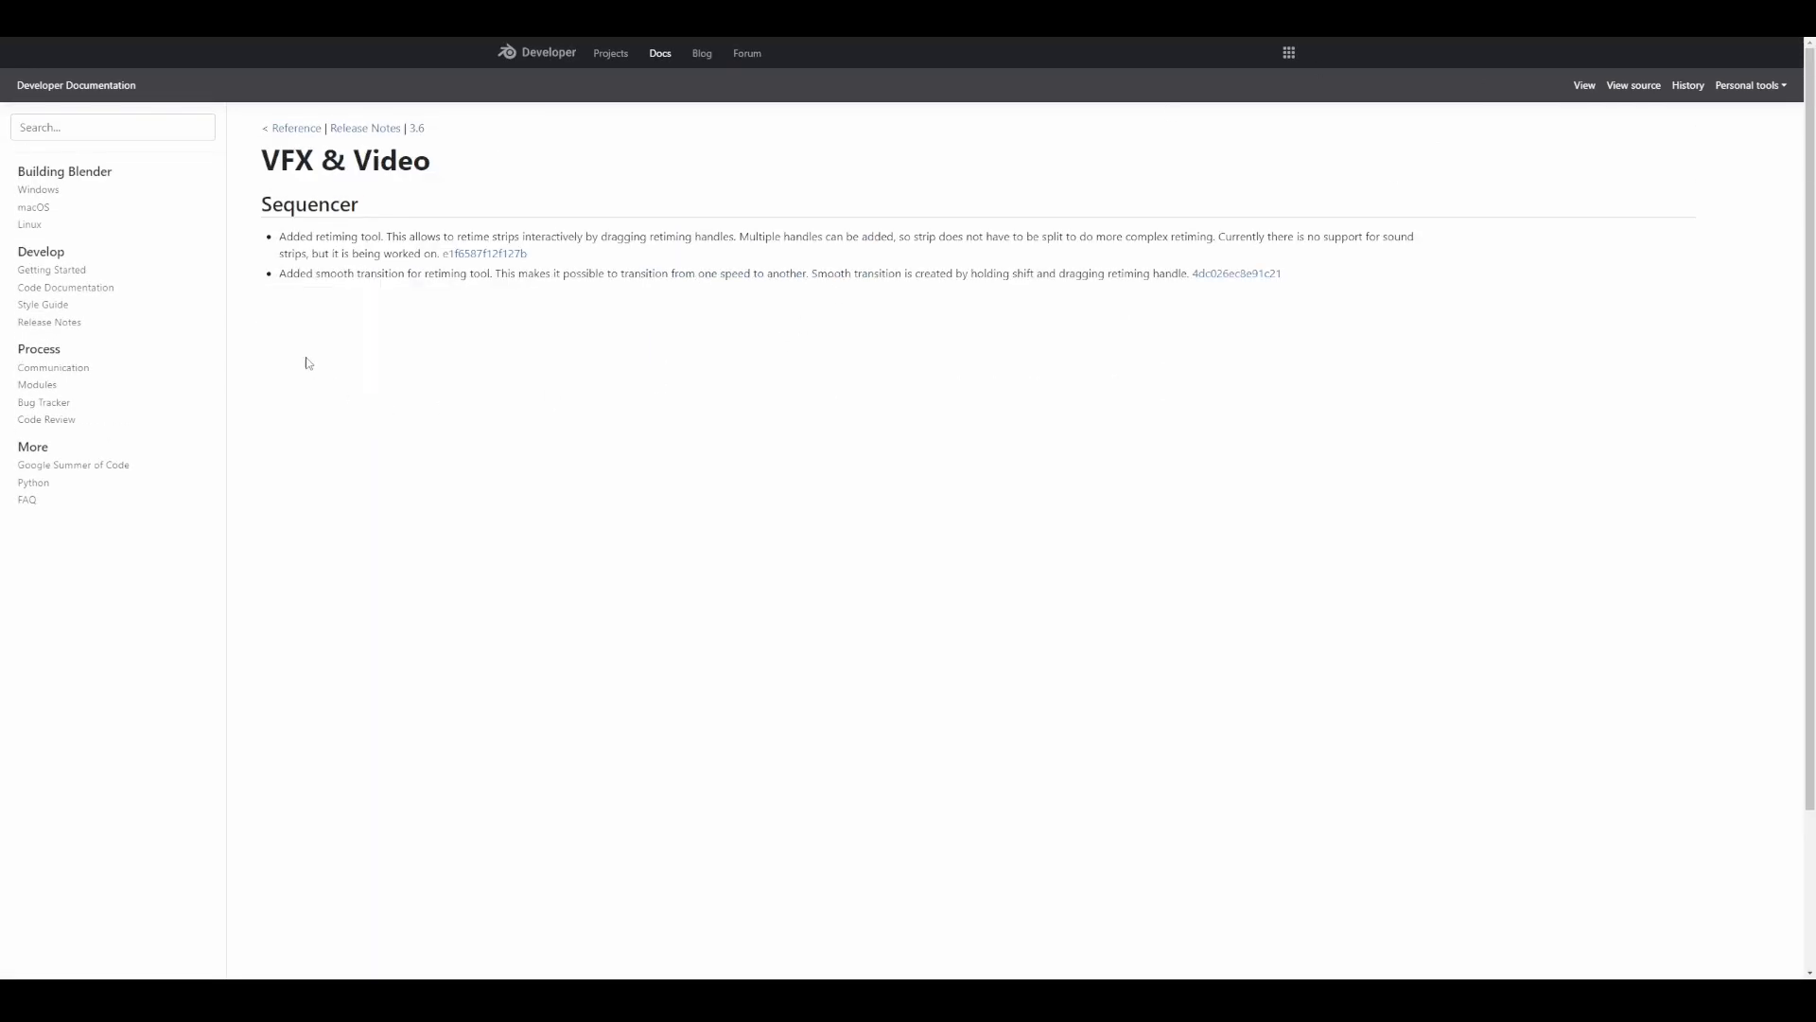
pyautogui.moveTo(518, 366)
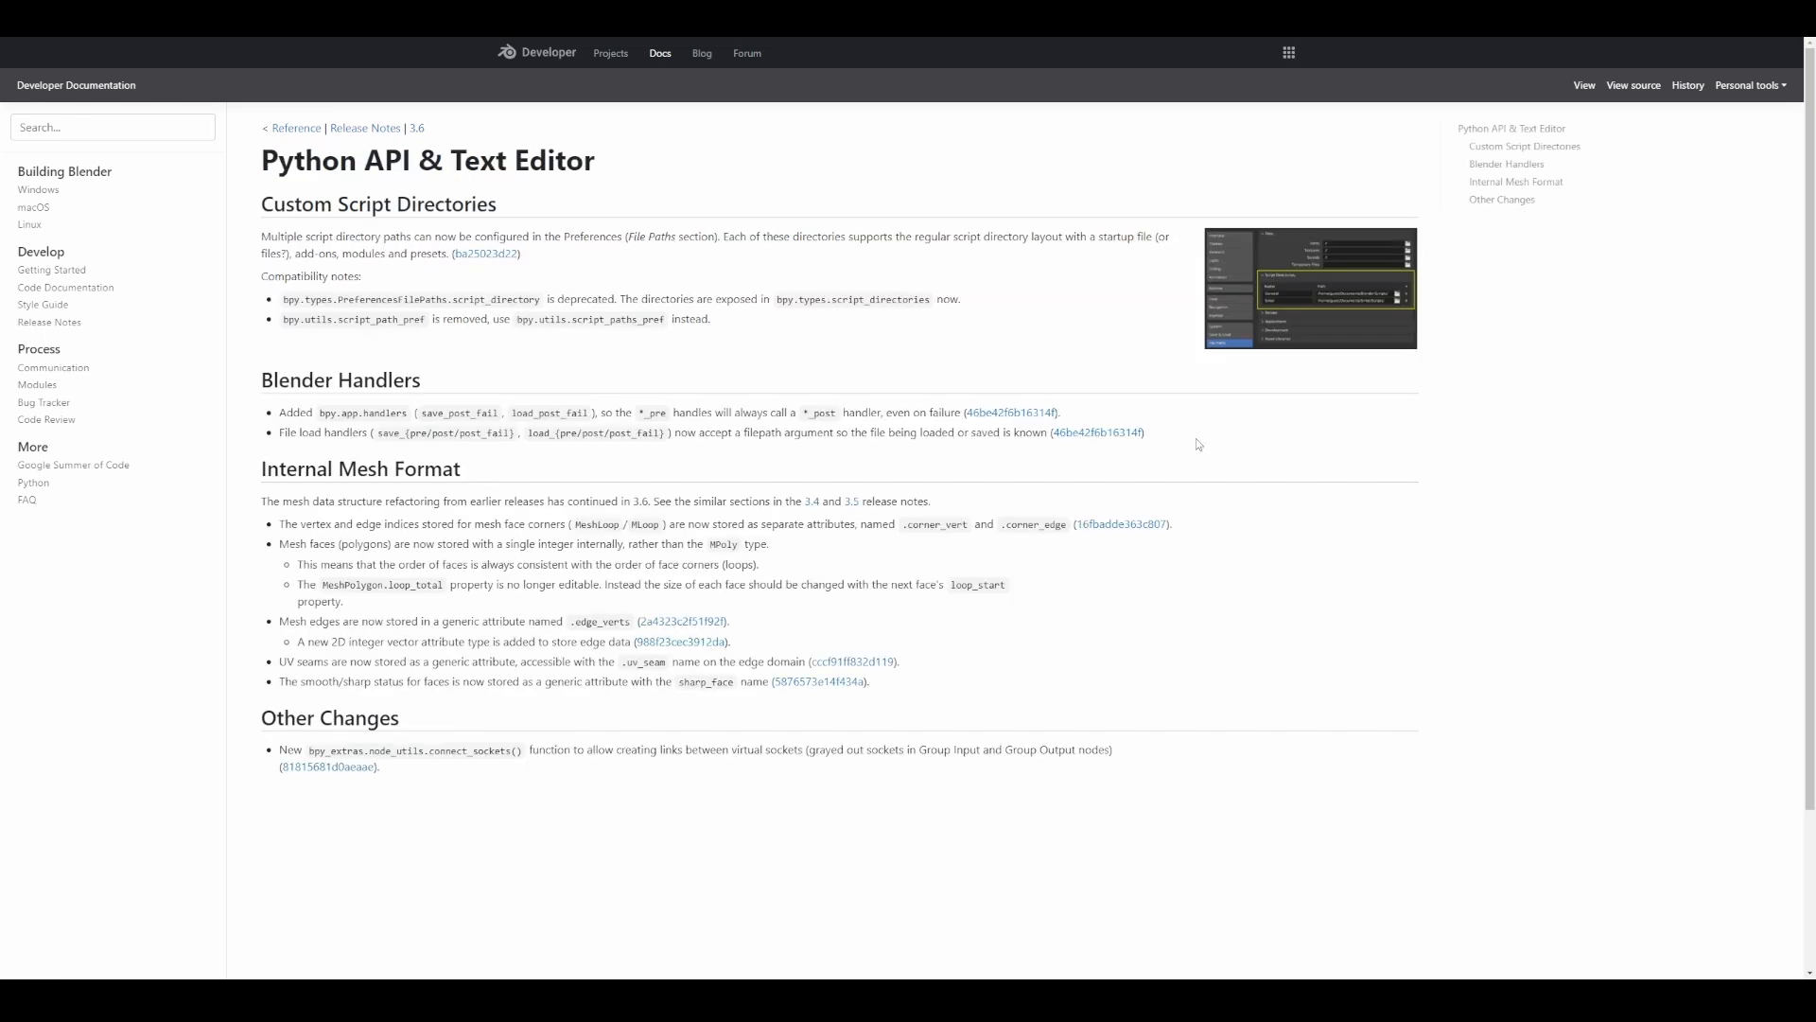
pyautogui.moveTo(1357, 366)
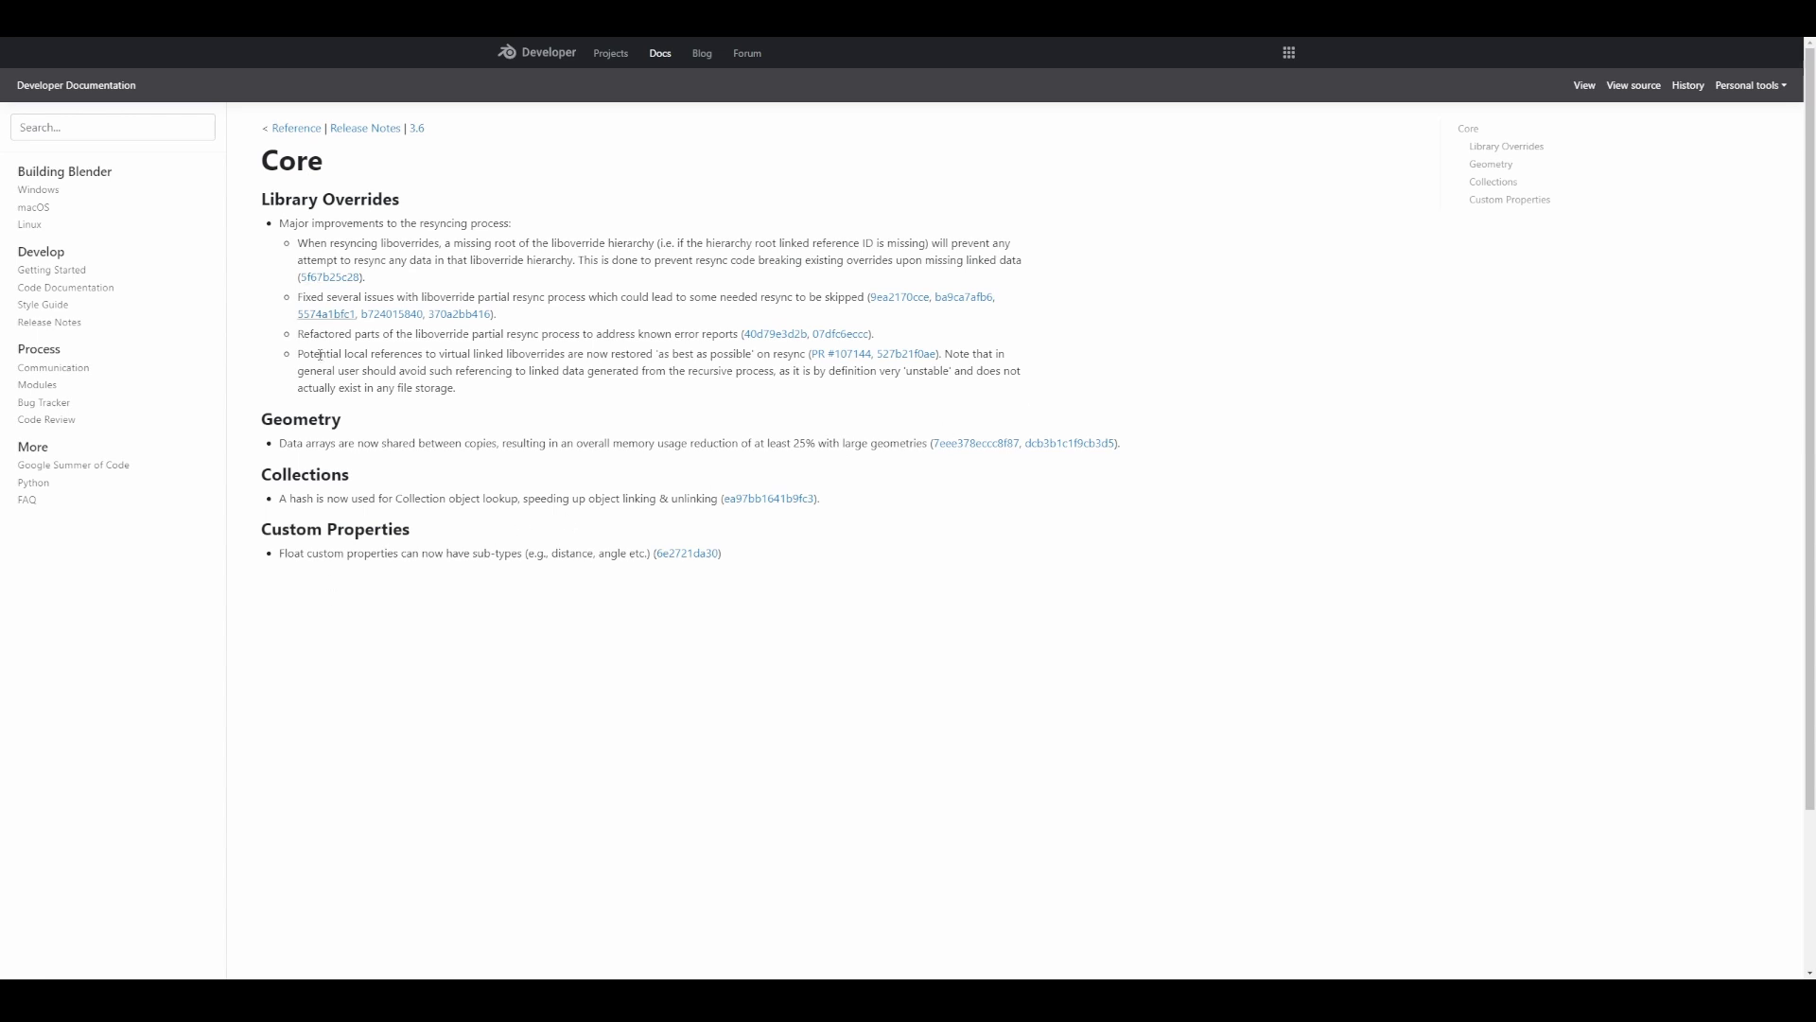
pyautogui.moveTo(386, 491)
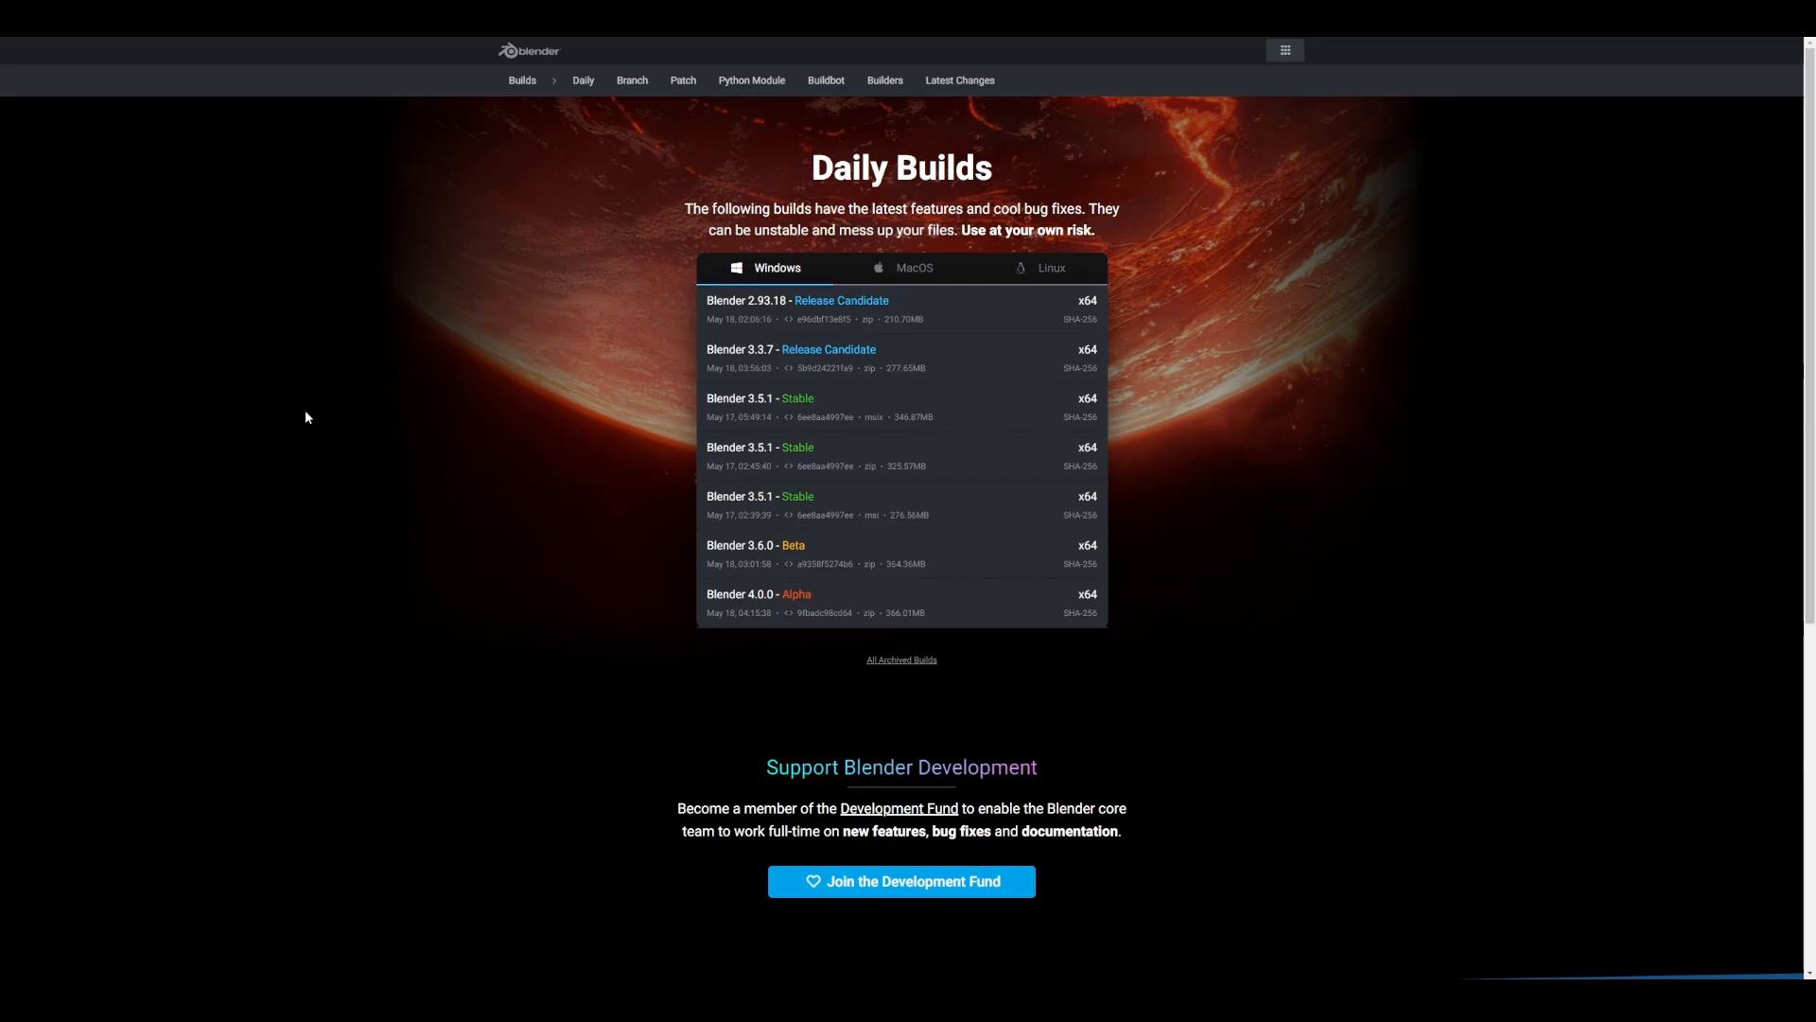
pyautogui.moveTo(817, 541)
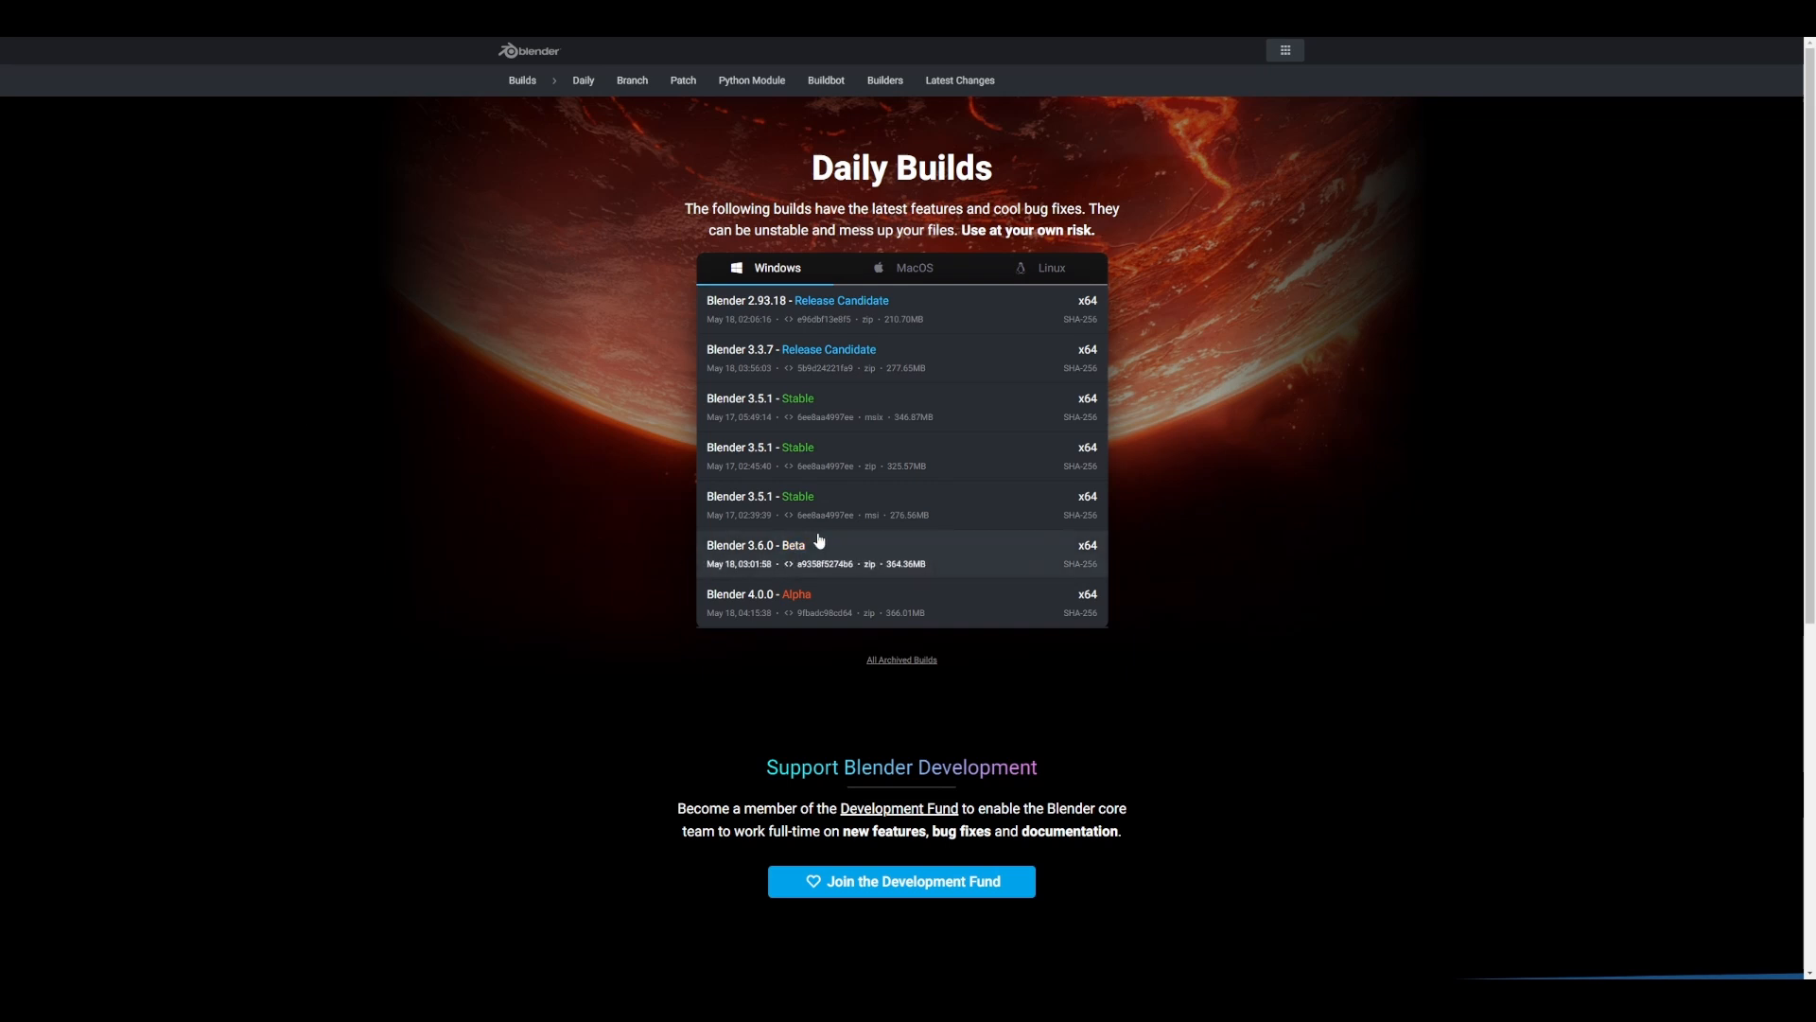
# View the macOS and Linux 3.6.0 Beta daily build lists and scroll down.
pyautogui.click(914, 268)
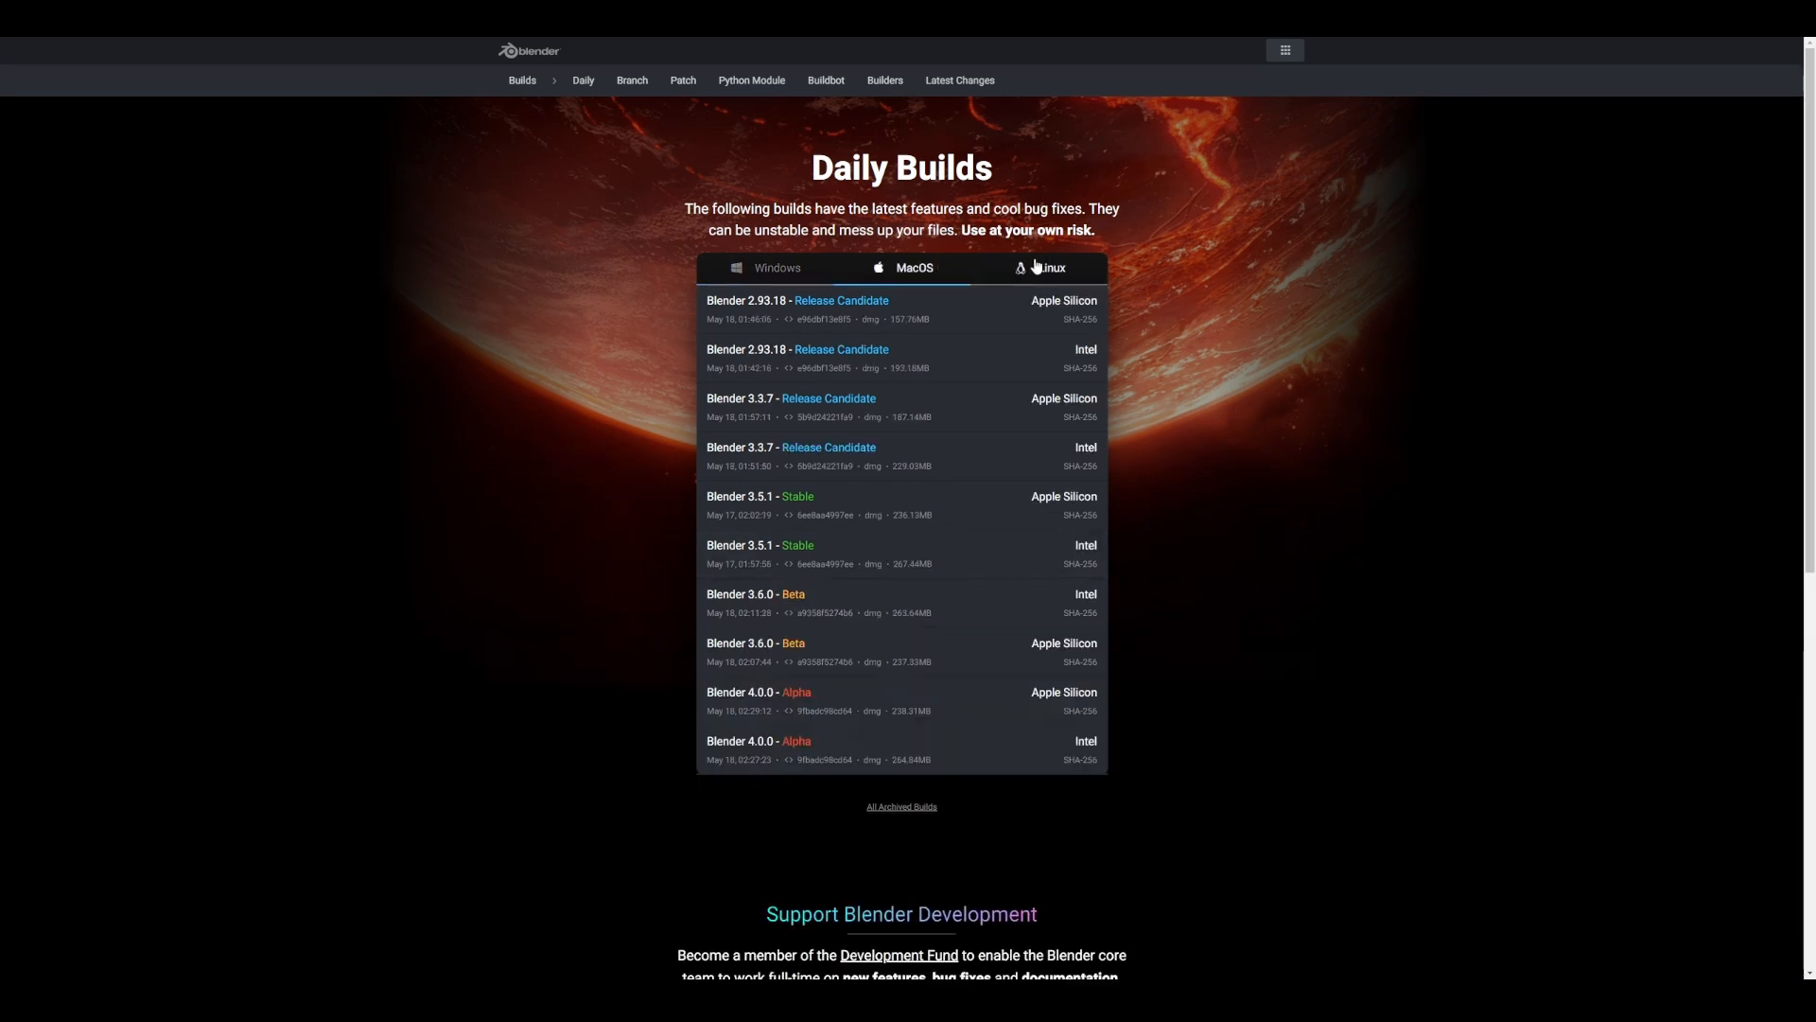
pyautogui.click(1041, 268)
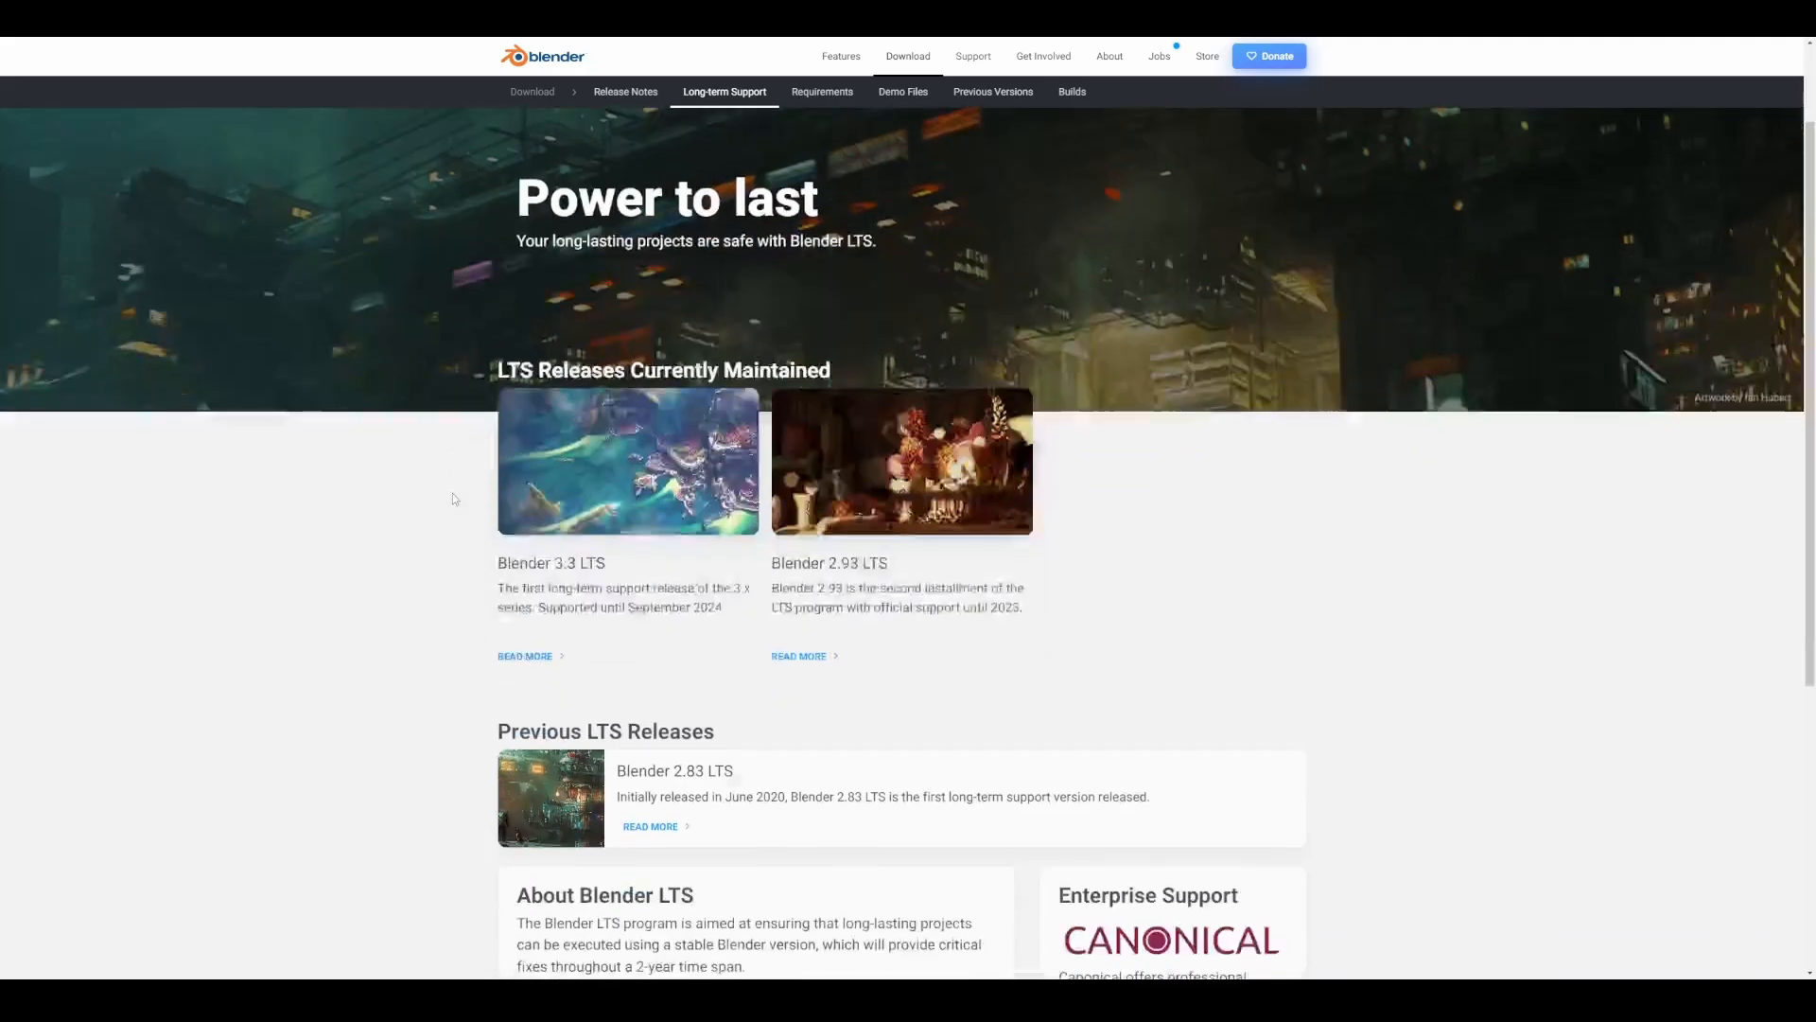
pyautogui.scroll(-3)
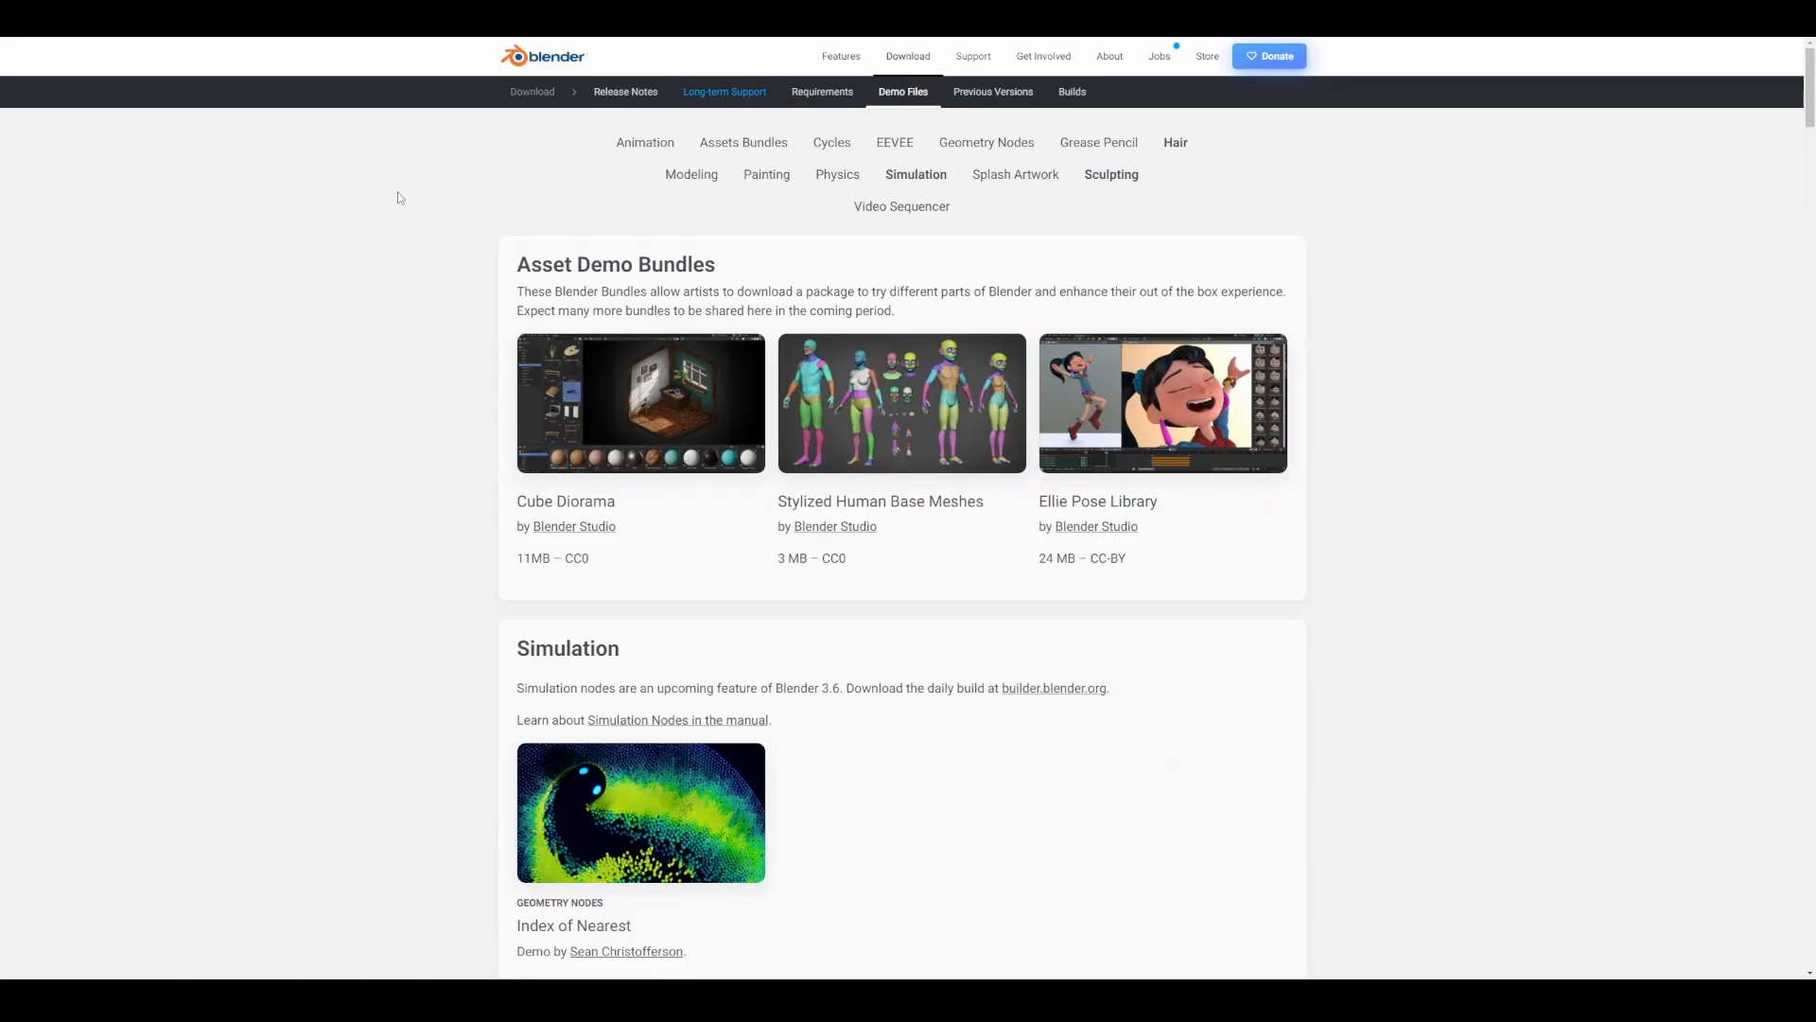
pyautogui.moveTo(272, 37)
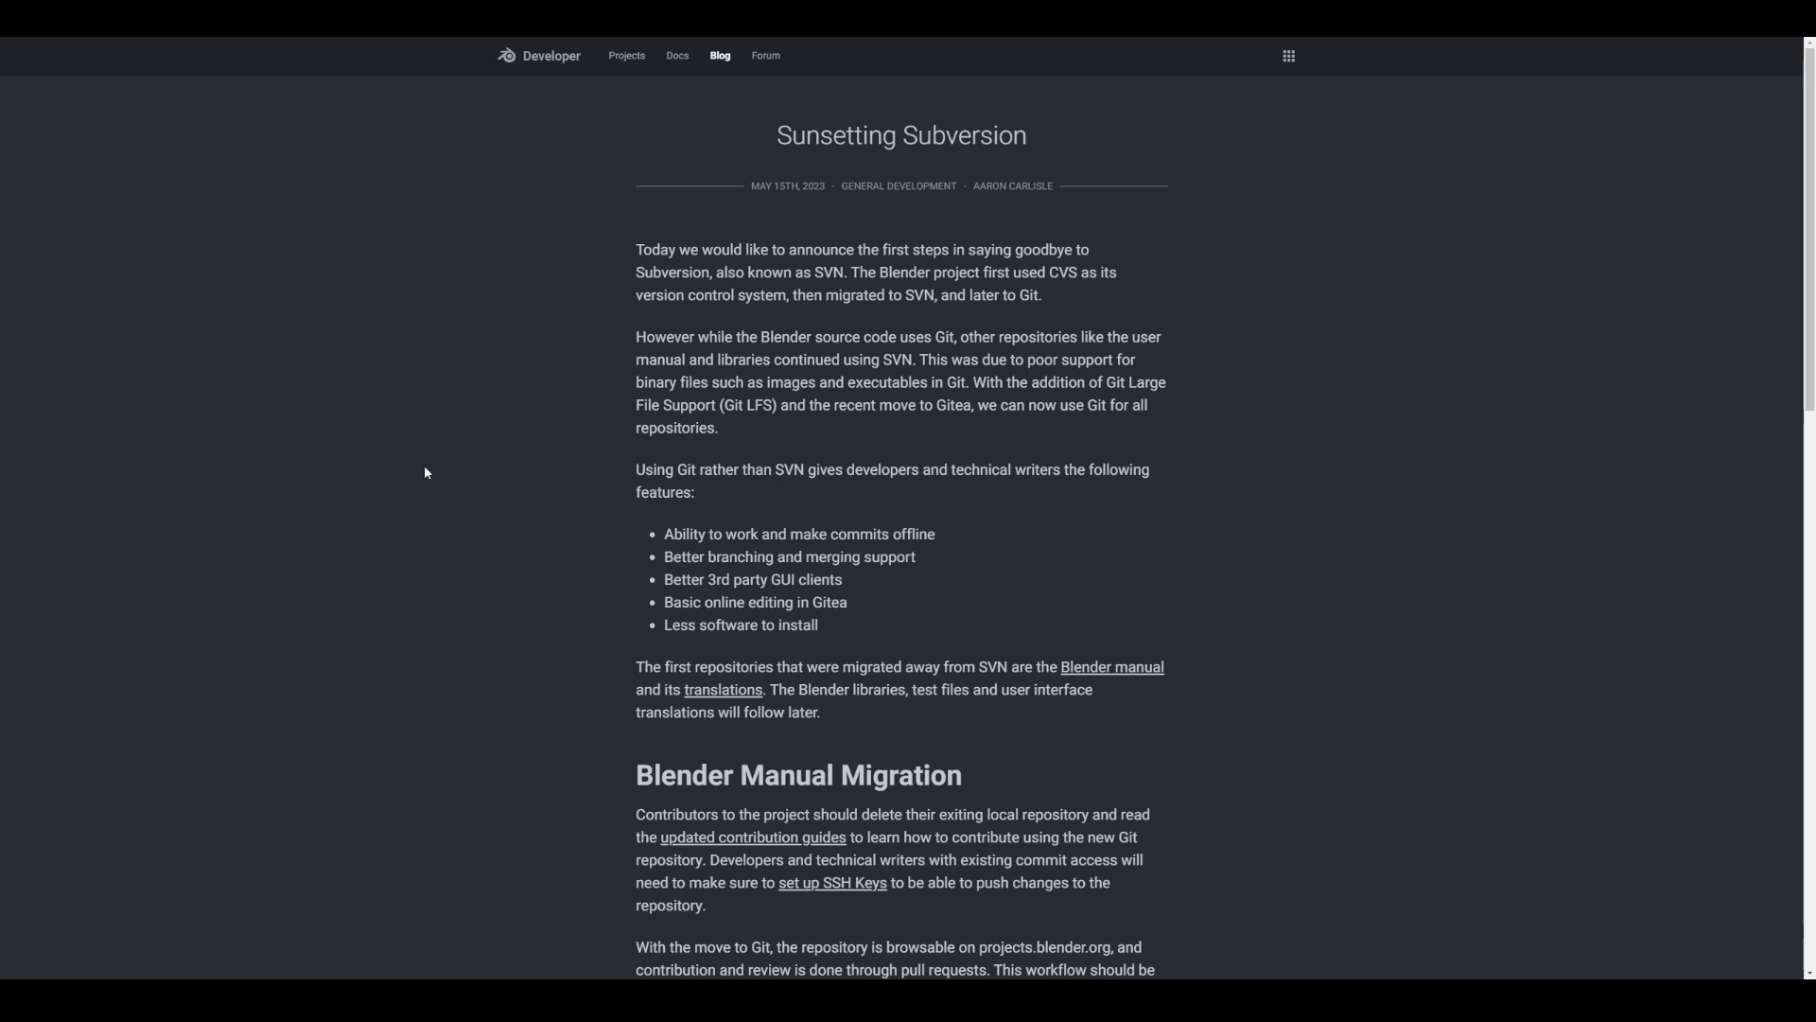
pyautogui.moveTo(426, 471)
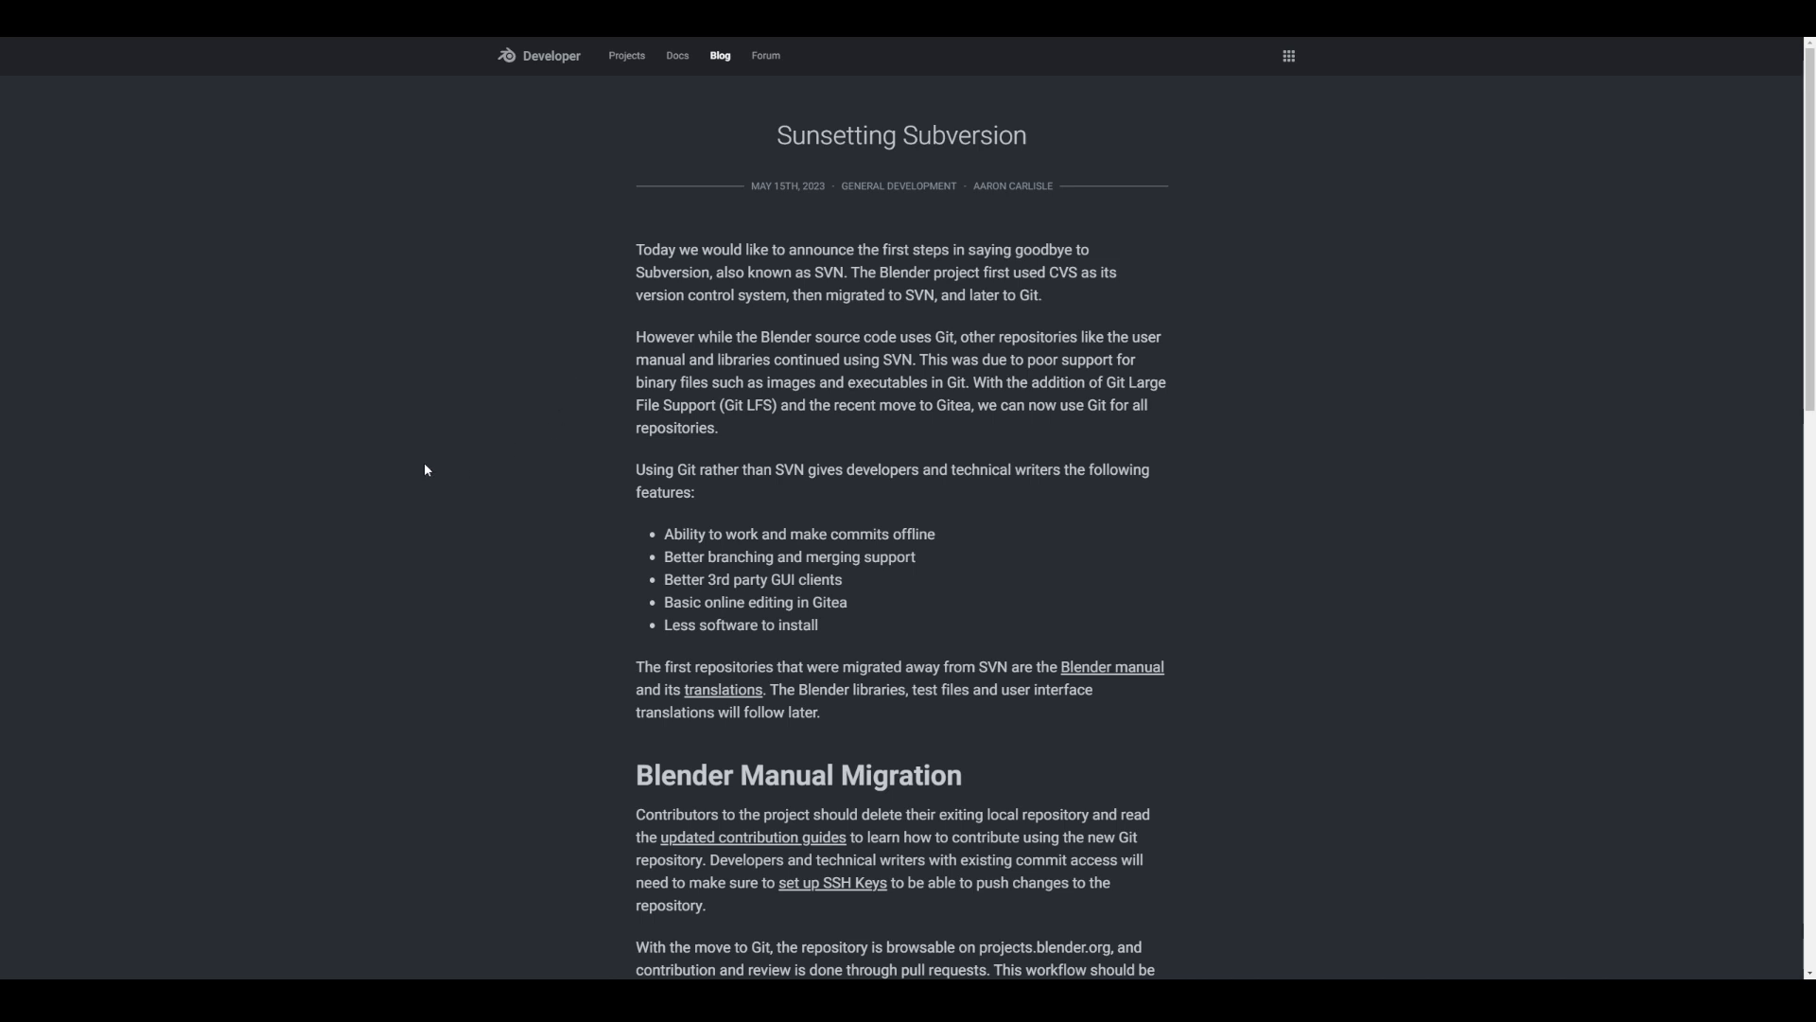
pyautogui.moveTo(1056, 552)
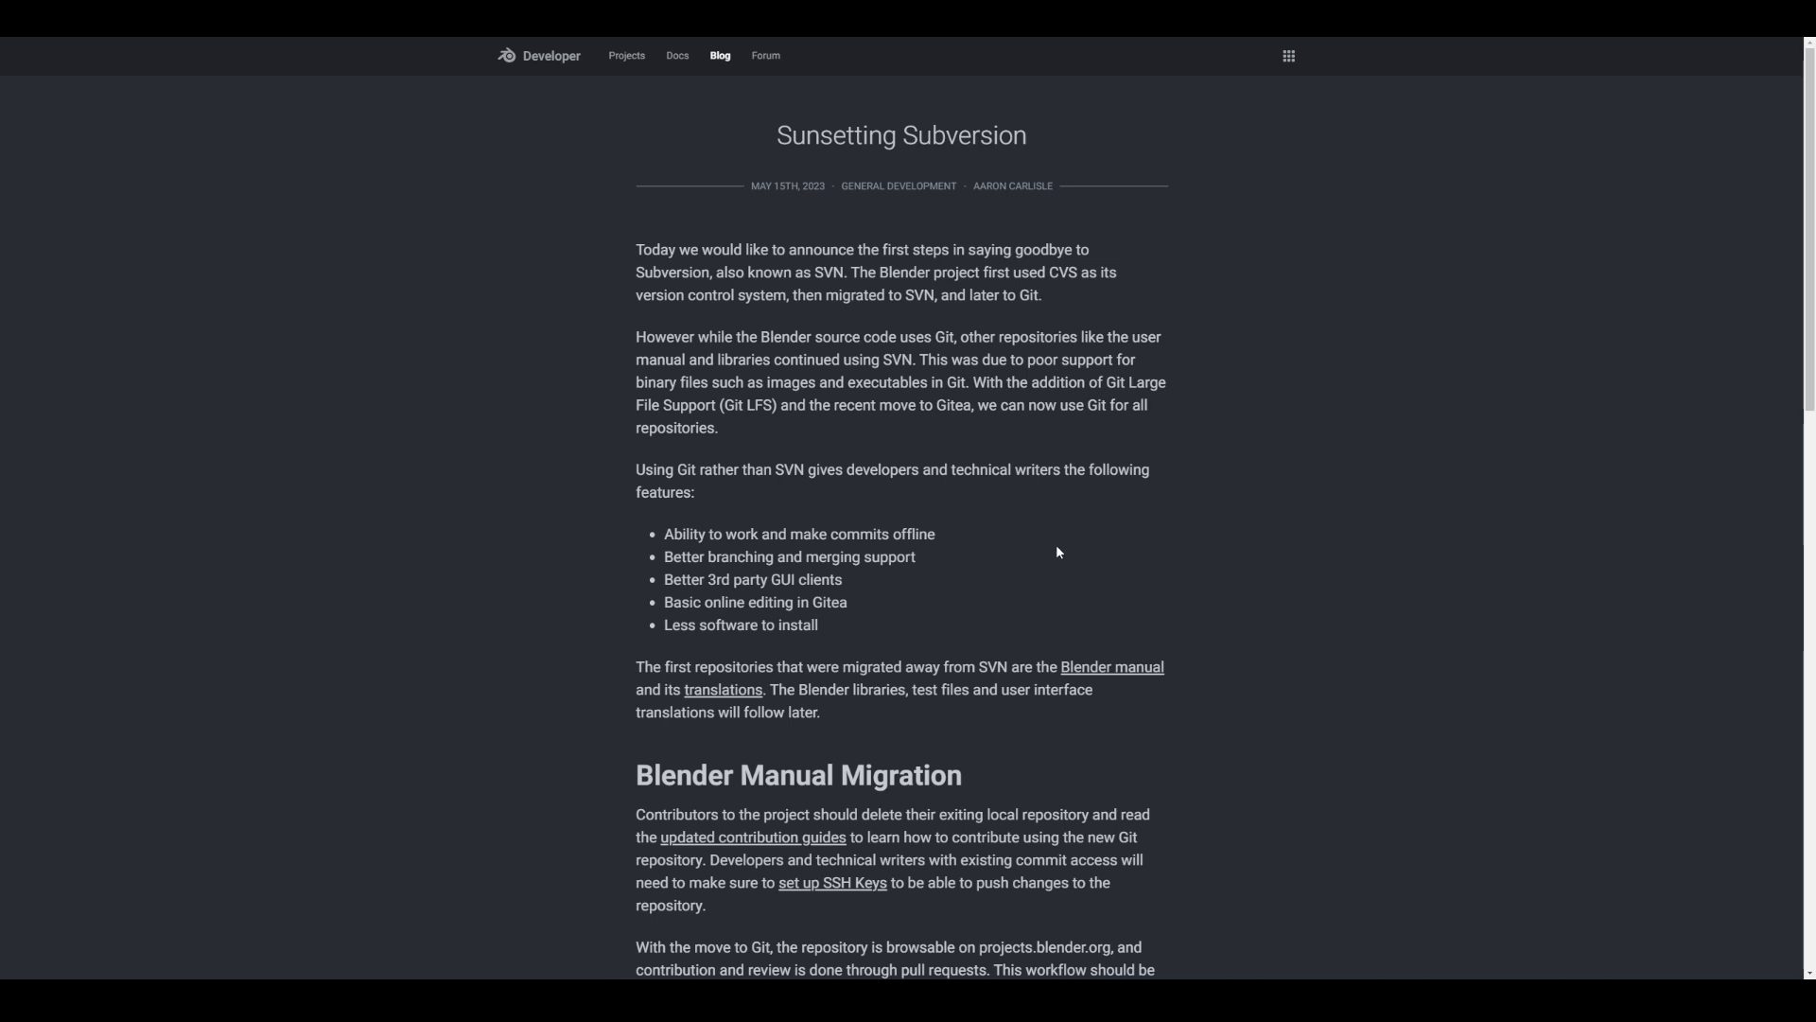
# Scroll through the 'Sunsetting Subversion' blog post about moving to Git.
pyautogui.scroll(-3)
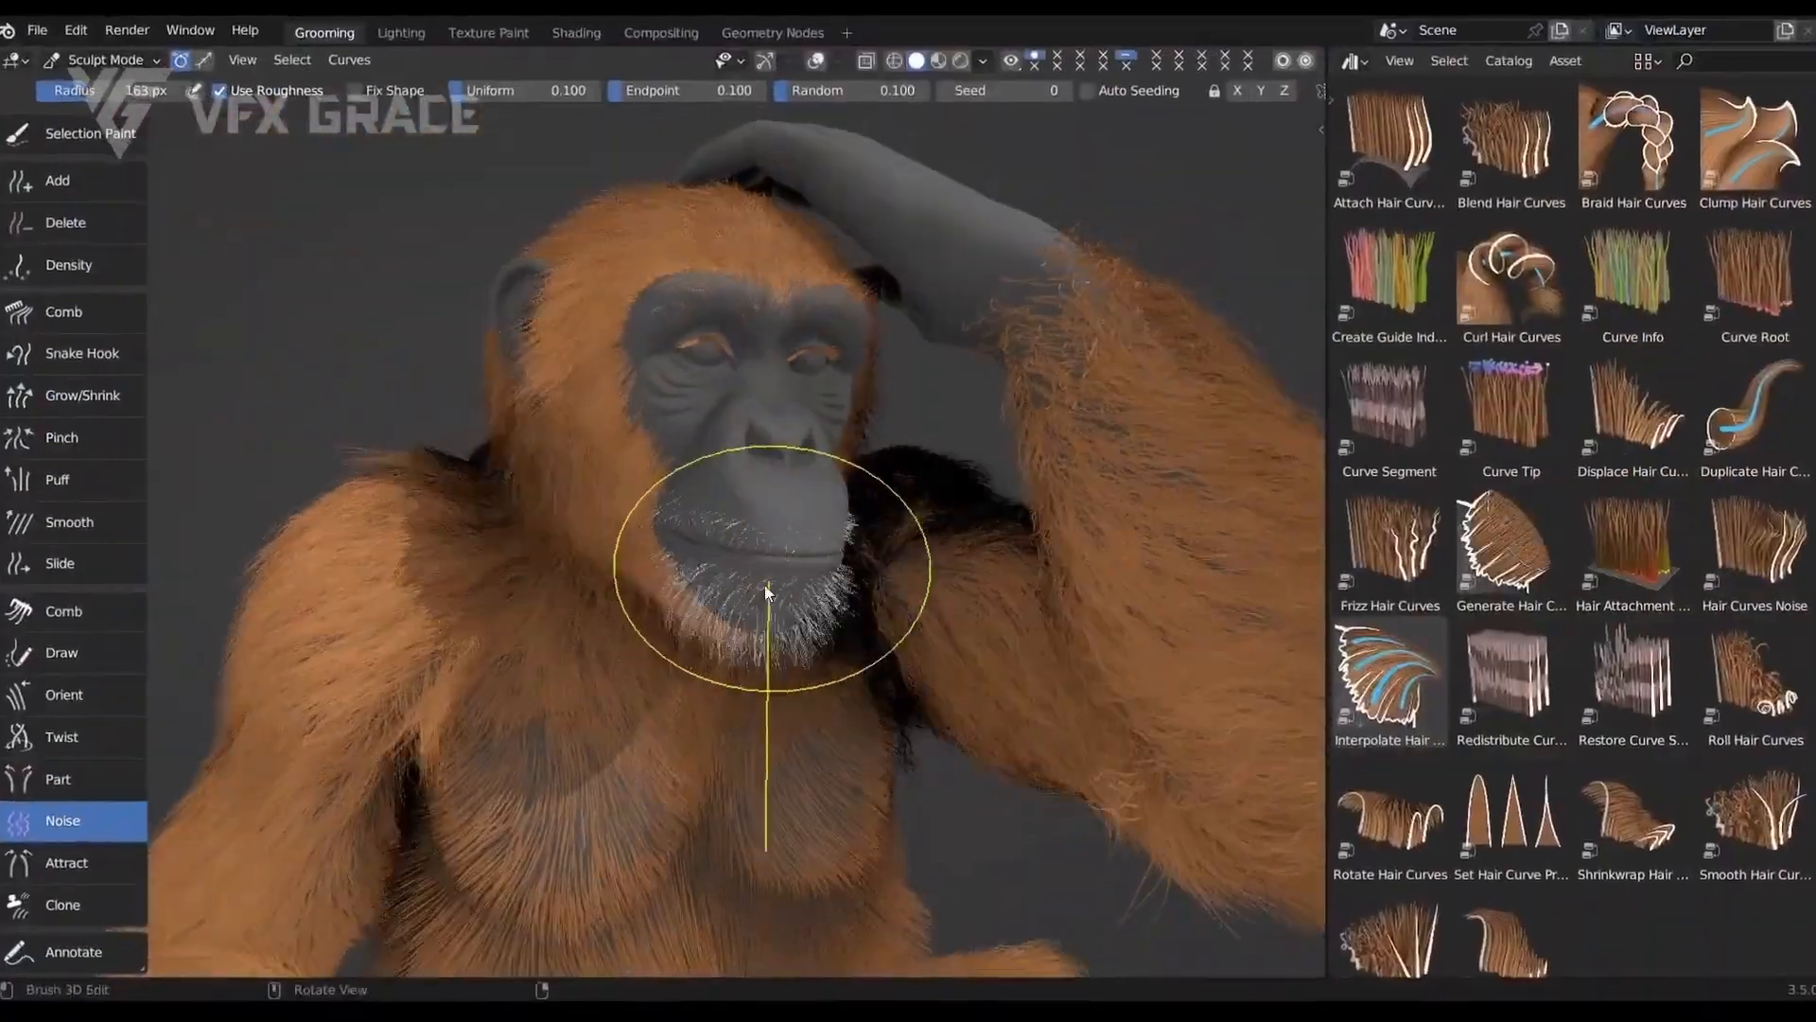
# Sculpt the animal fur groom with the Noise and Twist hair brushes.
pyautogui.click(62, 738)
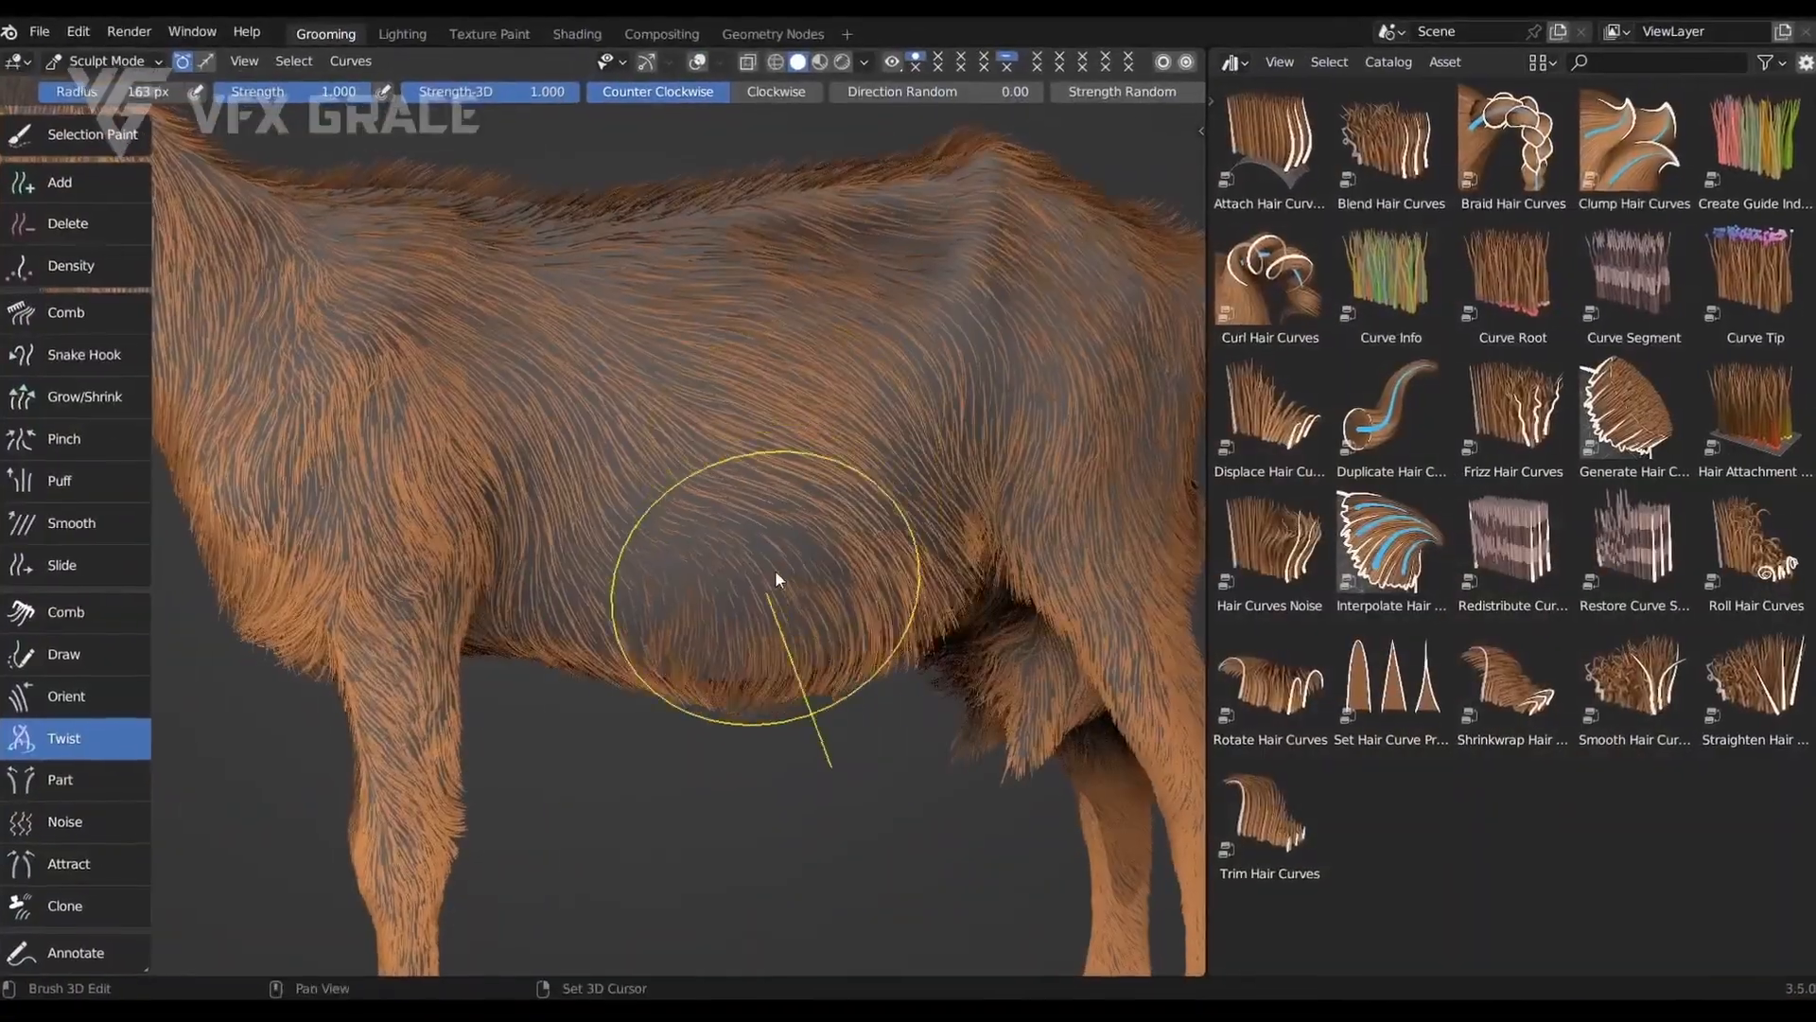